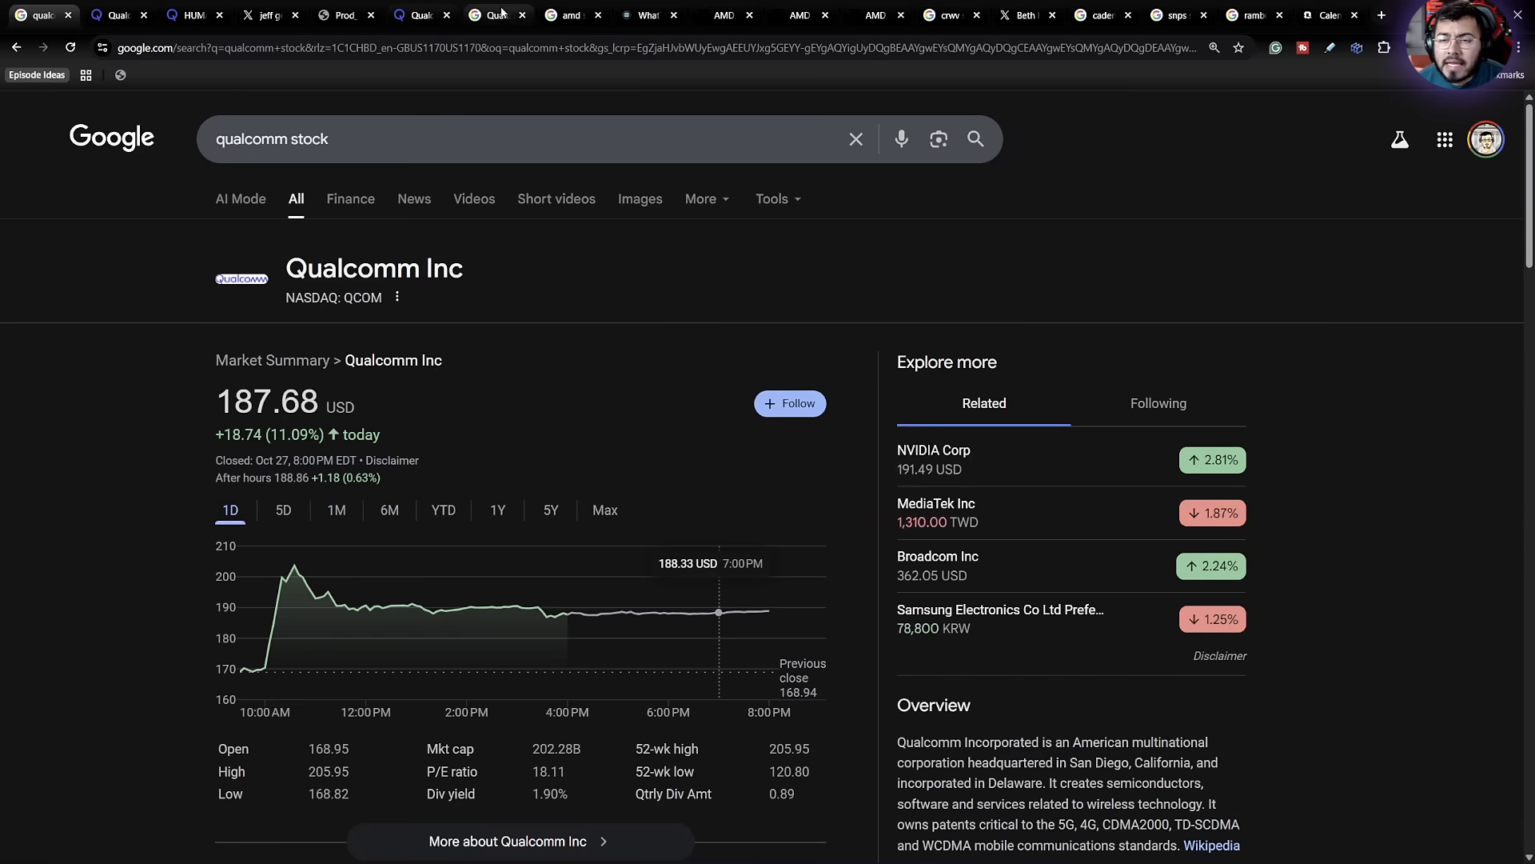
Step: View AMD's 259.74 USD quote, then search Google for 'qualcomm stock'
{"action": "left_click", "coordinate": [558, 16]}
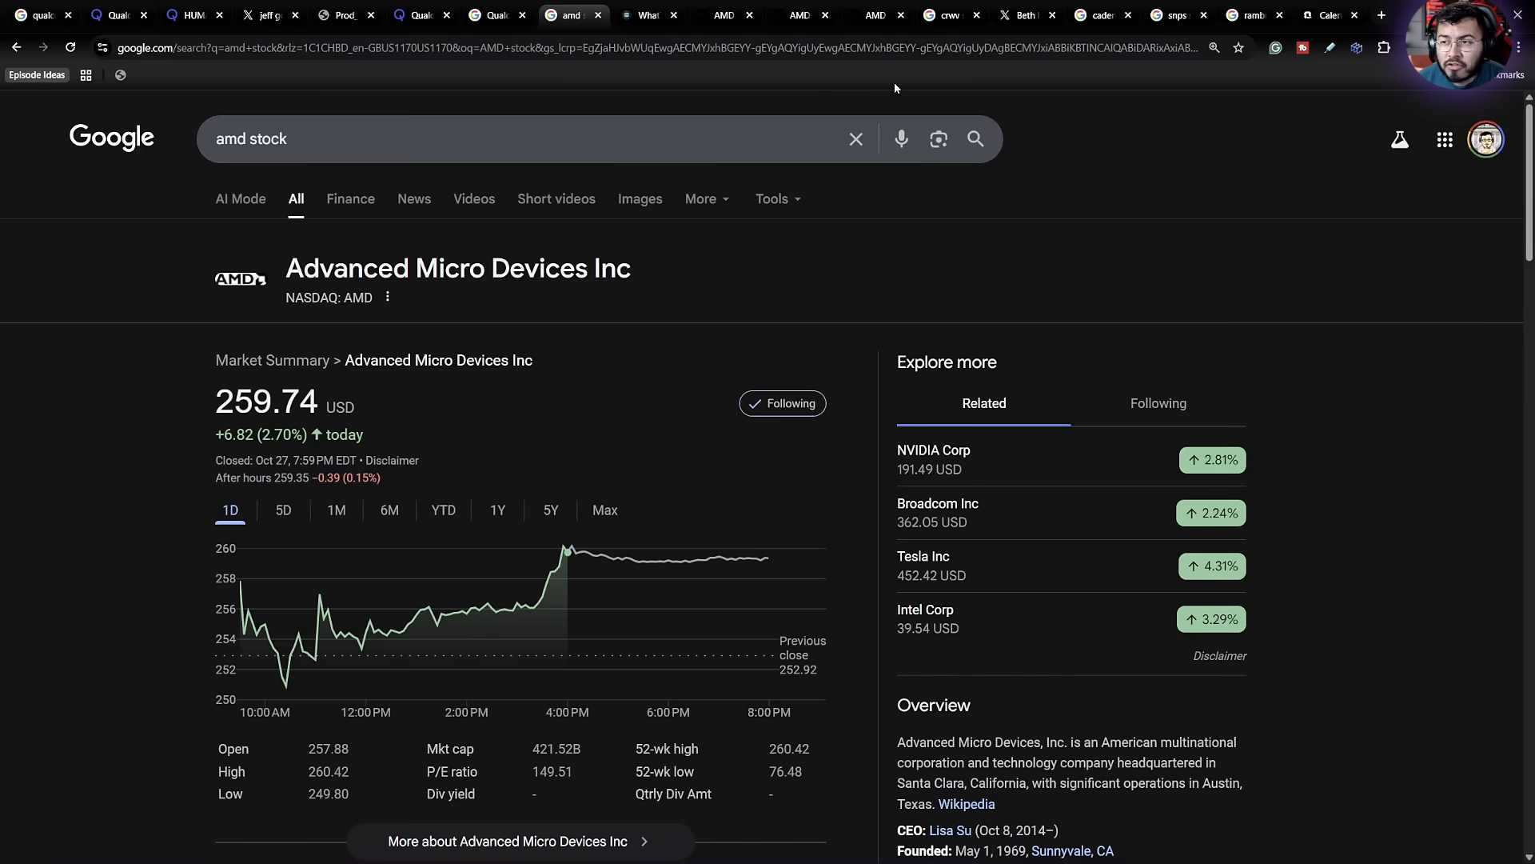
{"action": "mouse_move", "coordinate": [946, 15]}
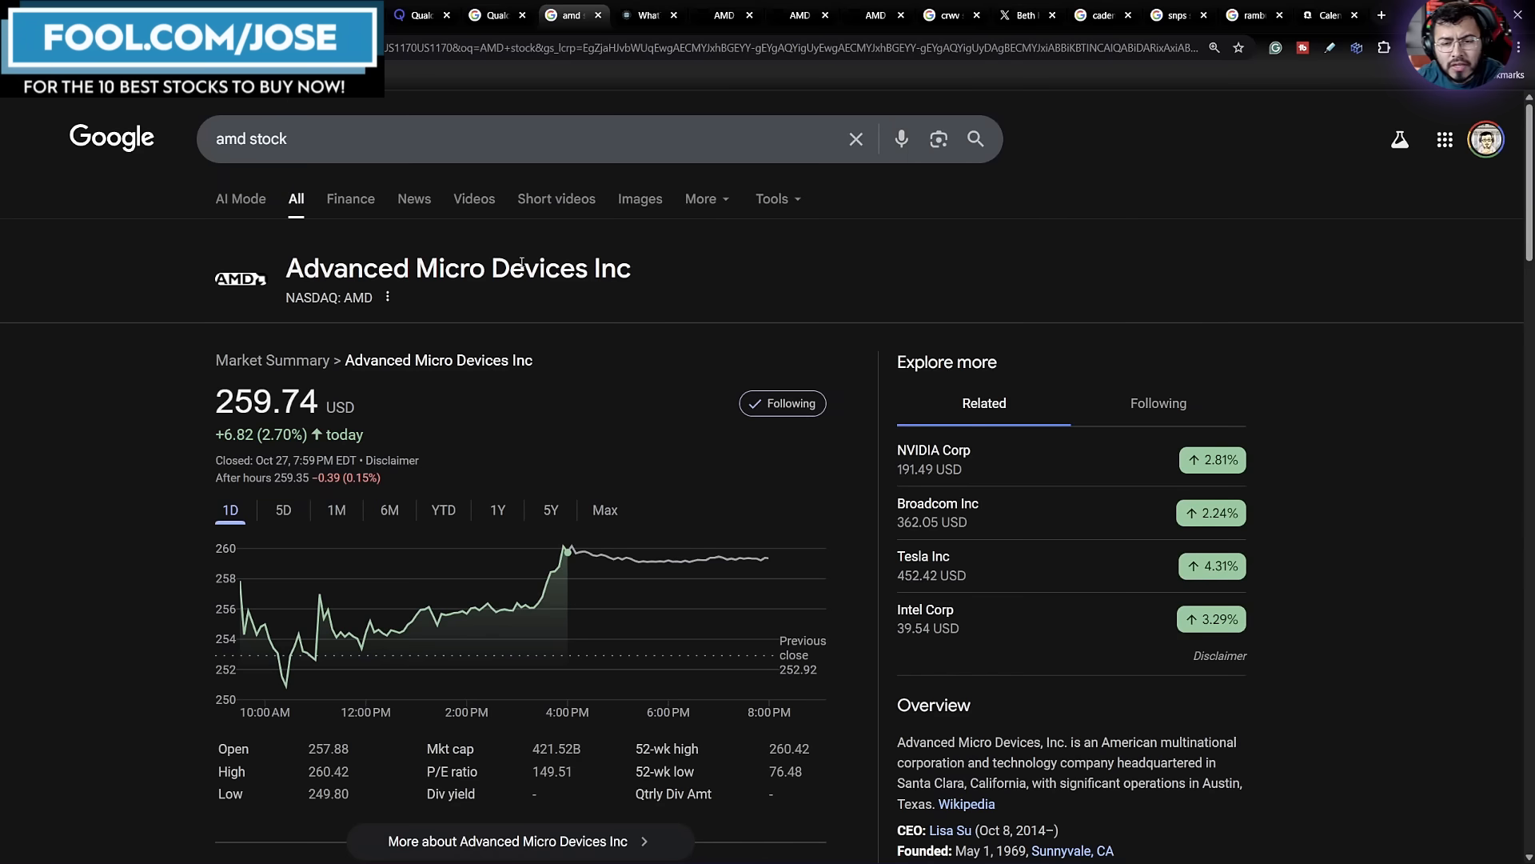
{"action": "type", "text": "qualcomm stock"}
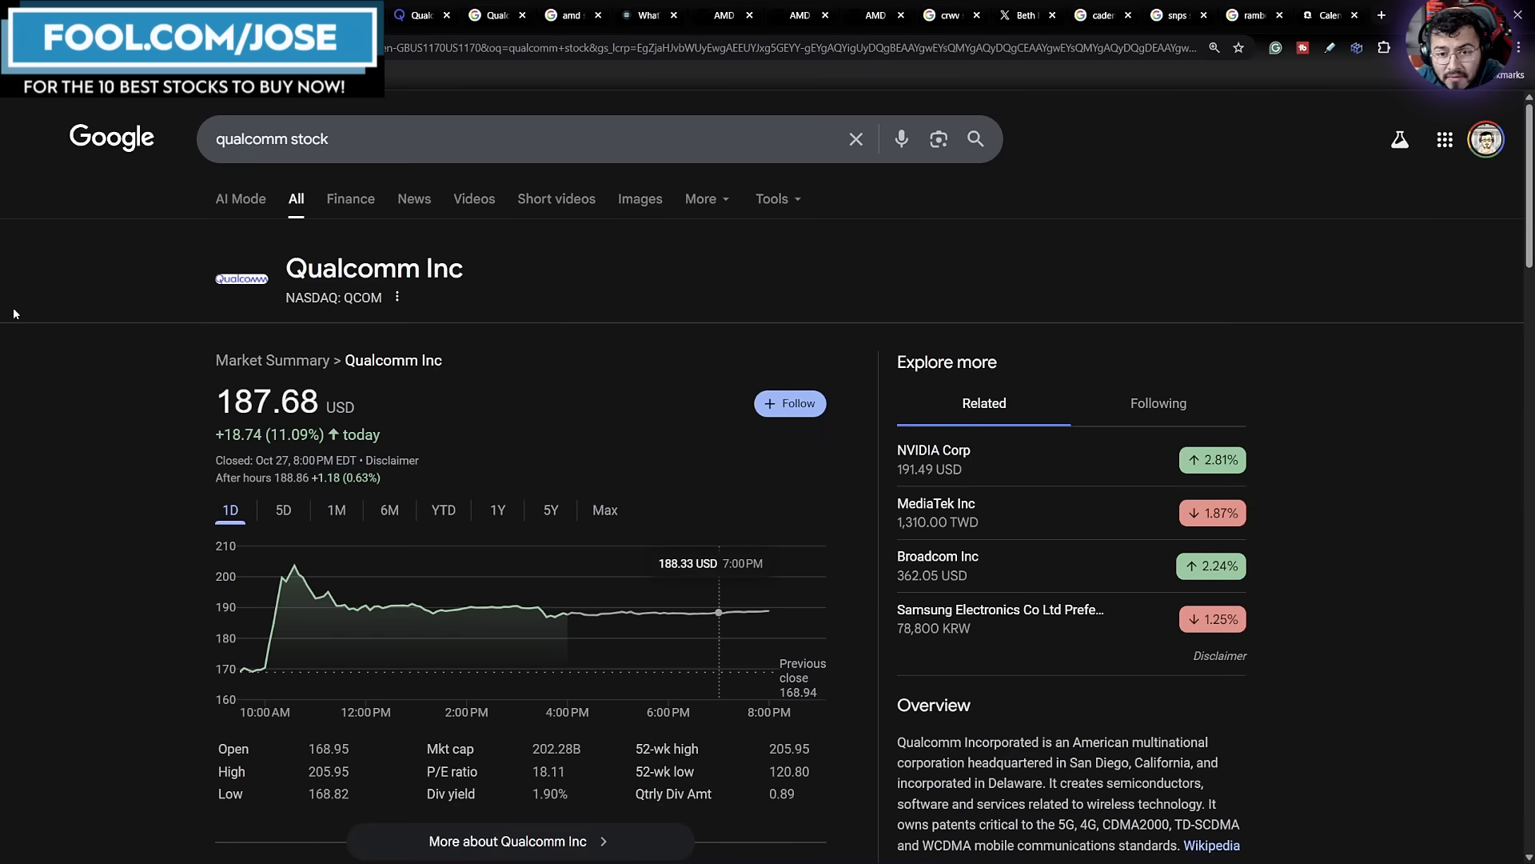
{"action": "mouse_move", "coordinate": [33, 367]}
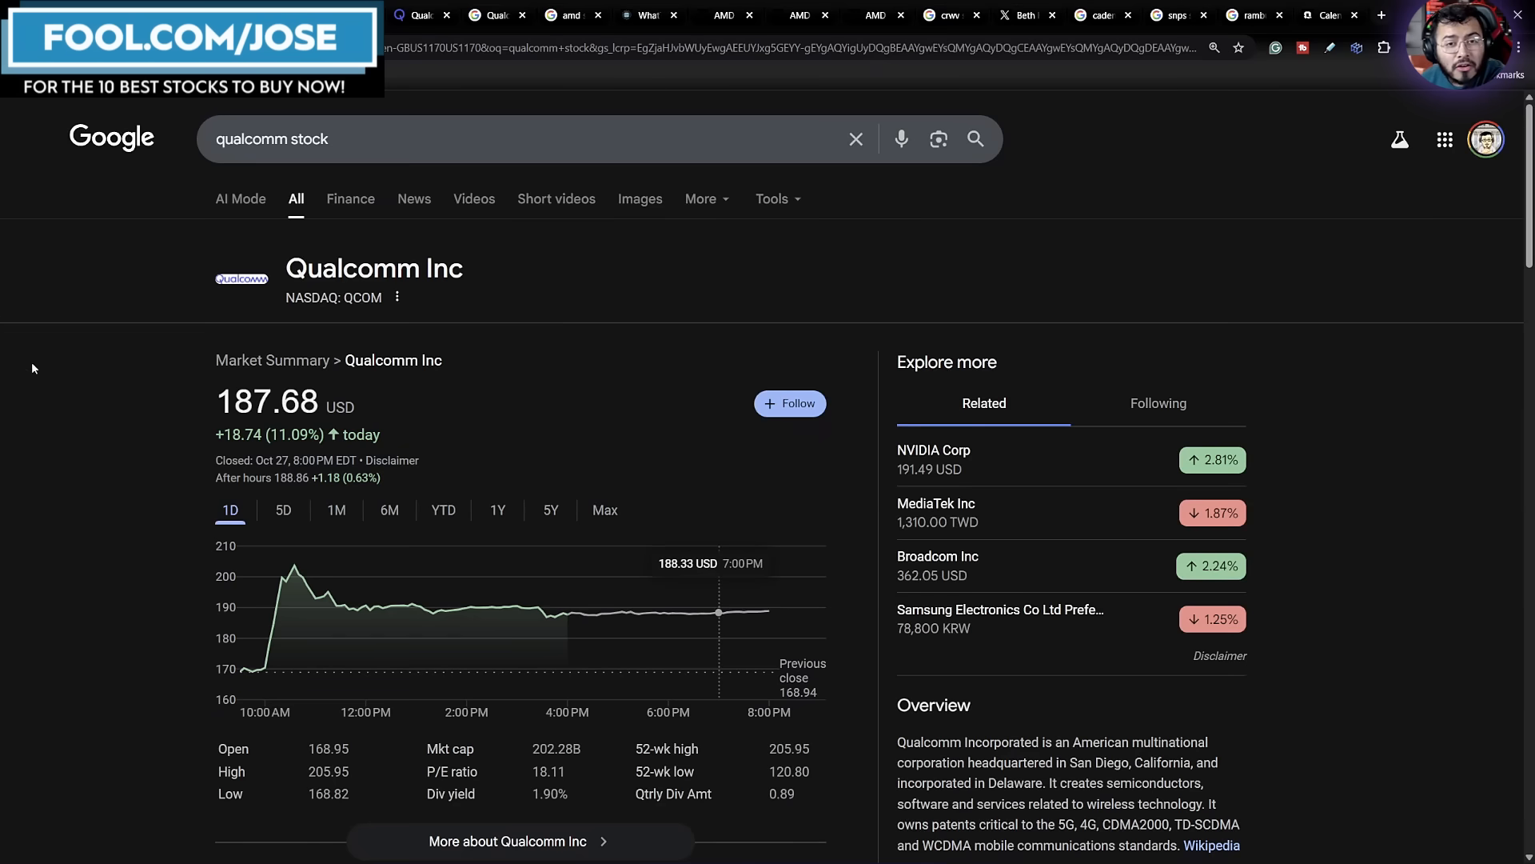
{"action": "mouse_move", "coordinate": [293, 583]}
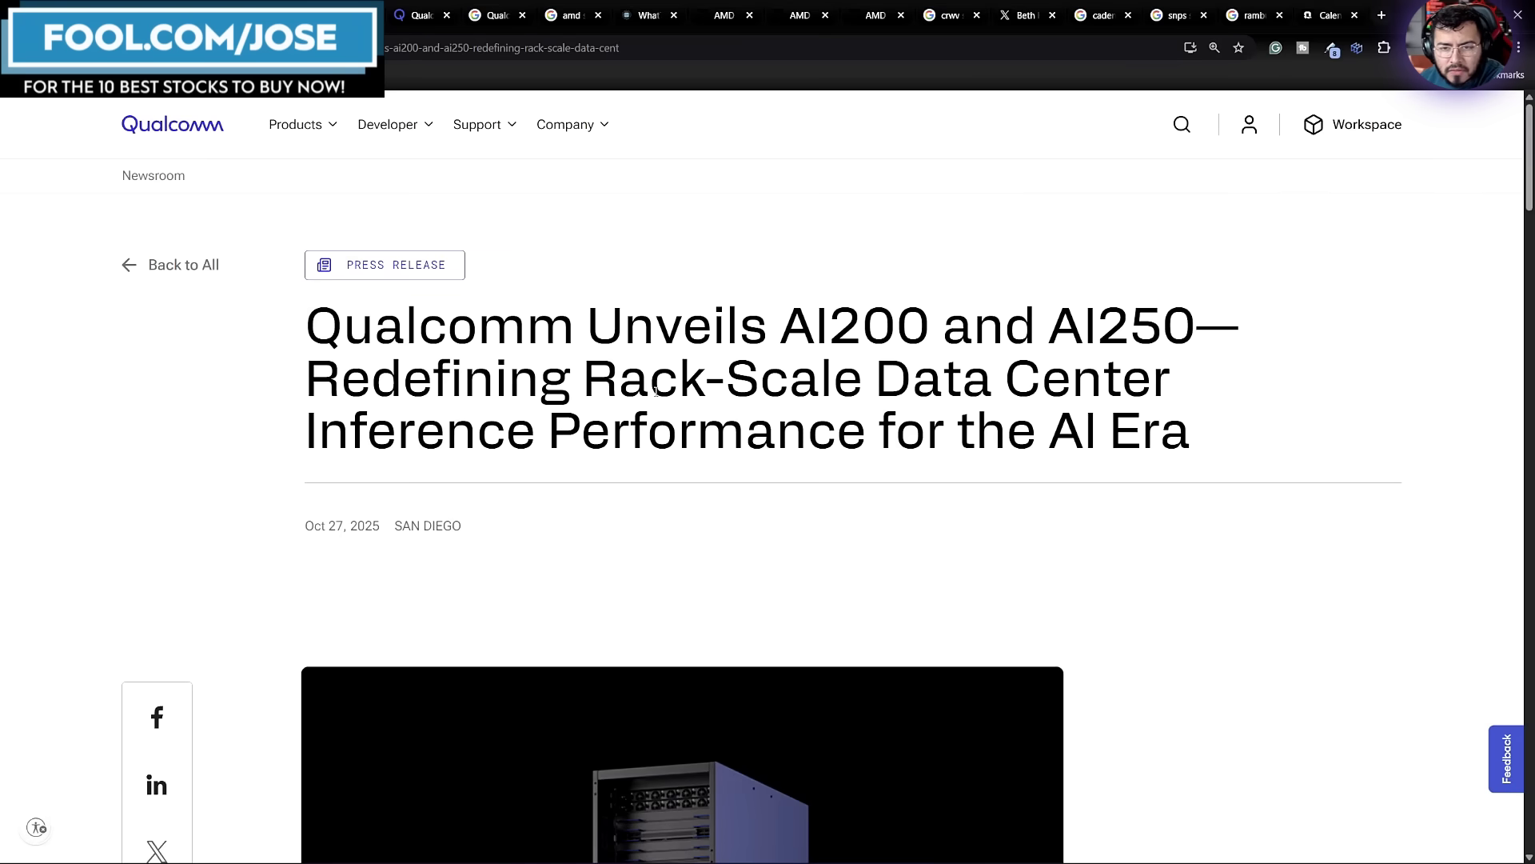
Step: Scroll through the AI200/AI250 release to its Highlights: 768 GB LPDDR, liquid cooling, 160 kW racks
{"action": "scroll", "scroll_direction": "down", "scroll_amount": 3}
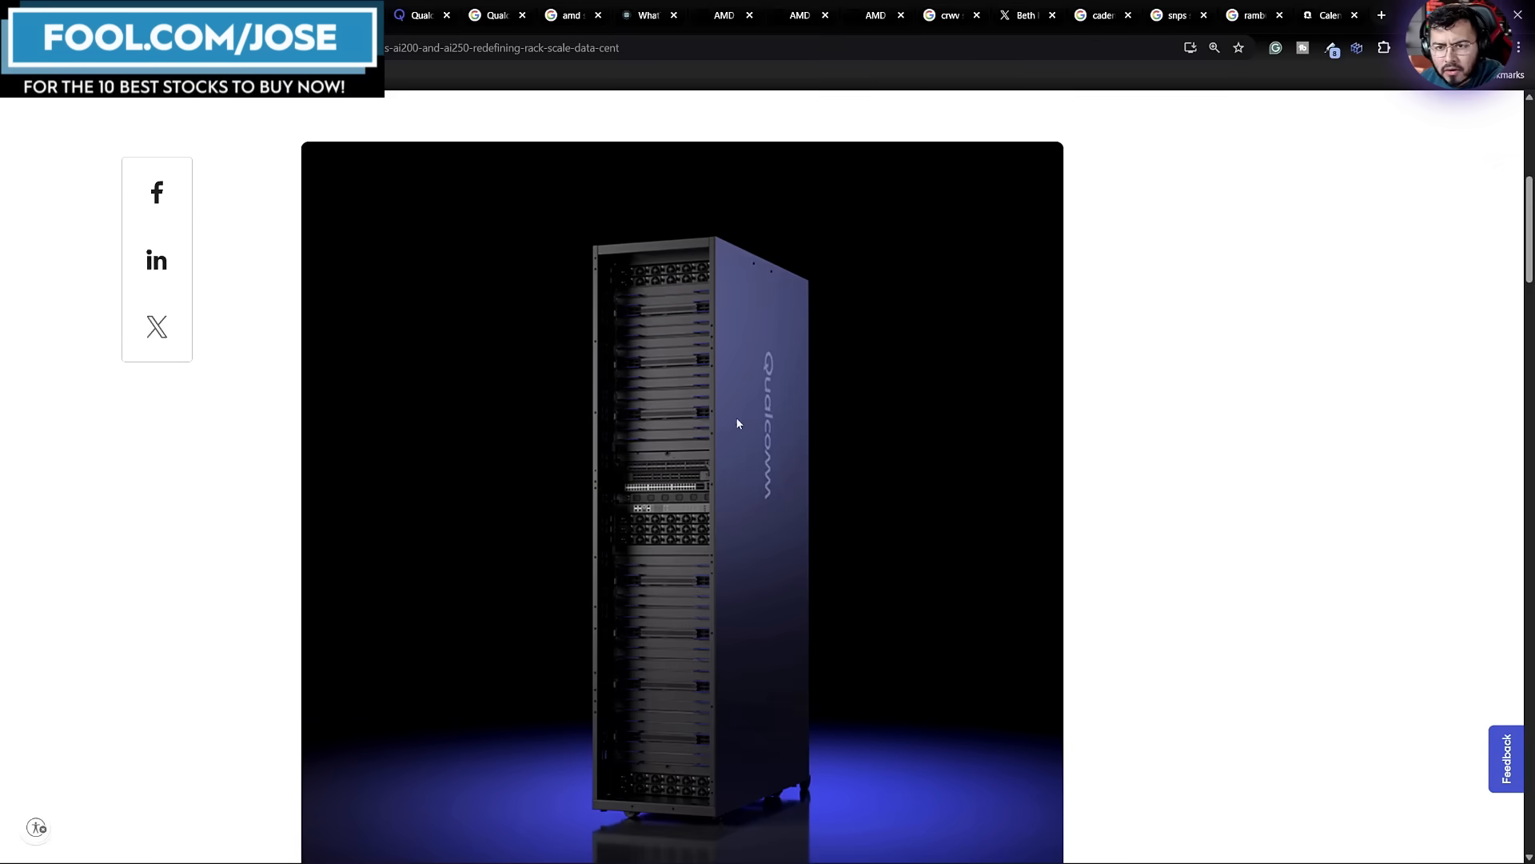
{"action": "scroll", "scroll_direction": "down", "scroll_amount": 3}
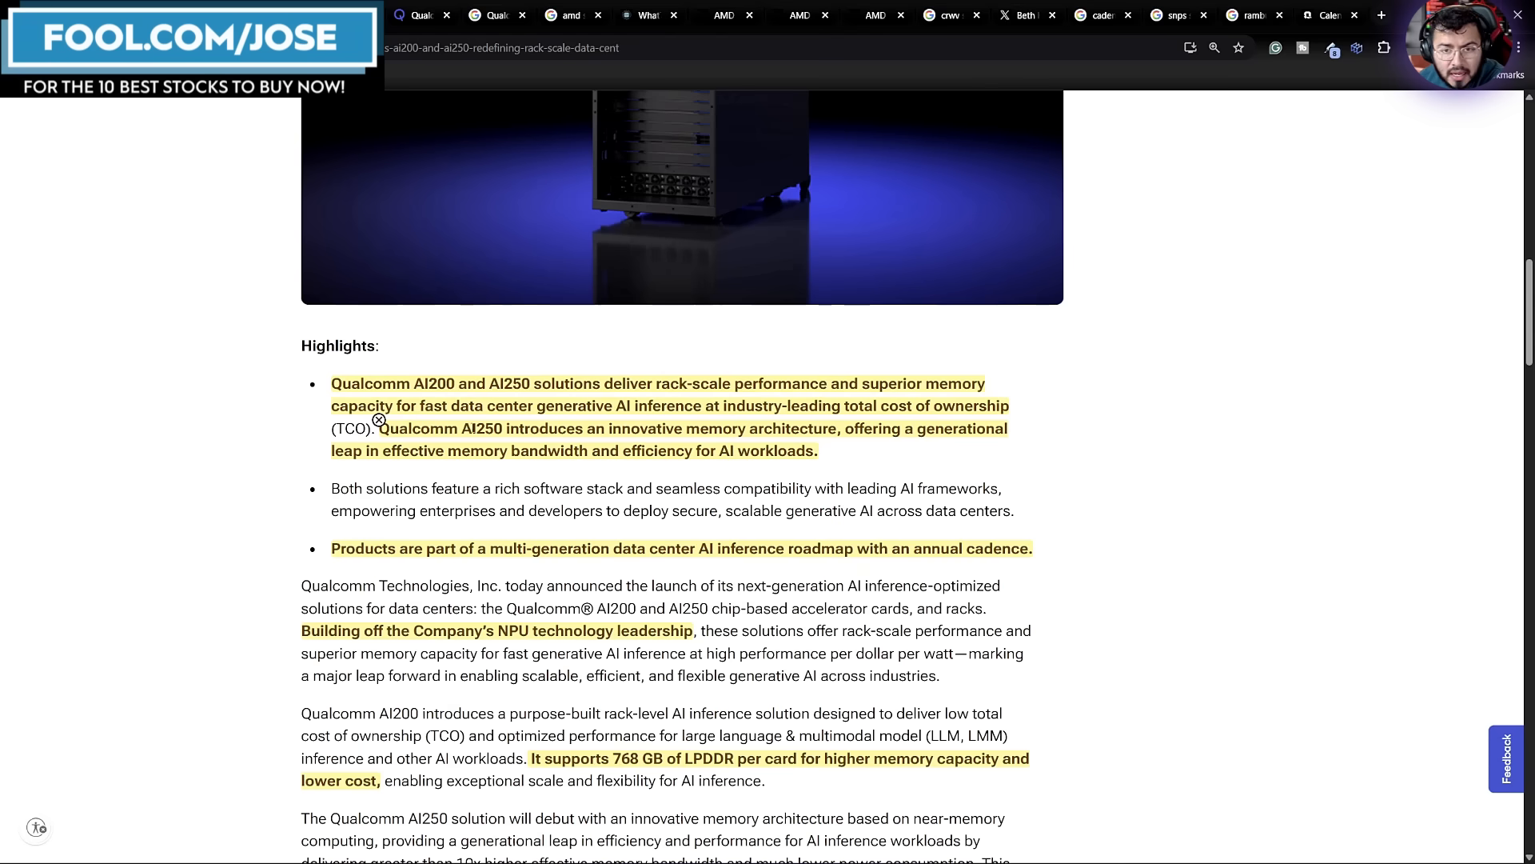
{"action": "mouse_move", "coordinate": [671, 471]}
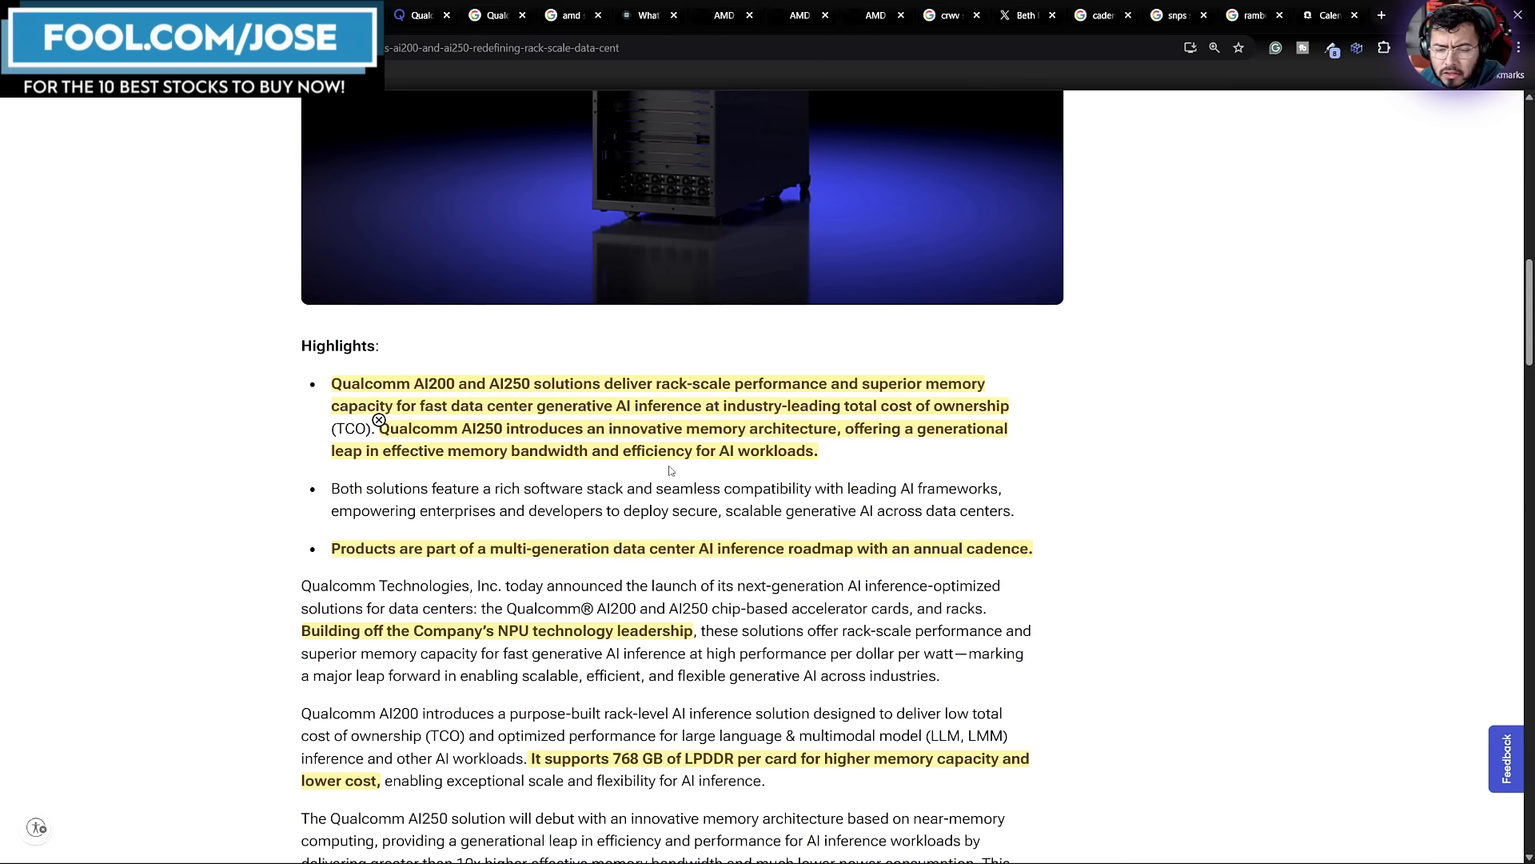
{"action": "mouse_move", "coordinate": [800, 442]}
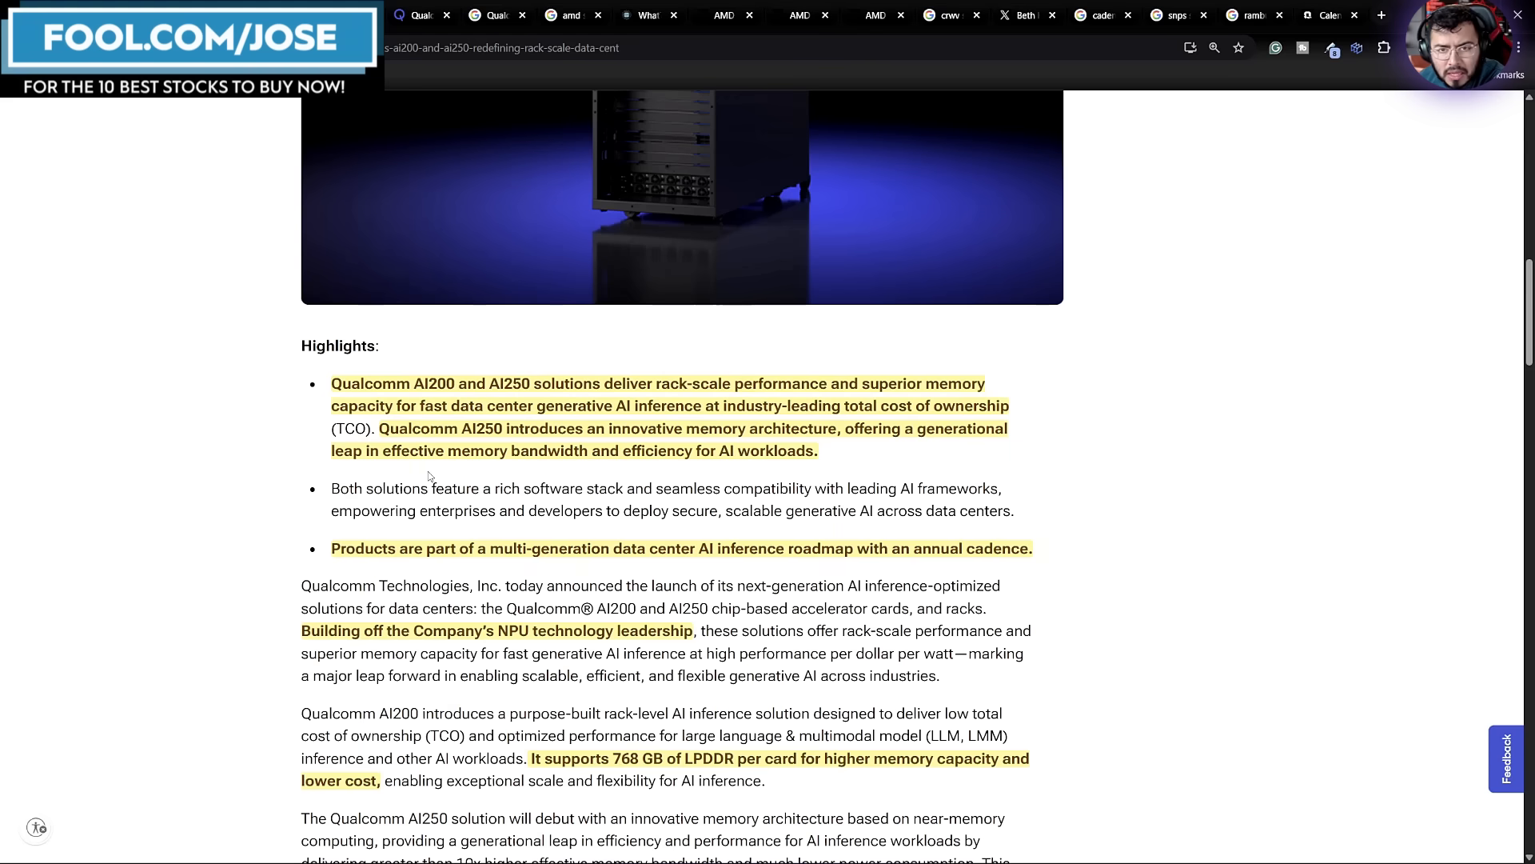
{"action": "mouse_move", "coordinate": [654, 468]}
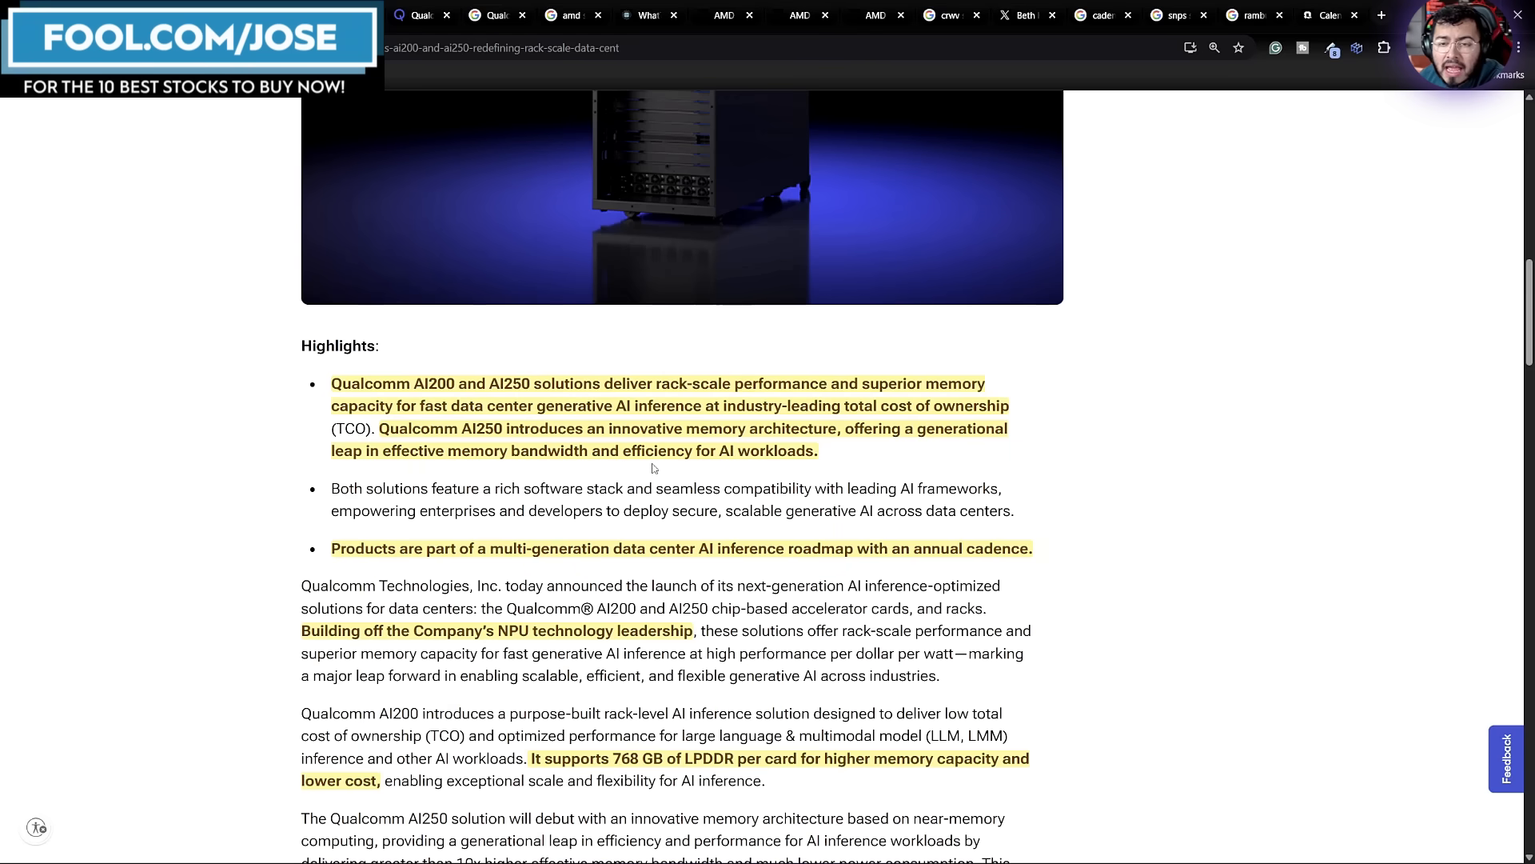
{"action": "scroll", "scroll_direction": "down", "scroll_amount": 3}
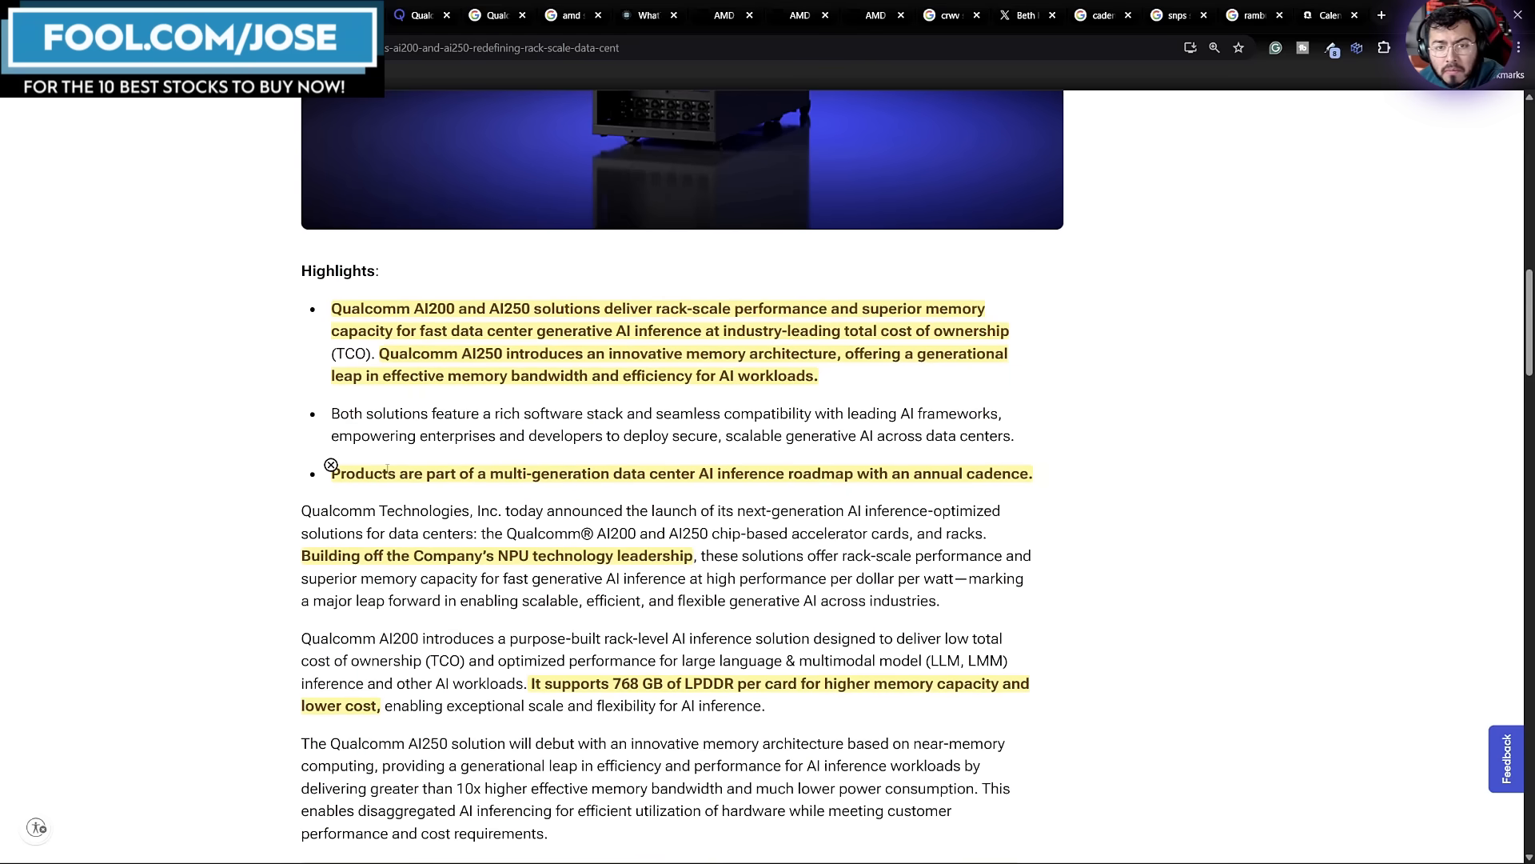
{"action": "scroll", "scroll_direction": "down", "scroll_amount": 3}
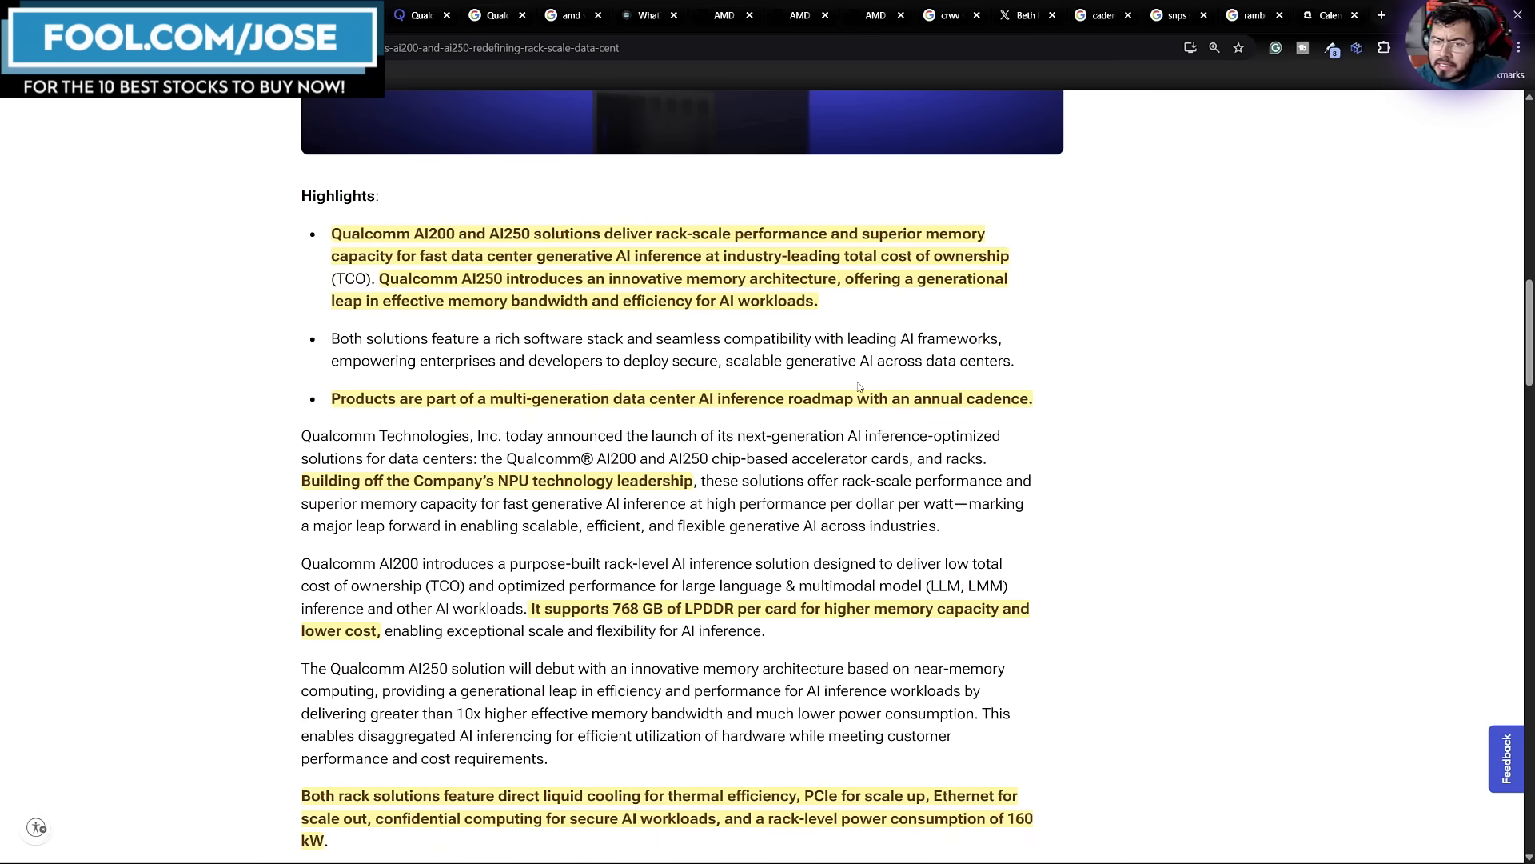
{"action": "scroll", "scroll_direction": "up", "scroll_amount": 3}
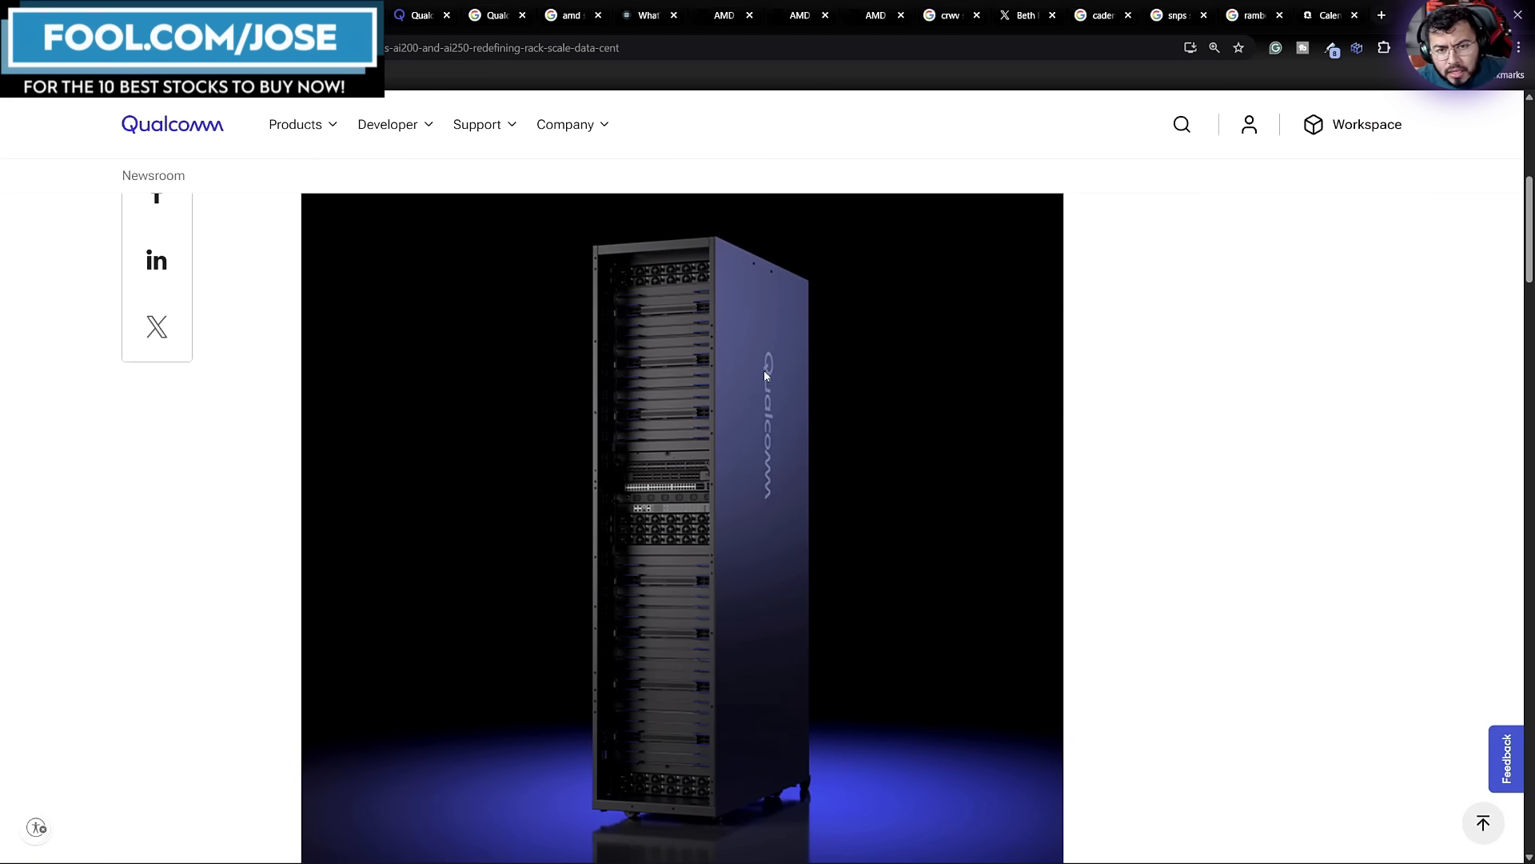
{"action": "scroll", "scroll_direction": "down", "scroll_amount": 3}
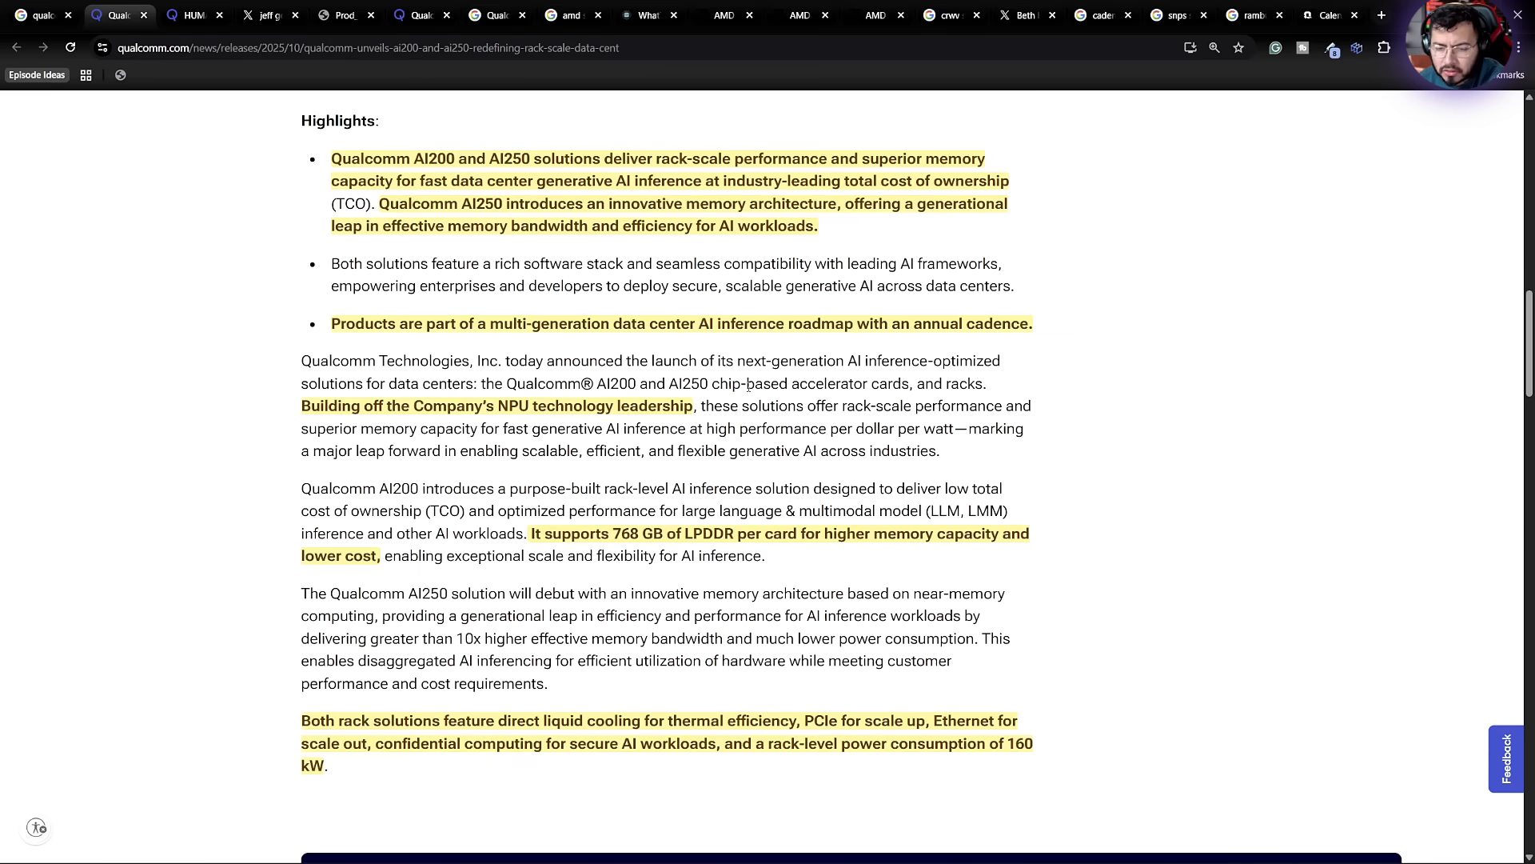
{"action": "scroll", "scroll_direction": "down", "scroll_amount": 3}
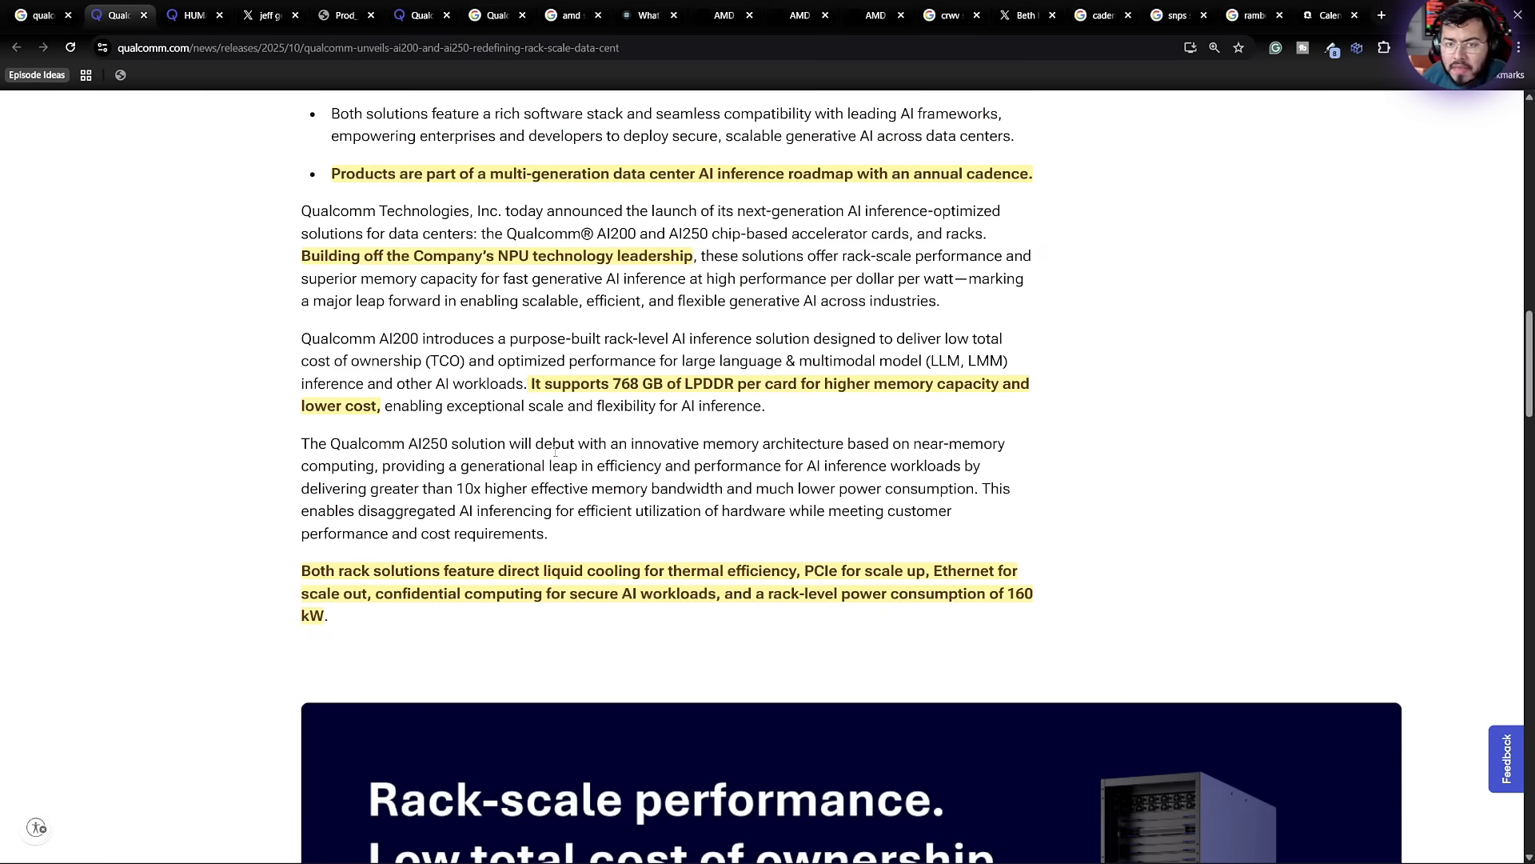
{"action": "scroll", "scroll_direction": "down", "scroll_amount": 3}
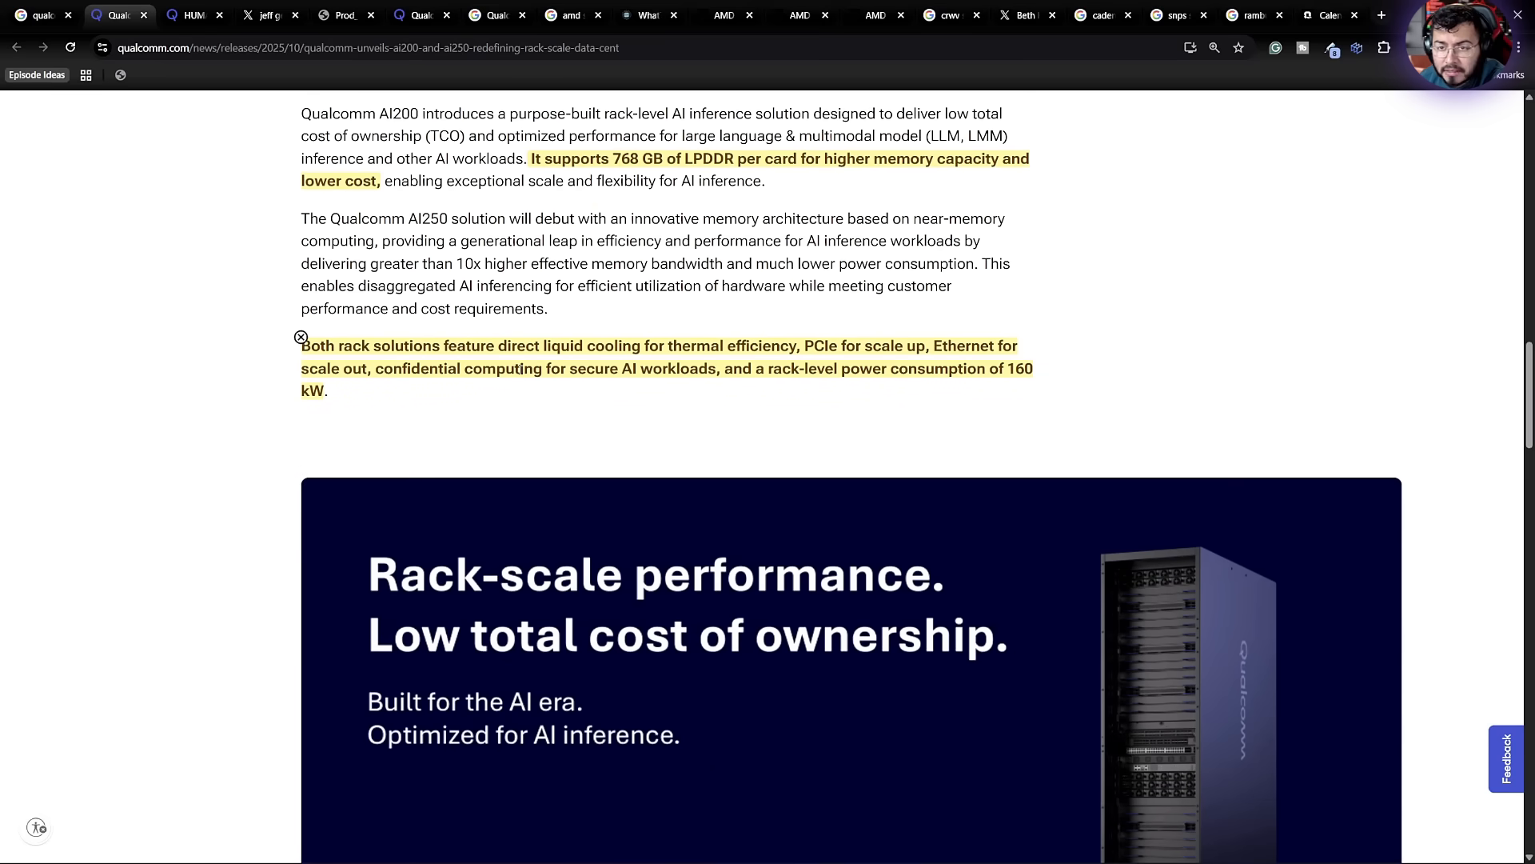
{"action": "scroll", "scroll_direction": "down", "scroll_amount": 3}
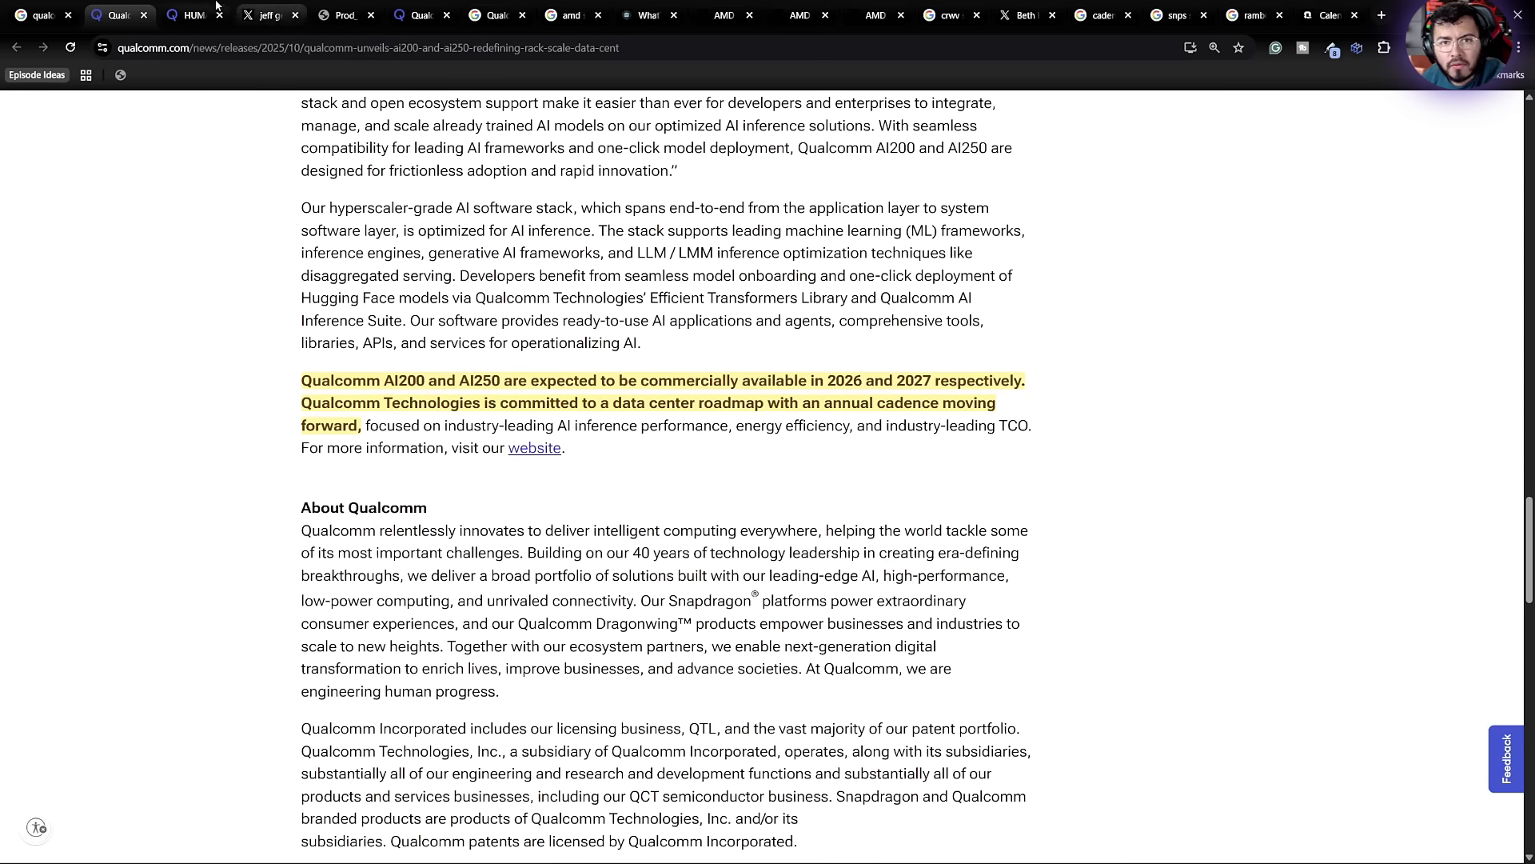
Step: Read the HUMAIN–Qualcomm Saudi release on 200 MW of AI200/AI250 racks from 2026
{"action": "left_click", "coordinate": [192, 14]}
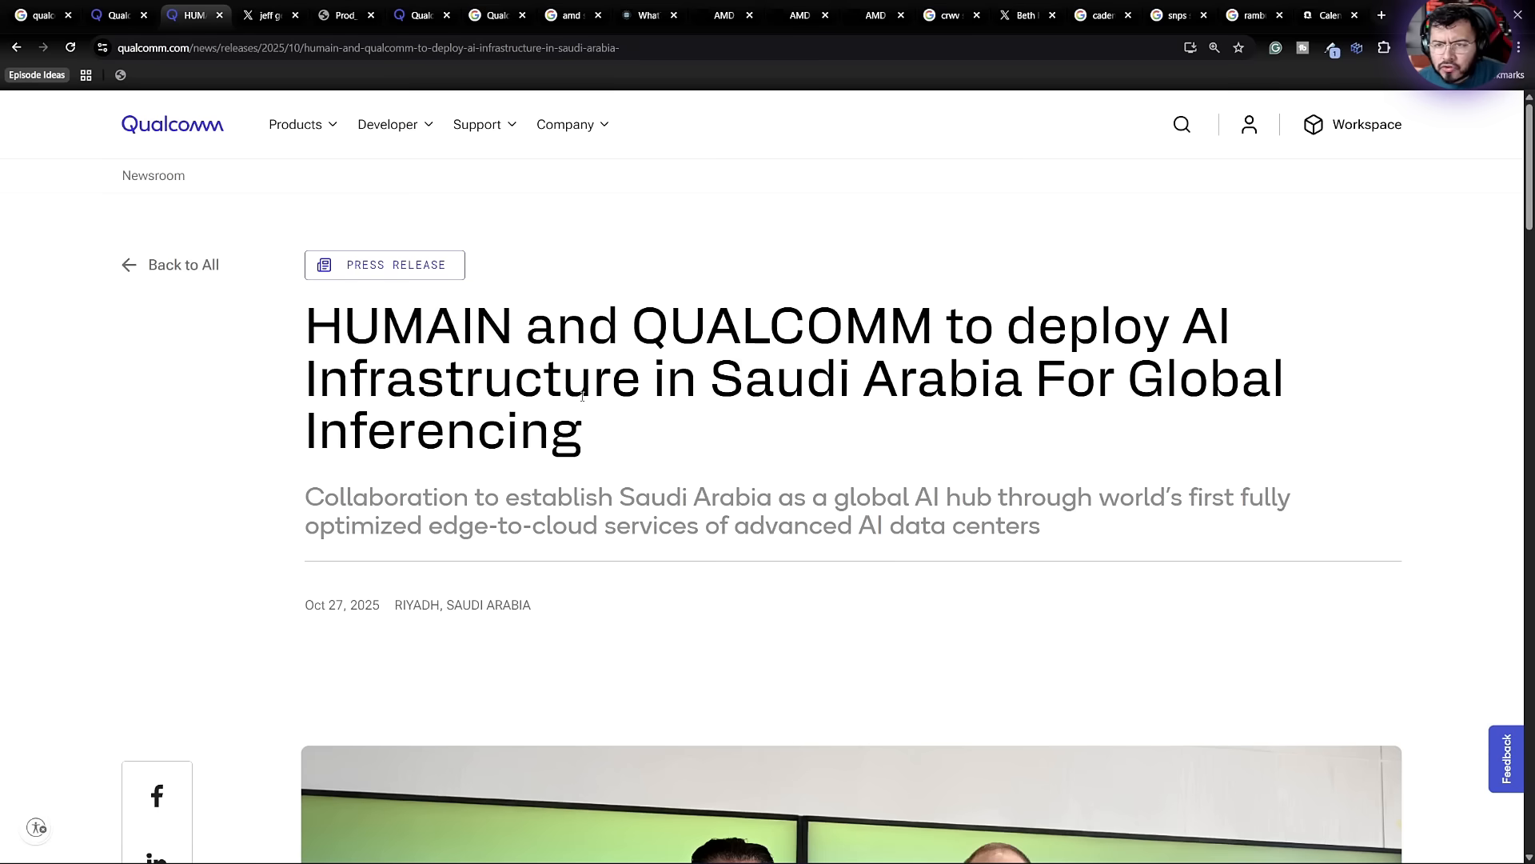
{"action": "scroll", "scroll_direction": "down", "scroll_amount": 3}
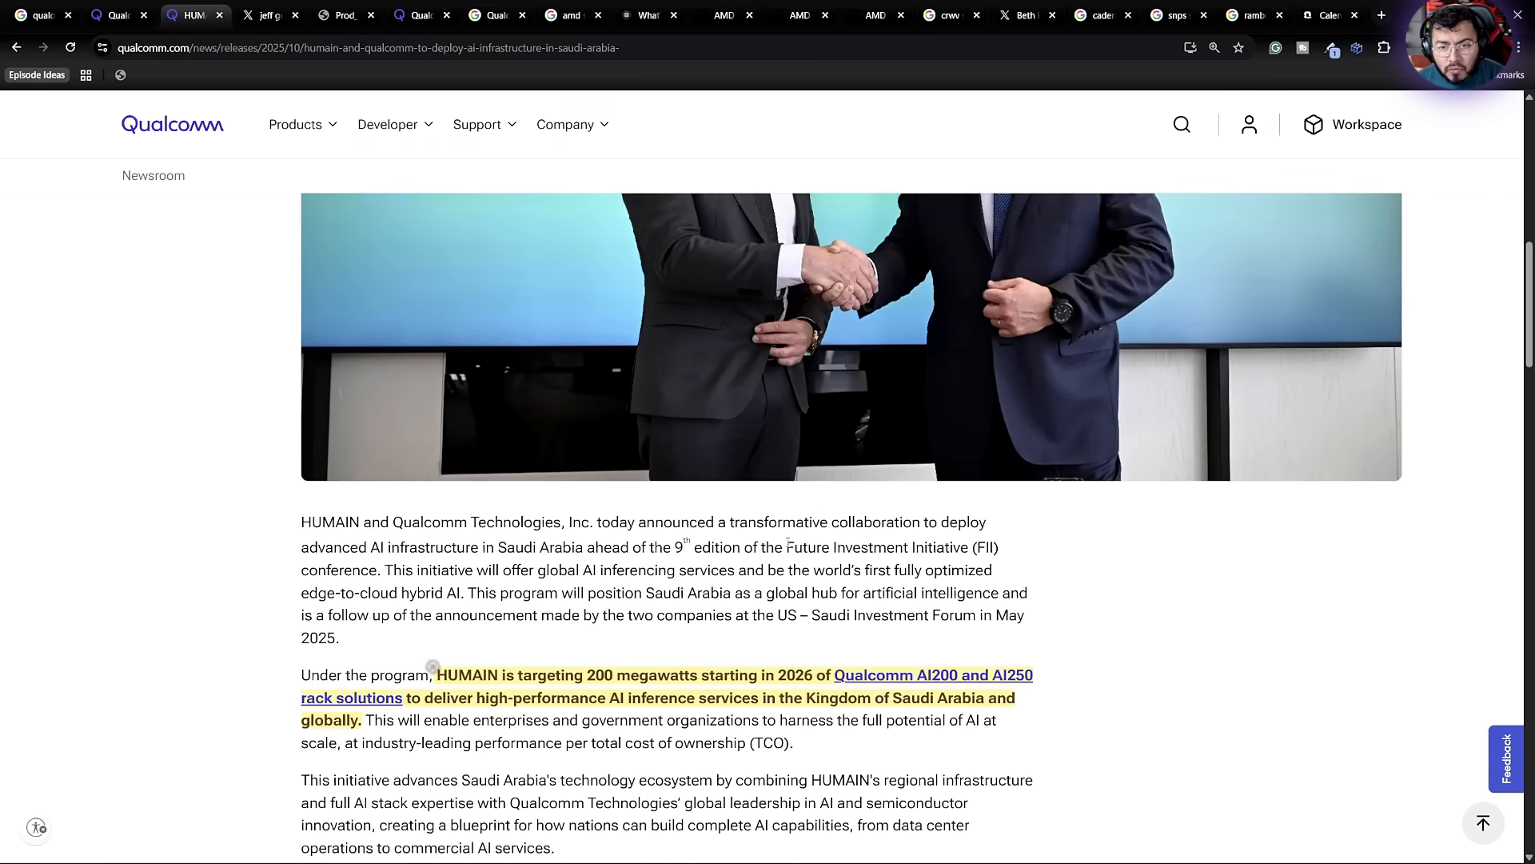
{"action": "scroll", "scroll_direction": "down", "scroll_amount": 3}
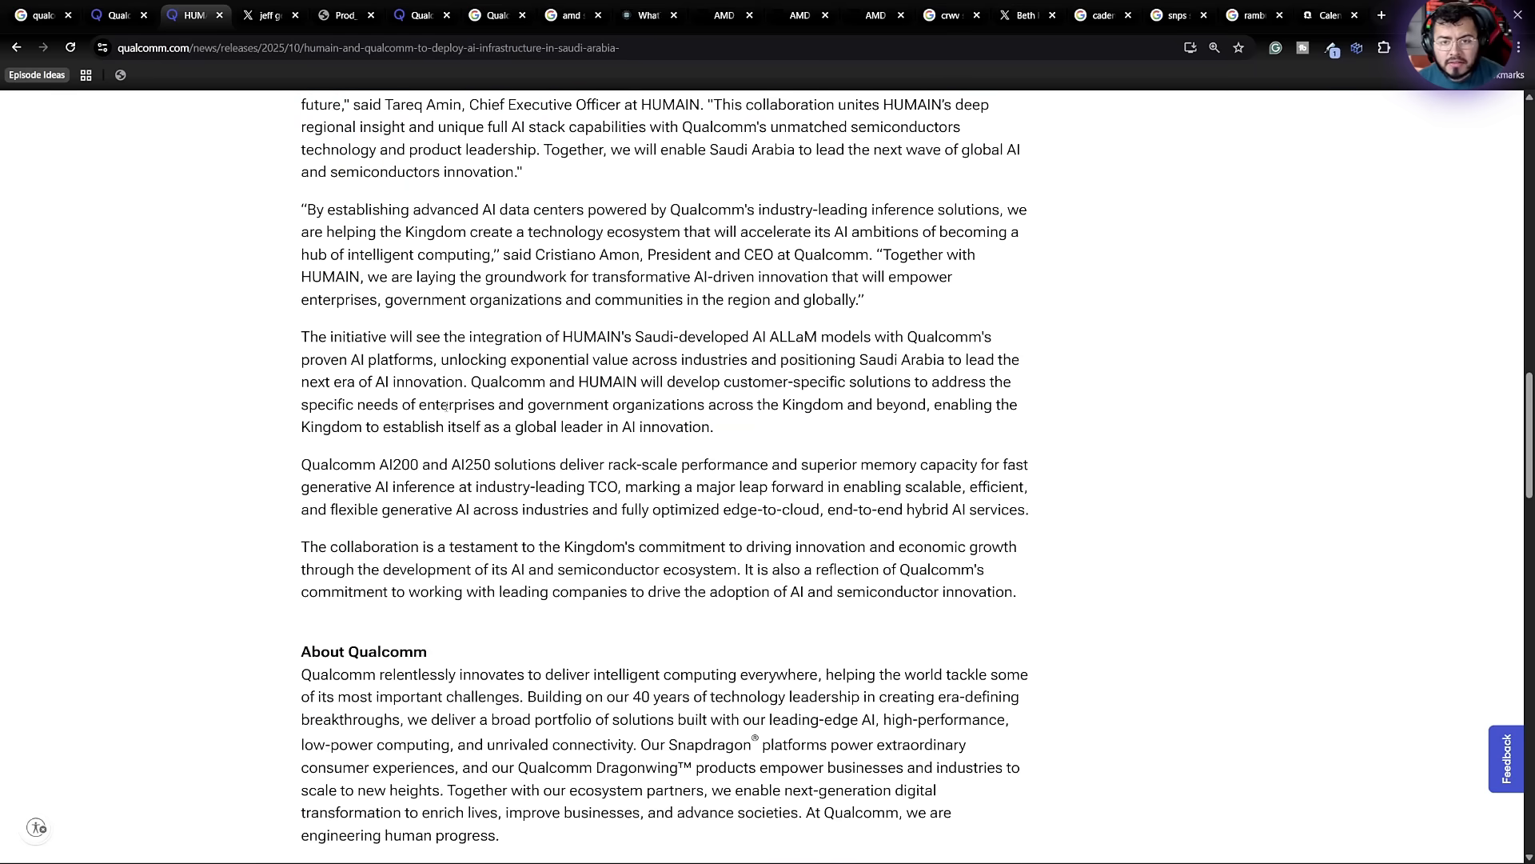
{"action": "mouse_move", "coordinate": [343, 14]}
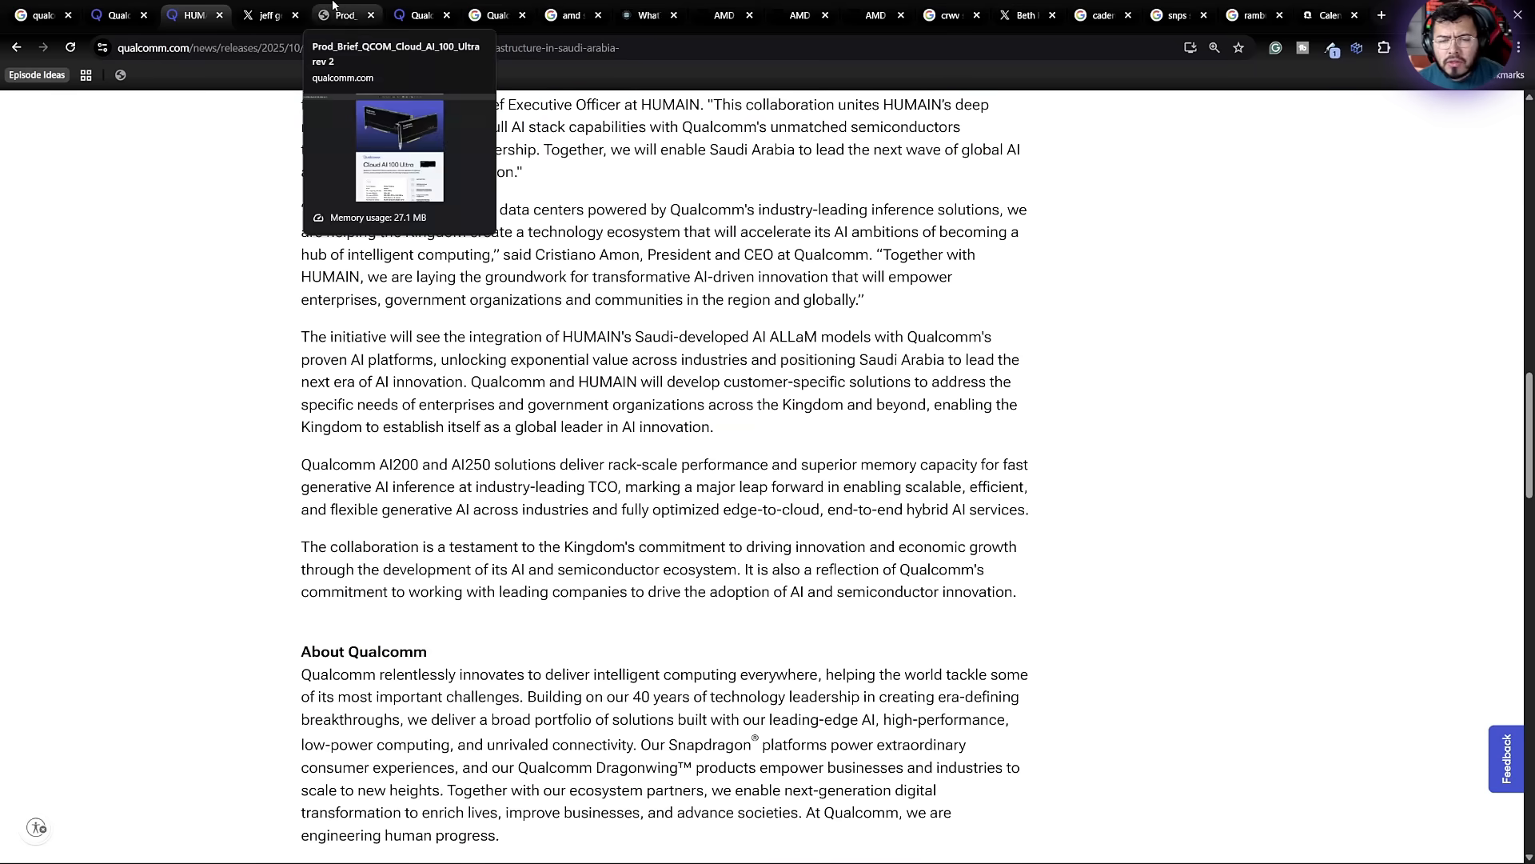
Step: View the Cloud AI 100 Ultra product brief PDF listing 150 W TDP and 870 TOPs
{"action": "left_click", "coordinate": [344, 14]}
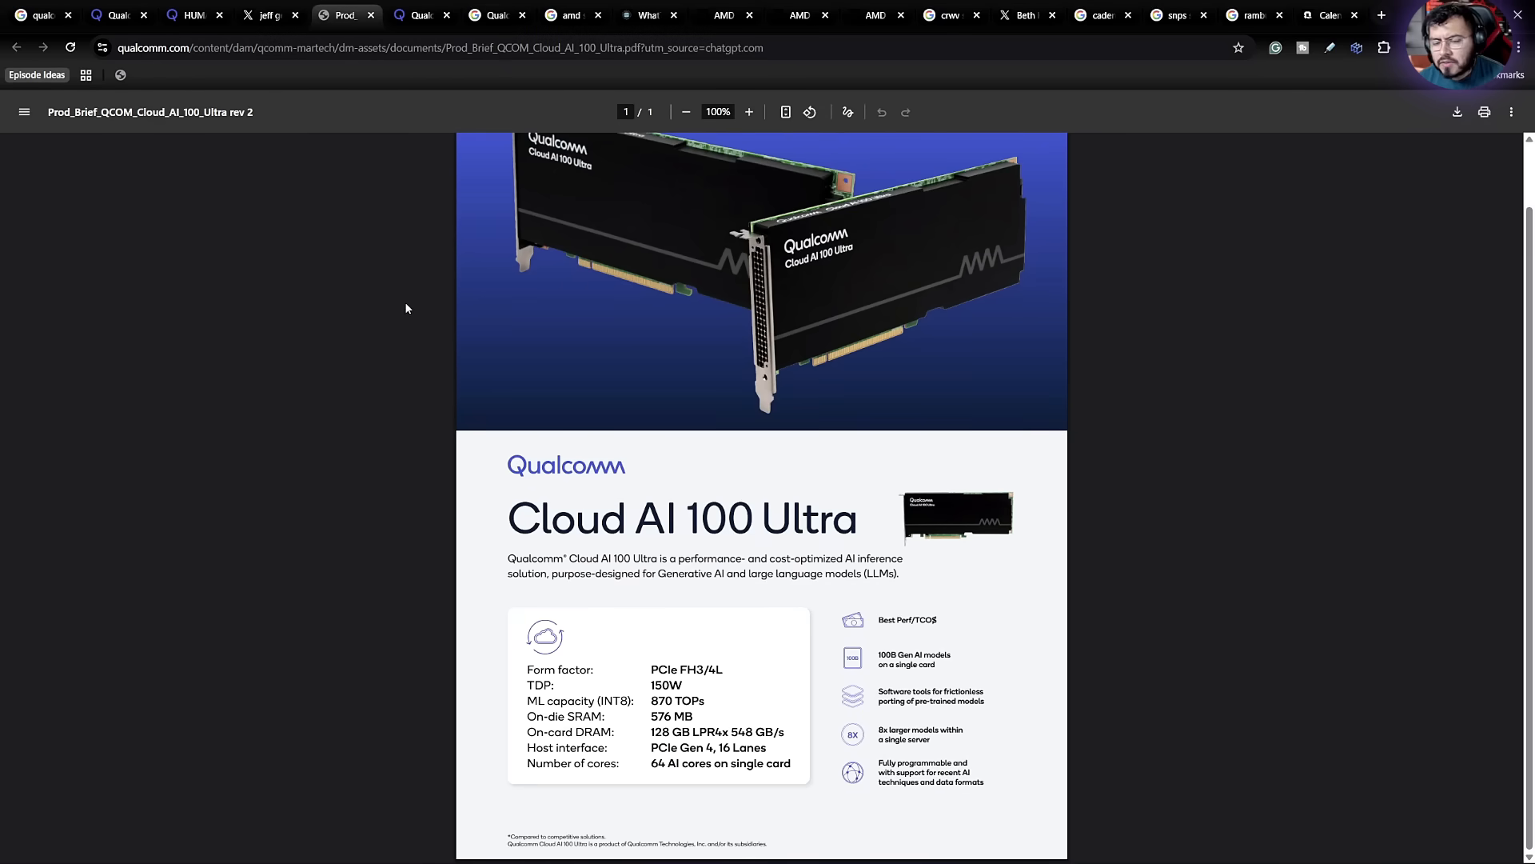
{"action": "mouse_move", "coordinate": [448, 305]}
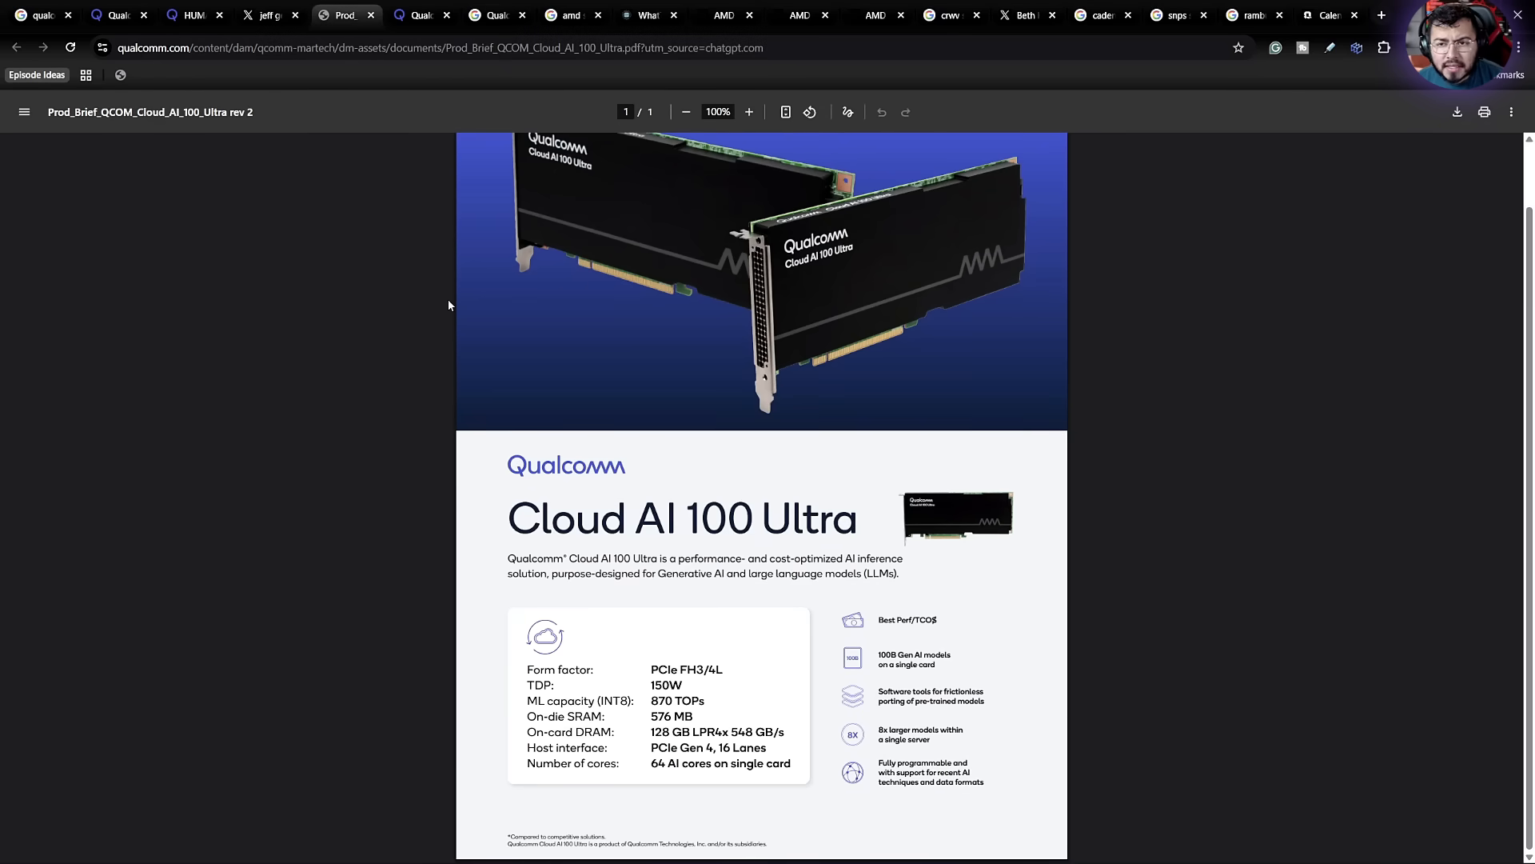
{"action": "mouse_move", "coordinate": [632, 379]}
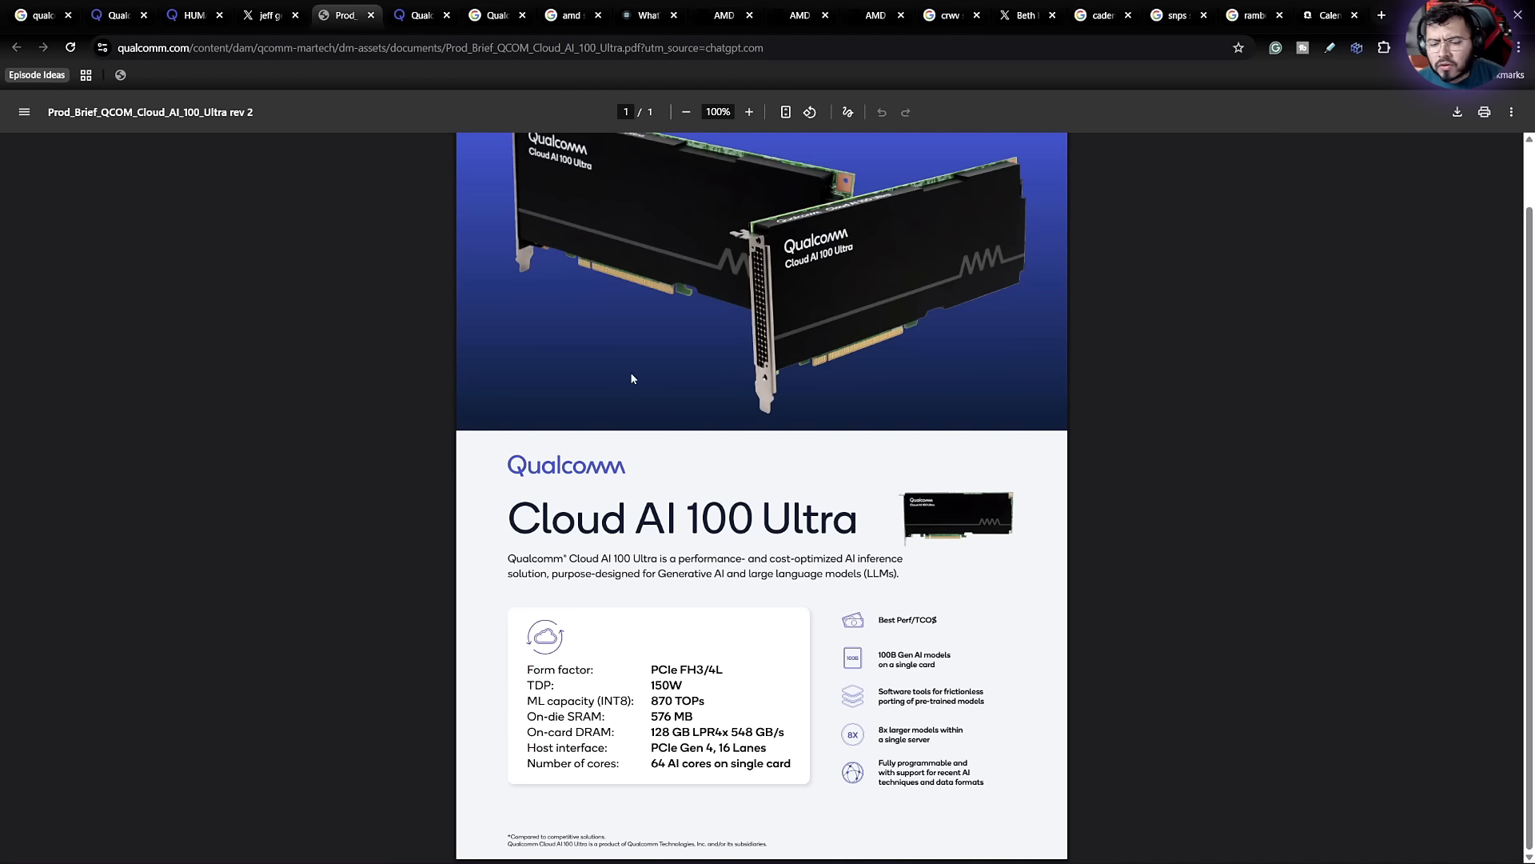
{"action": "mouse_move", "coordinate": [602, 390]}
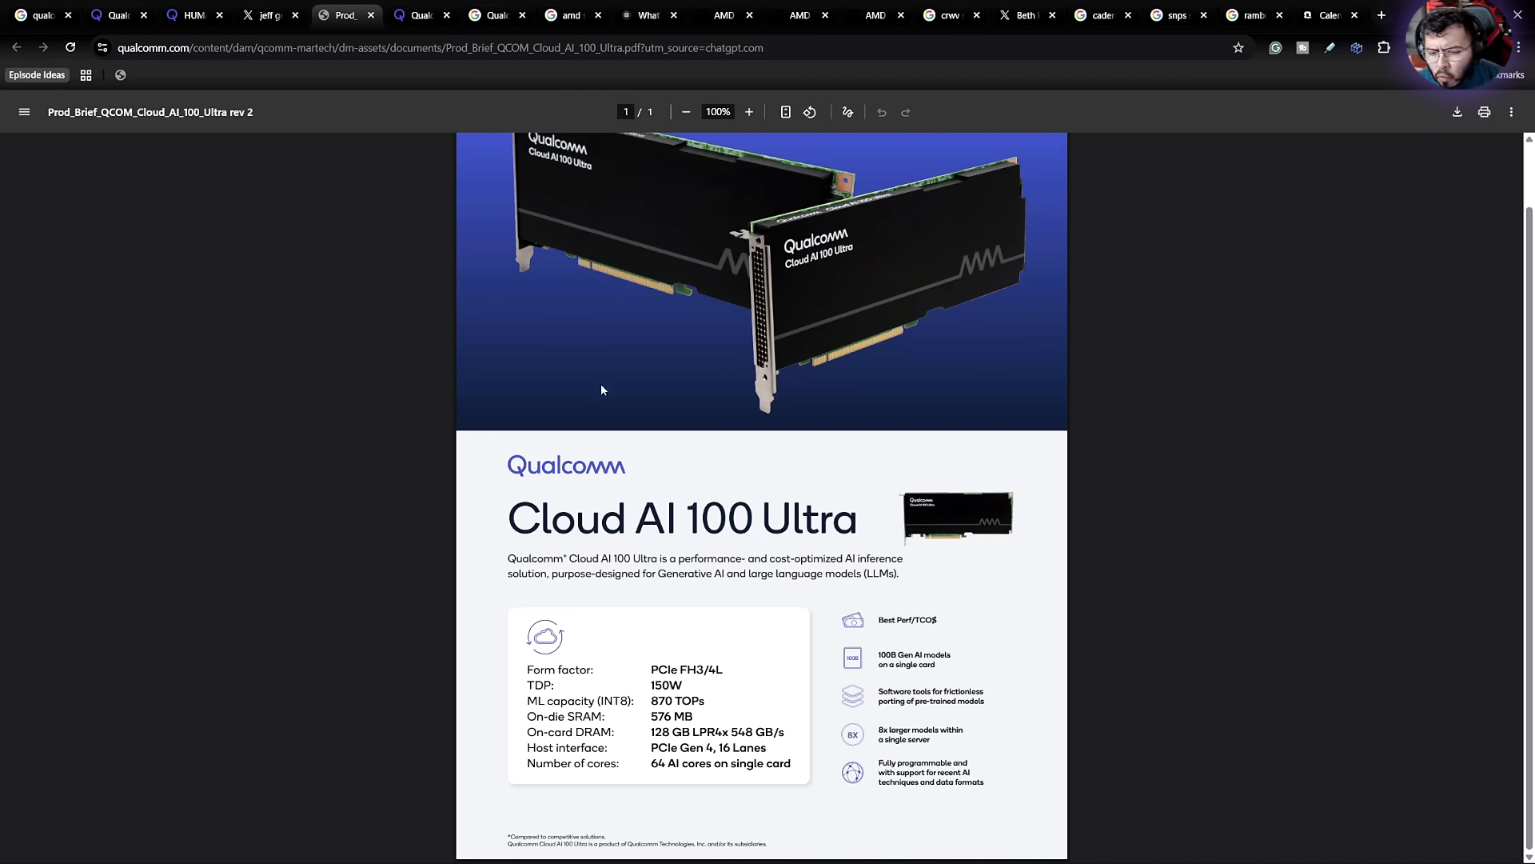
{"action": "mouse_move", "coordinate": [599, 401]}
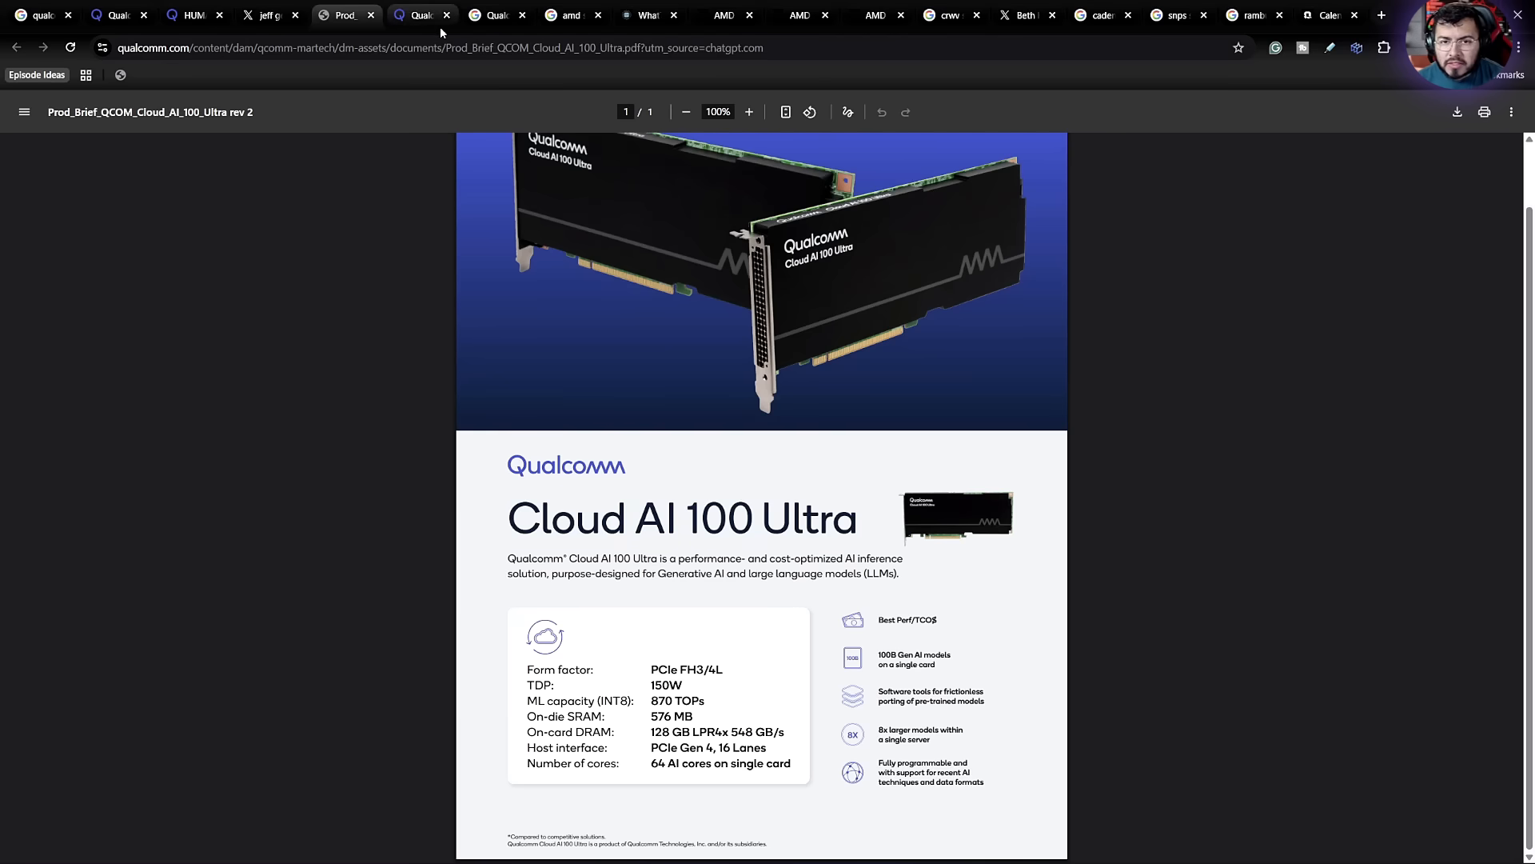
{"action": "mouse_move", "coordinate": [667, 391]}
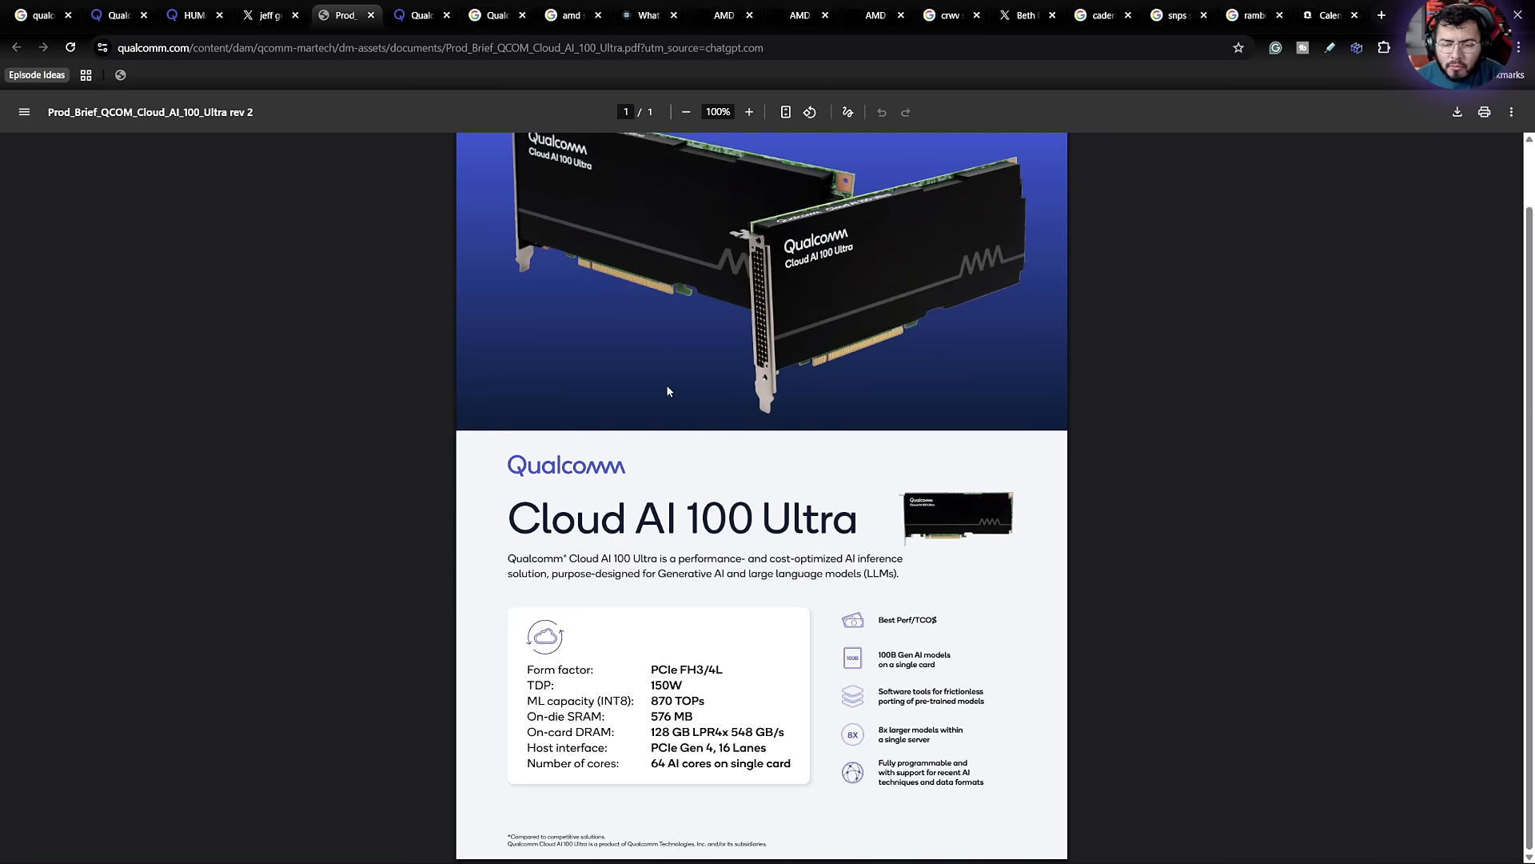
{"action": "mouse_move", "coordinate": [470, 163]}
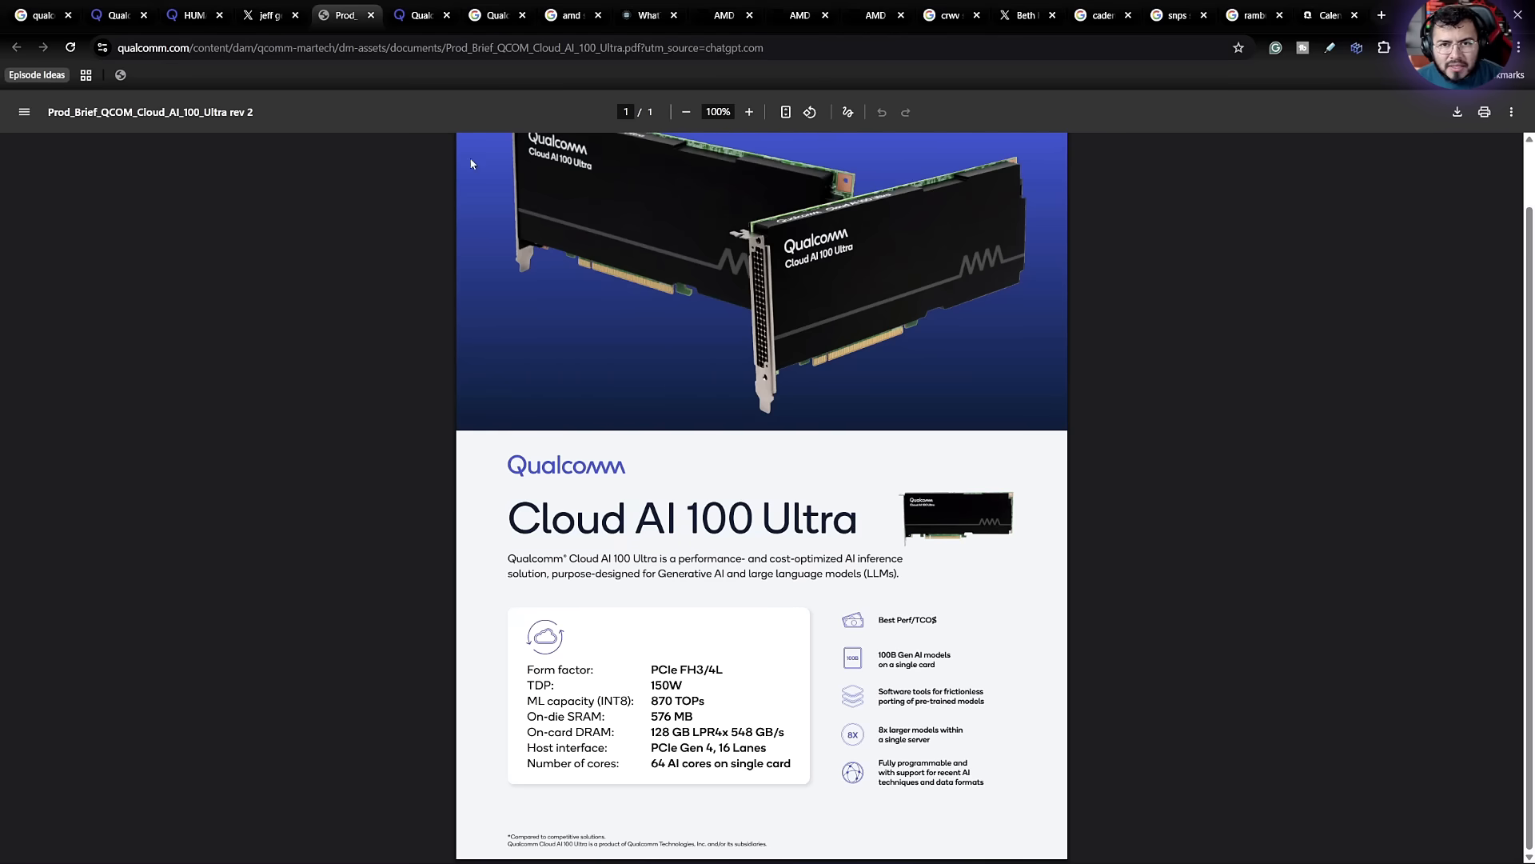
Step: View the March 2021 release on Qualcomm completing its $1.4 billion NUVIA acquisition
{"action": "left_click", "coordinate": [416, 14]}
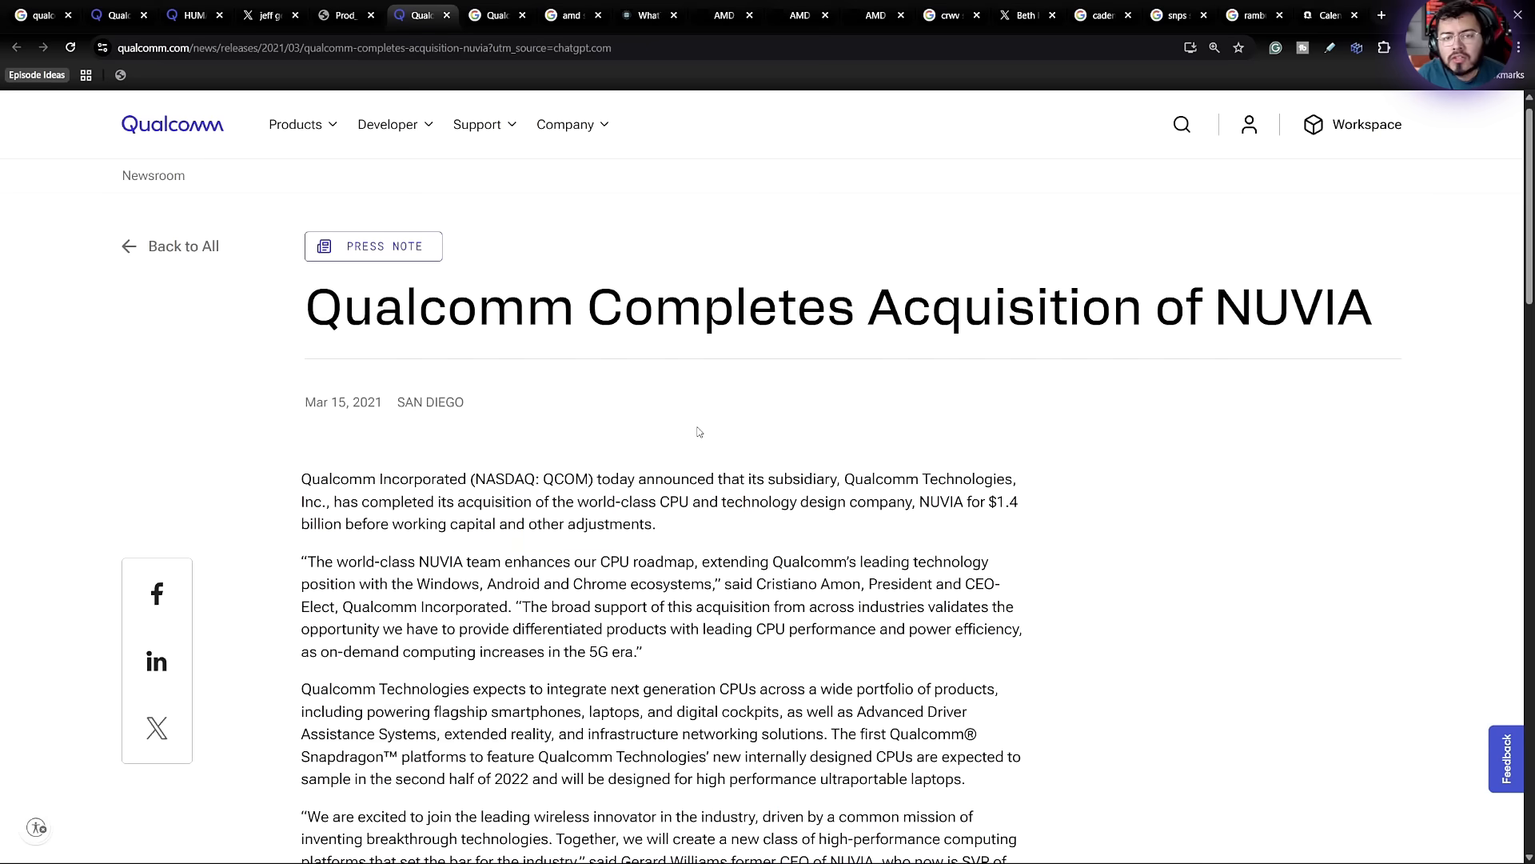
{"action": "mouse_move", "coordinate": [524, 441]}
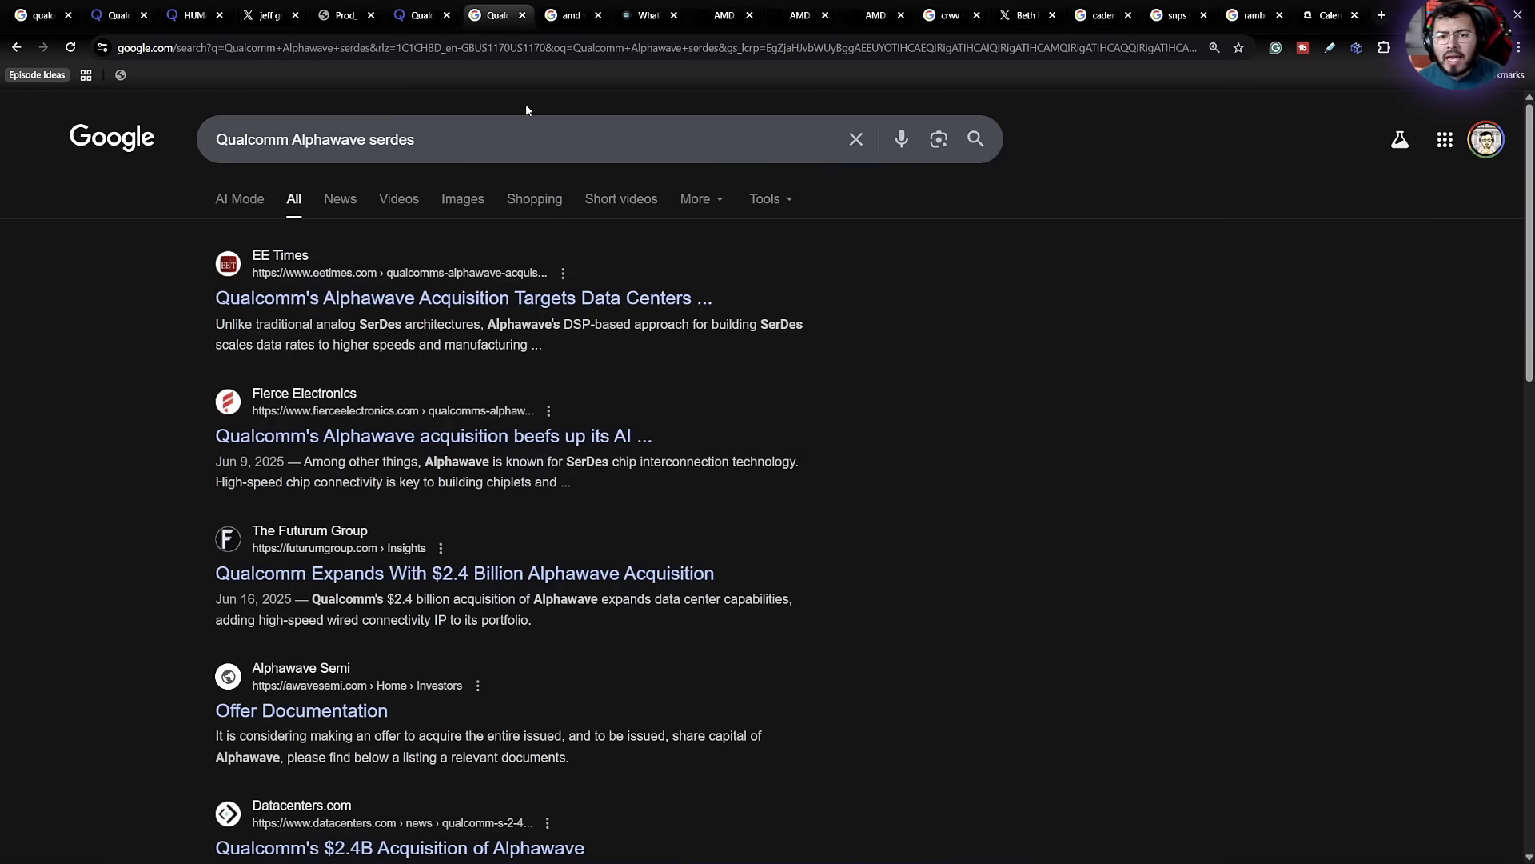
{"action": "mouse_move", "coordinate": [1449, 689]}
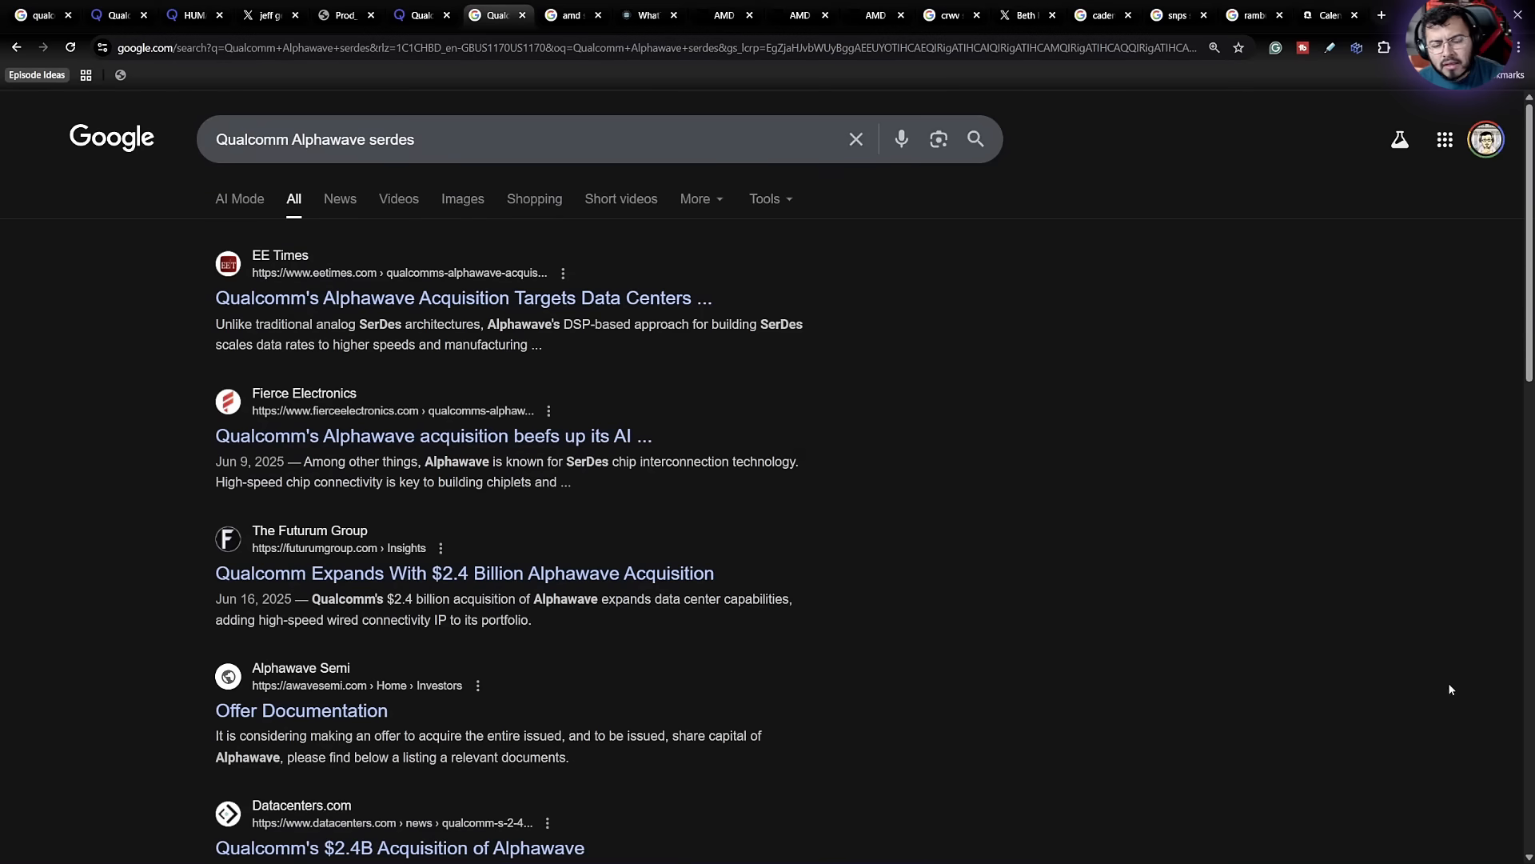
{"action": "mouse_move", "coordinate": [1183, 573]}
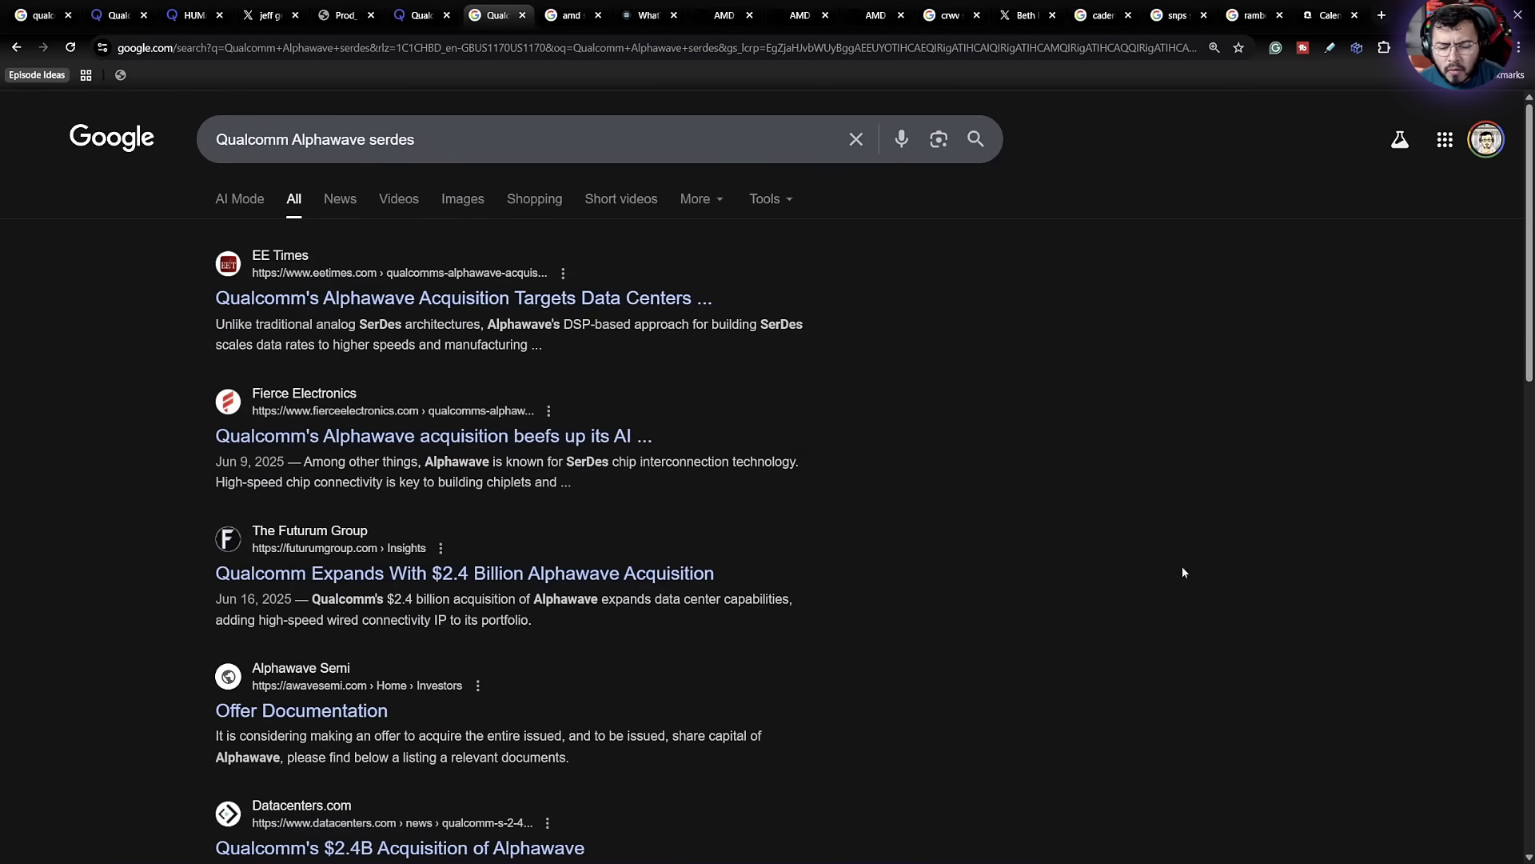
{"action": "mouse_move", "coordinate": [968, 502]}
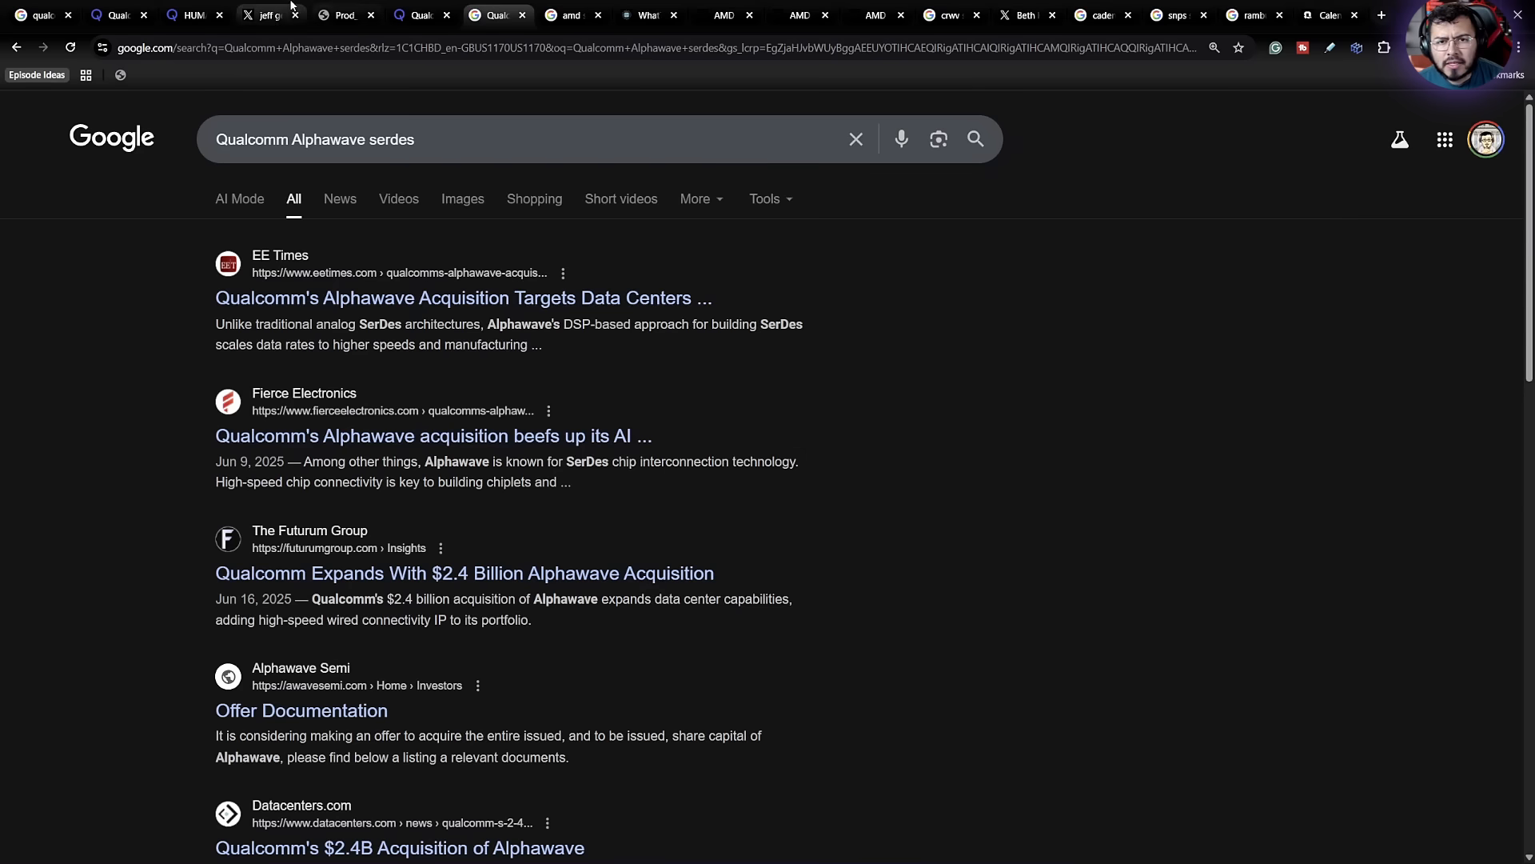
{"action": "left_click", "coordinate": [265, 14]}
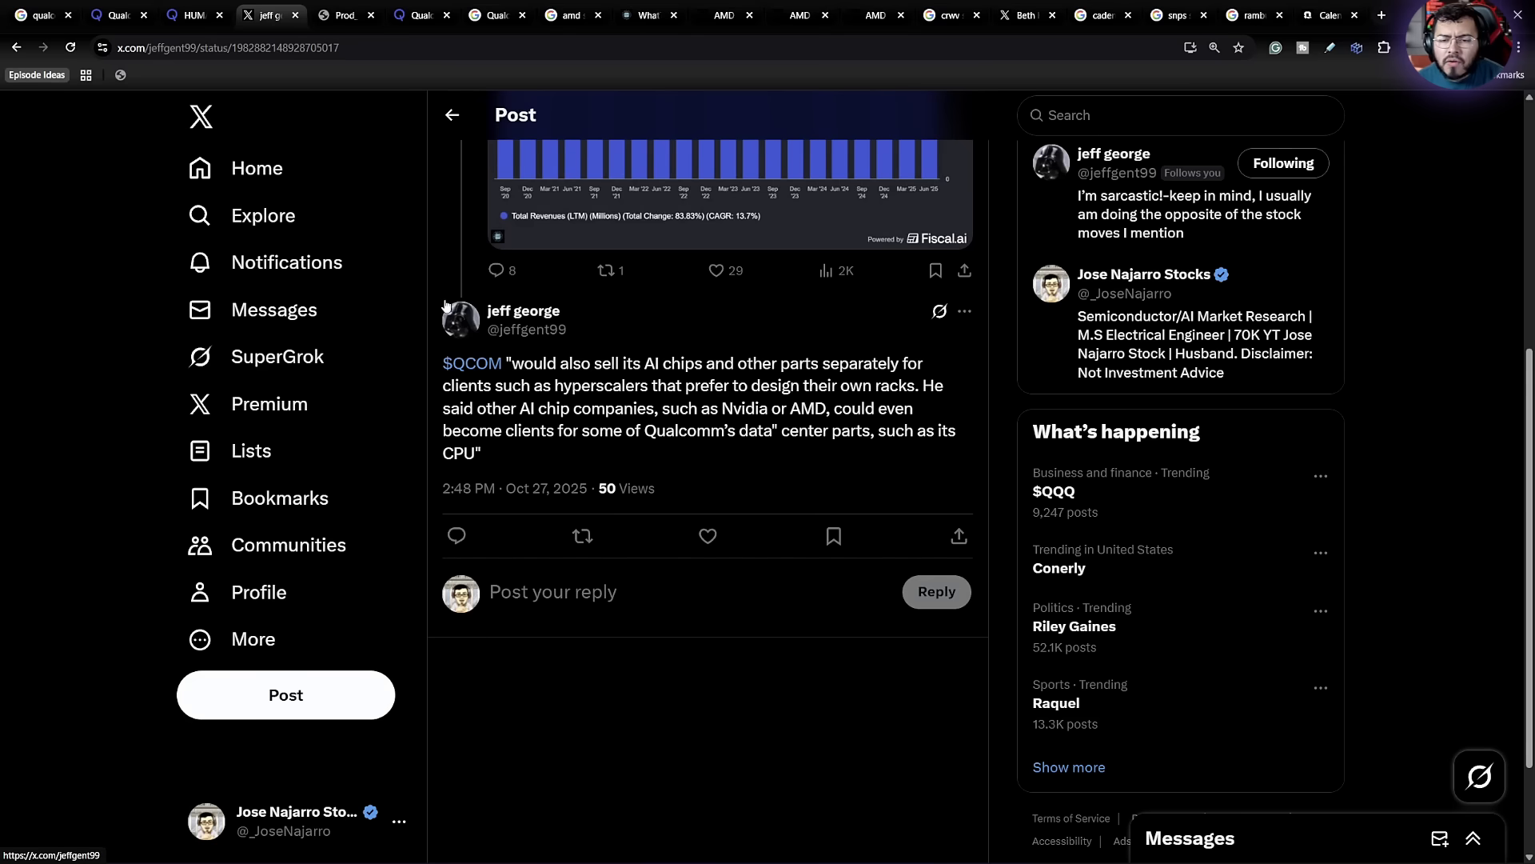
Step: Pass back through the product brief and NUVIA tabs to Qualcomm's 187.68 USD quote
{"action": "left_click", "coordinate": [344, 15]}
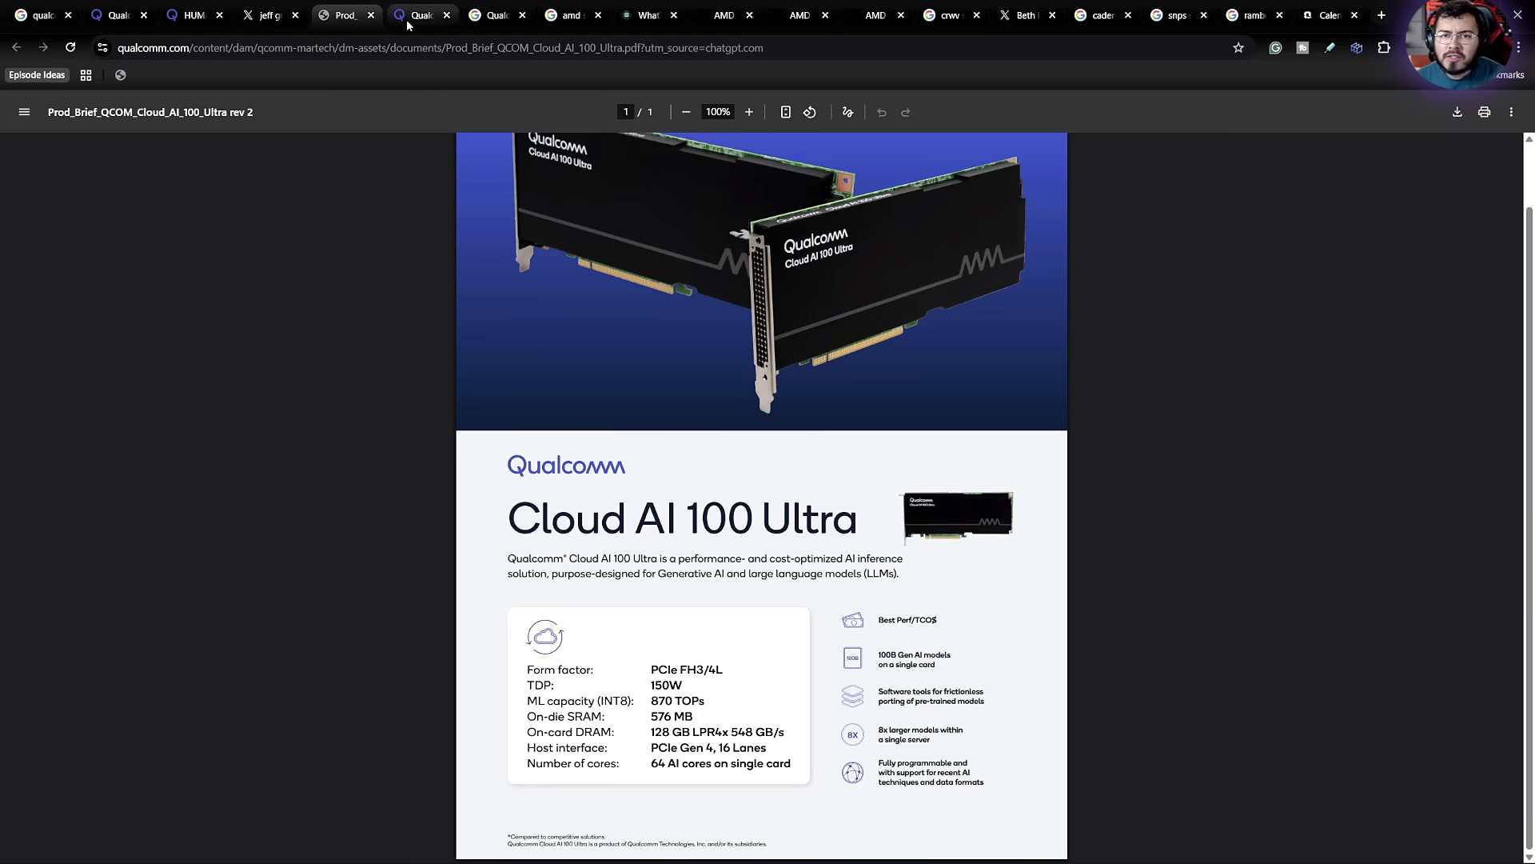
{"action": "left_click", "coordinate": [422, 14]}
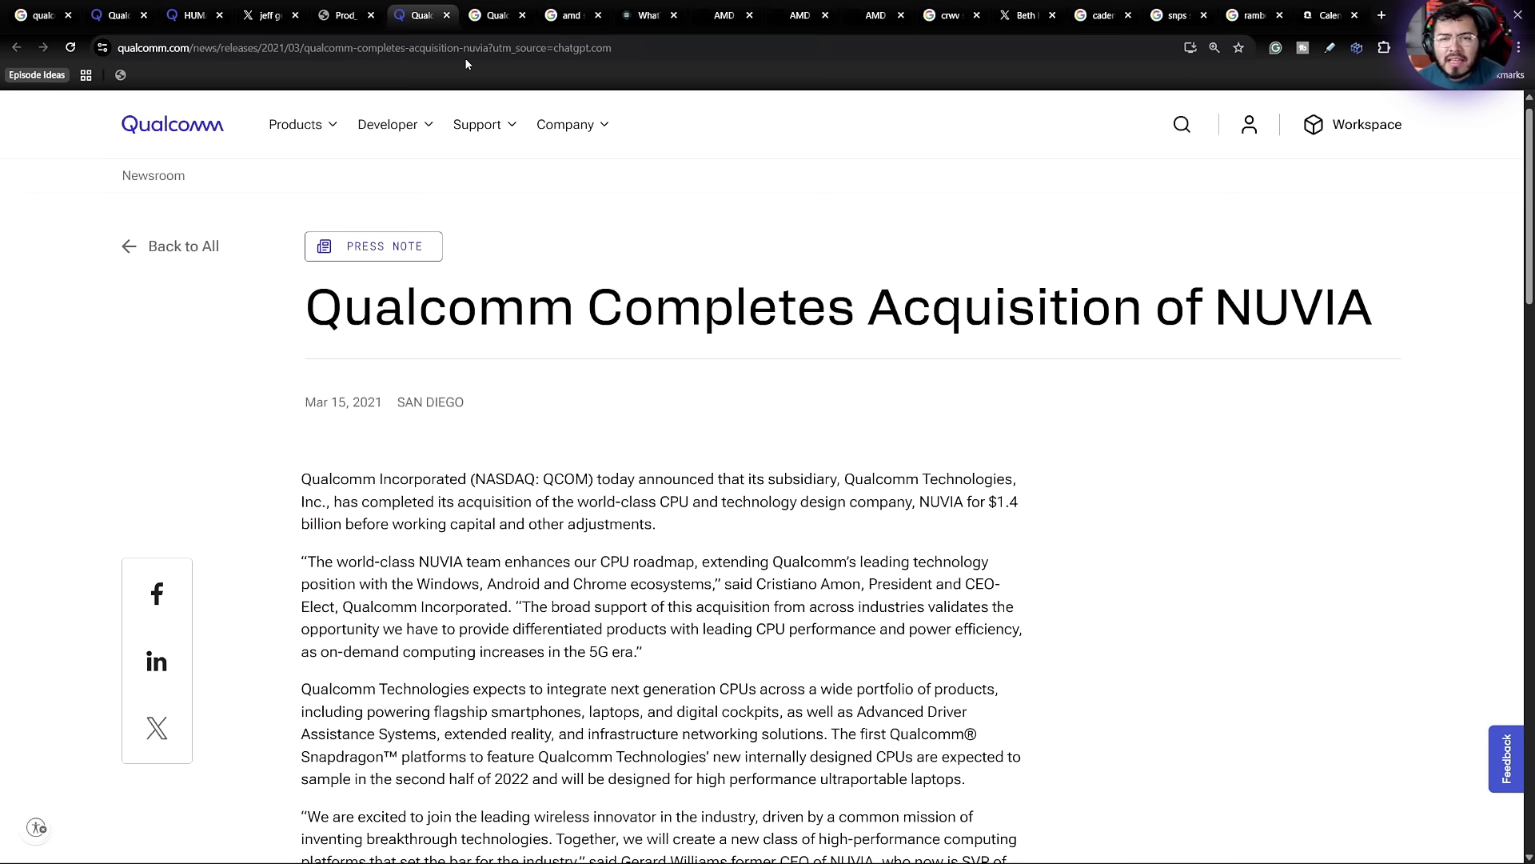
{"action": "left_click", "coordinate": [494, 14]}
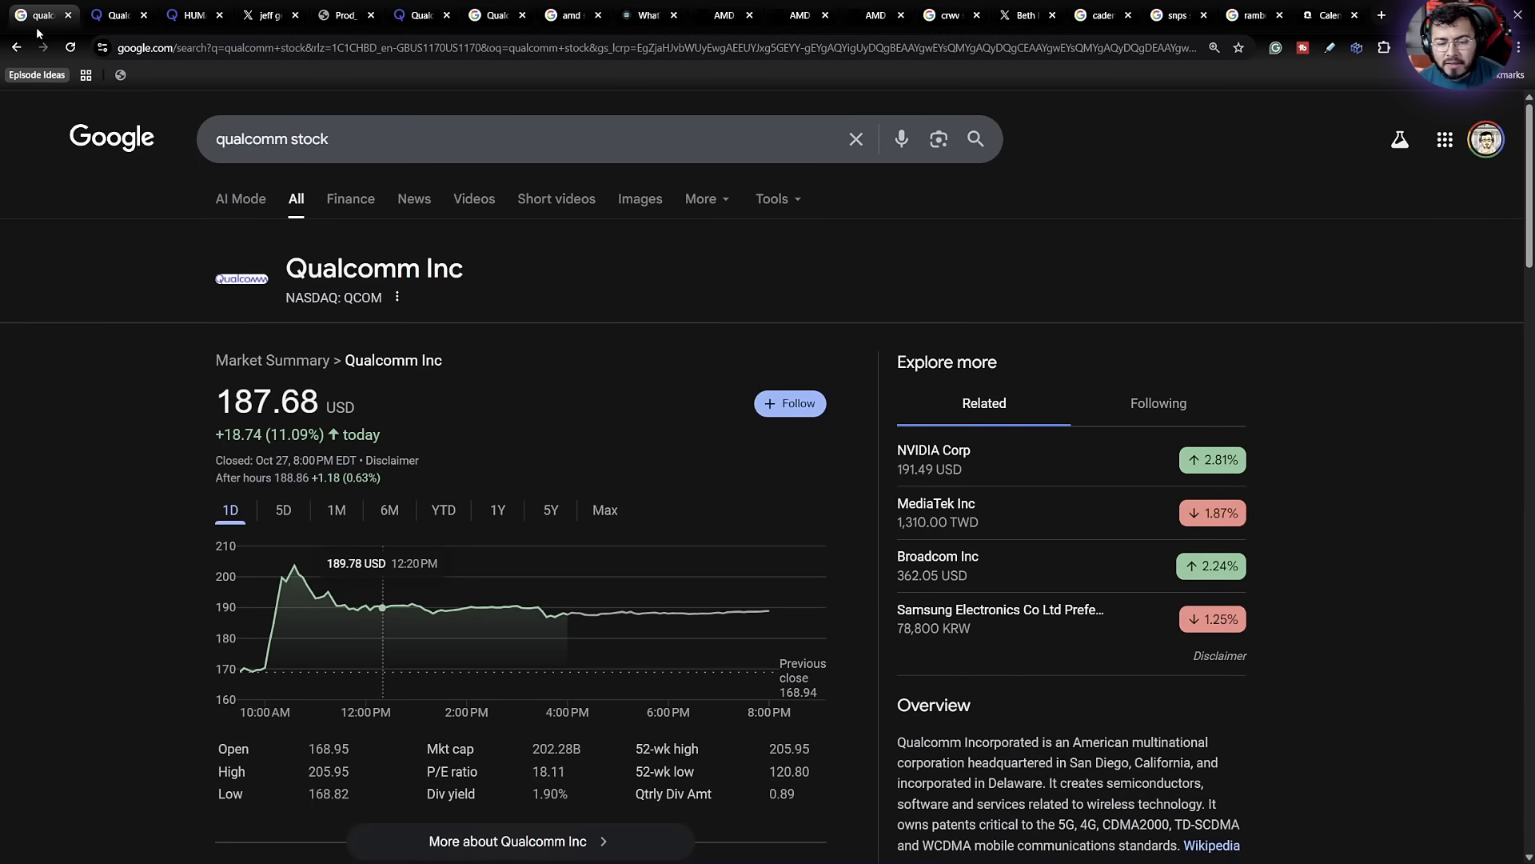
{"action": "mouse_move", "coordinate": [174, 162]}
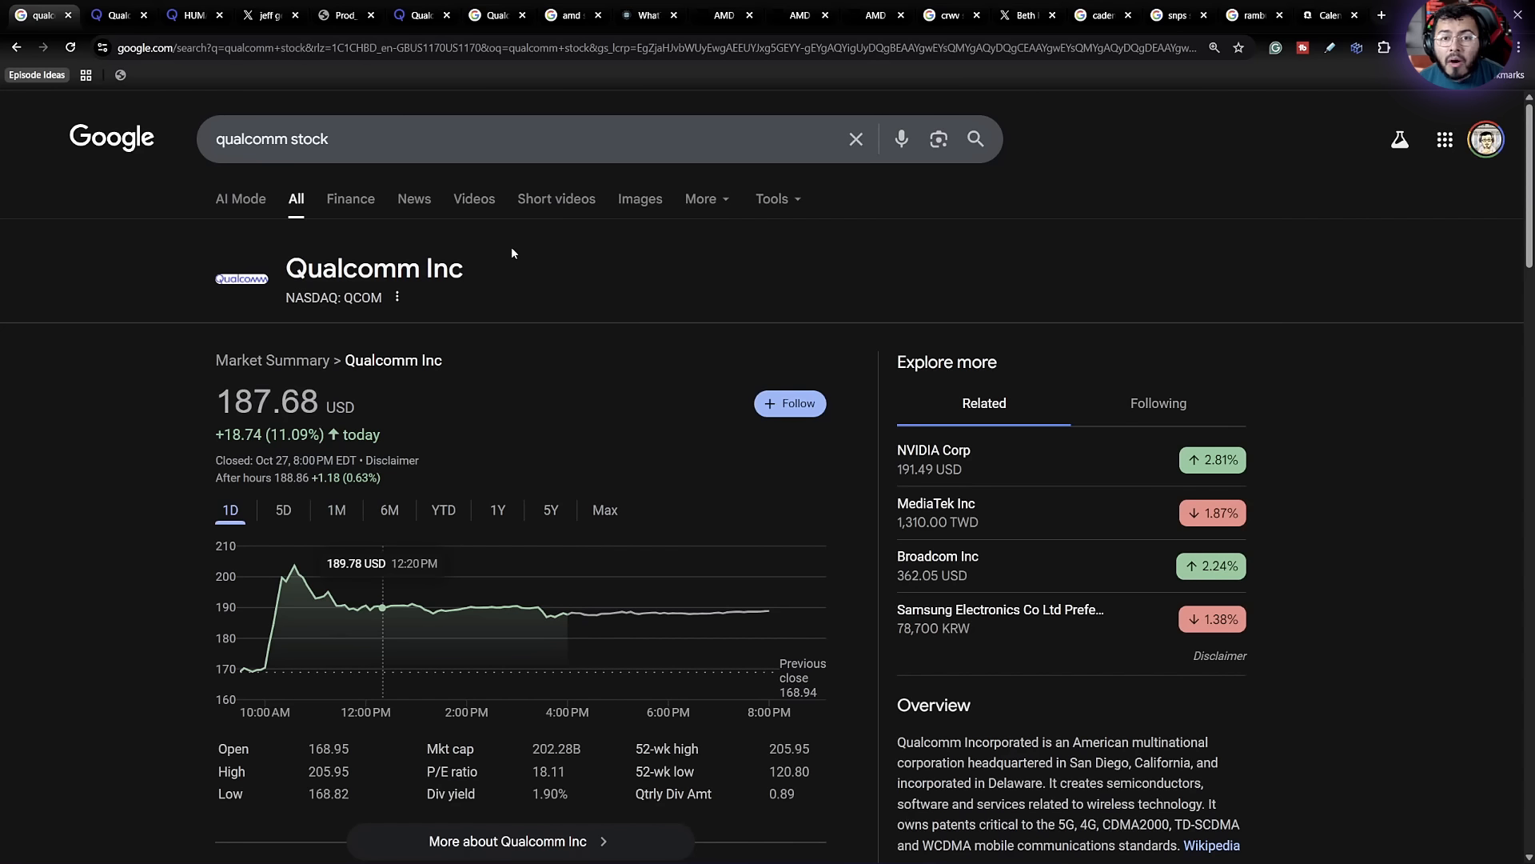
{"action": "mouse_move", "coordinate": [480, 301]}
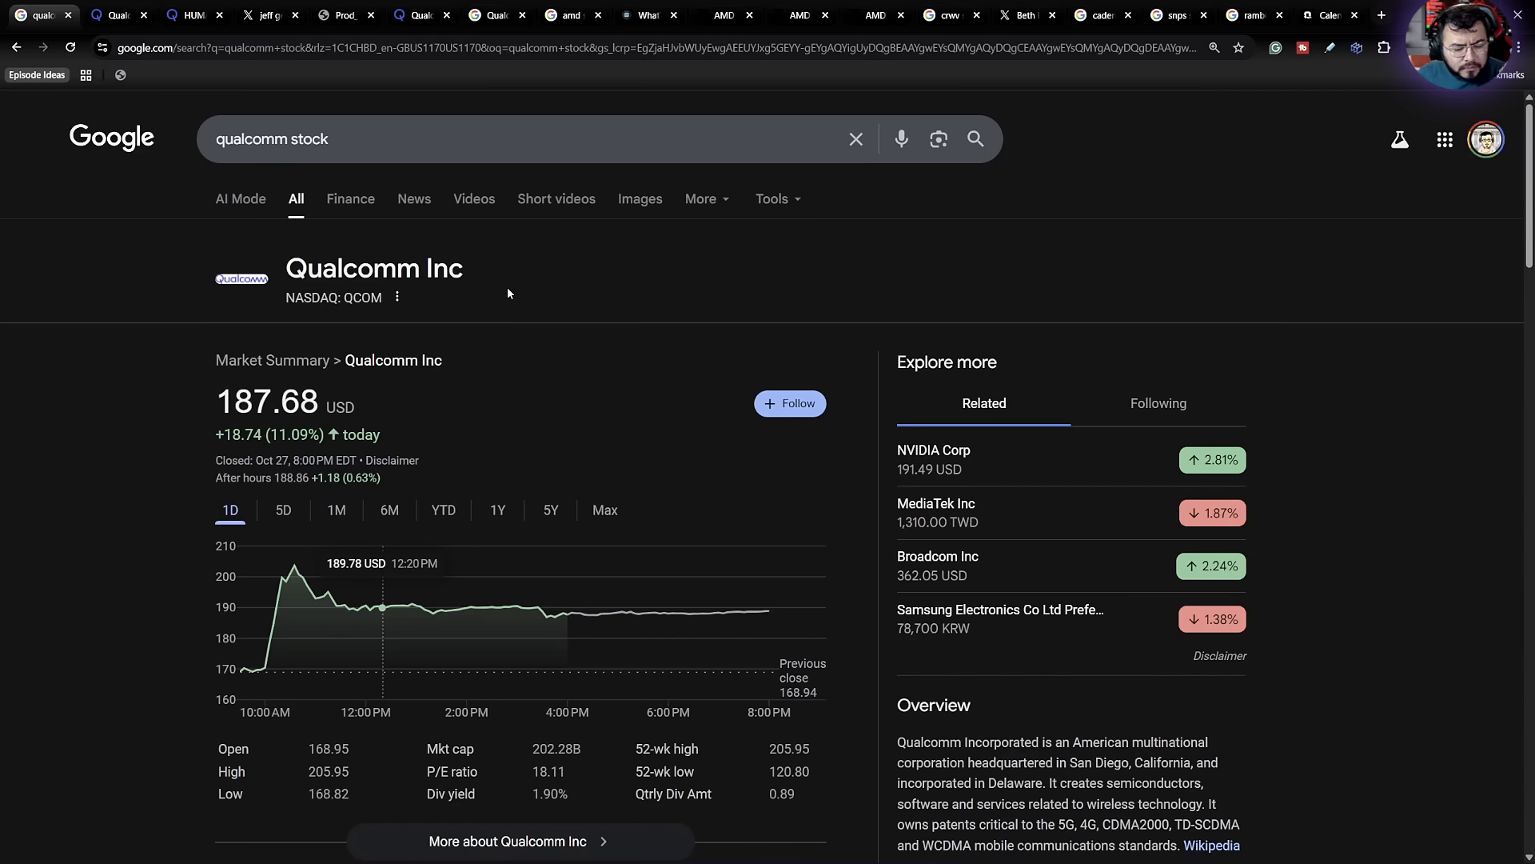
{"action": "mouse_move", "coordinate": [498, 250]}
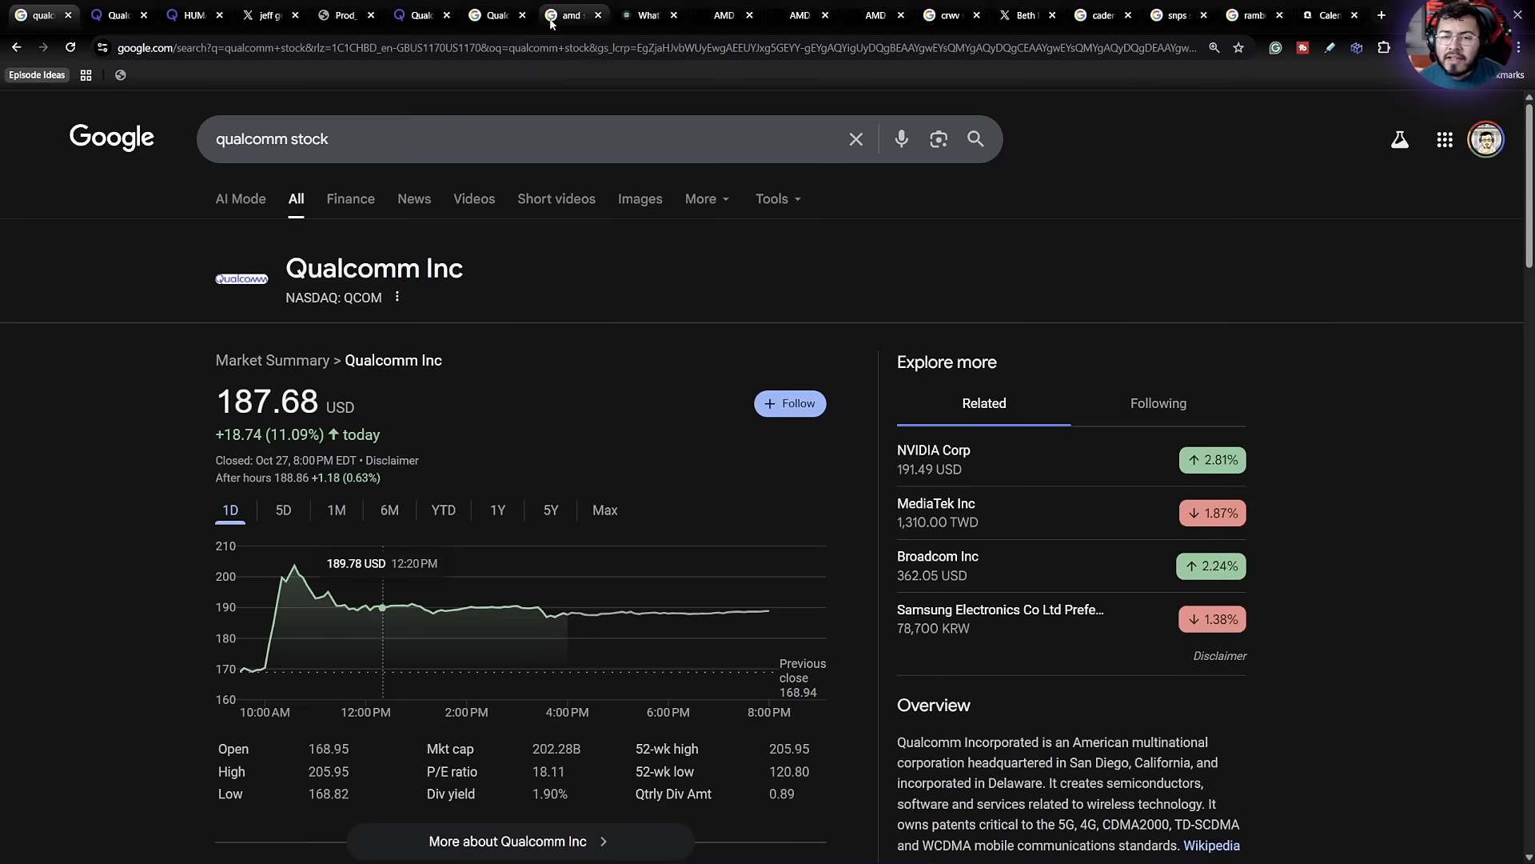
Step: View the WhatTheChipHappened homepage with its 50% off community offer using code Intro
{"action": "left_click", "coordinate": [571, 15]}
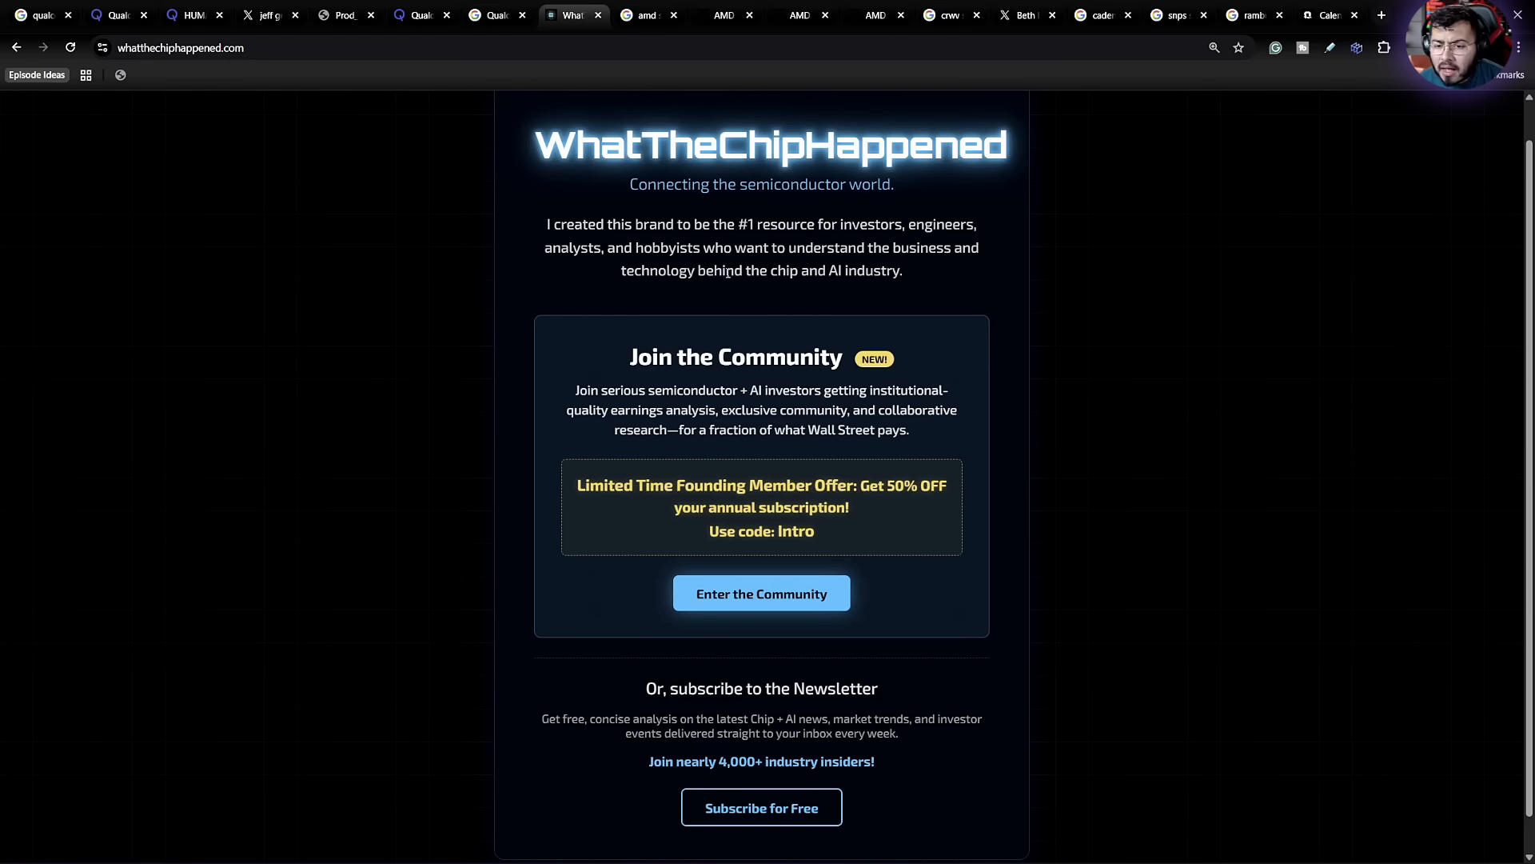
{"action": "scroll", "scroll_direction": "down", "scroll_amount": 3}
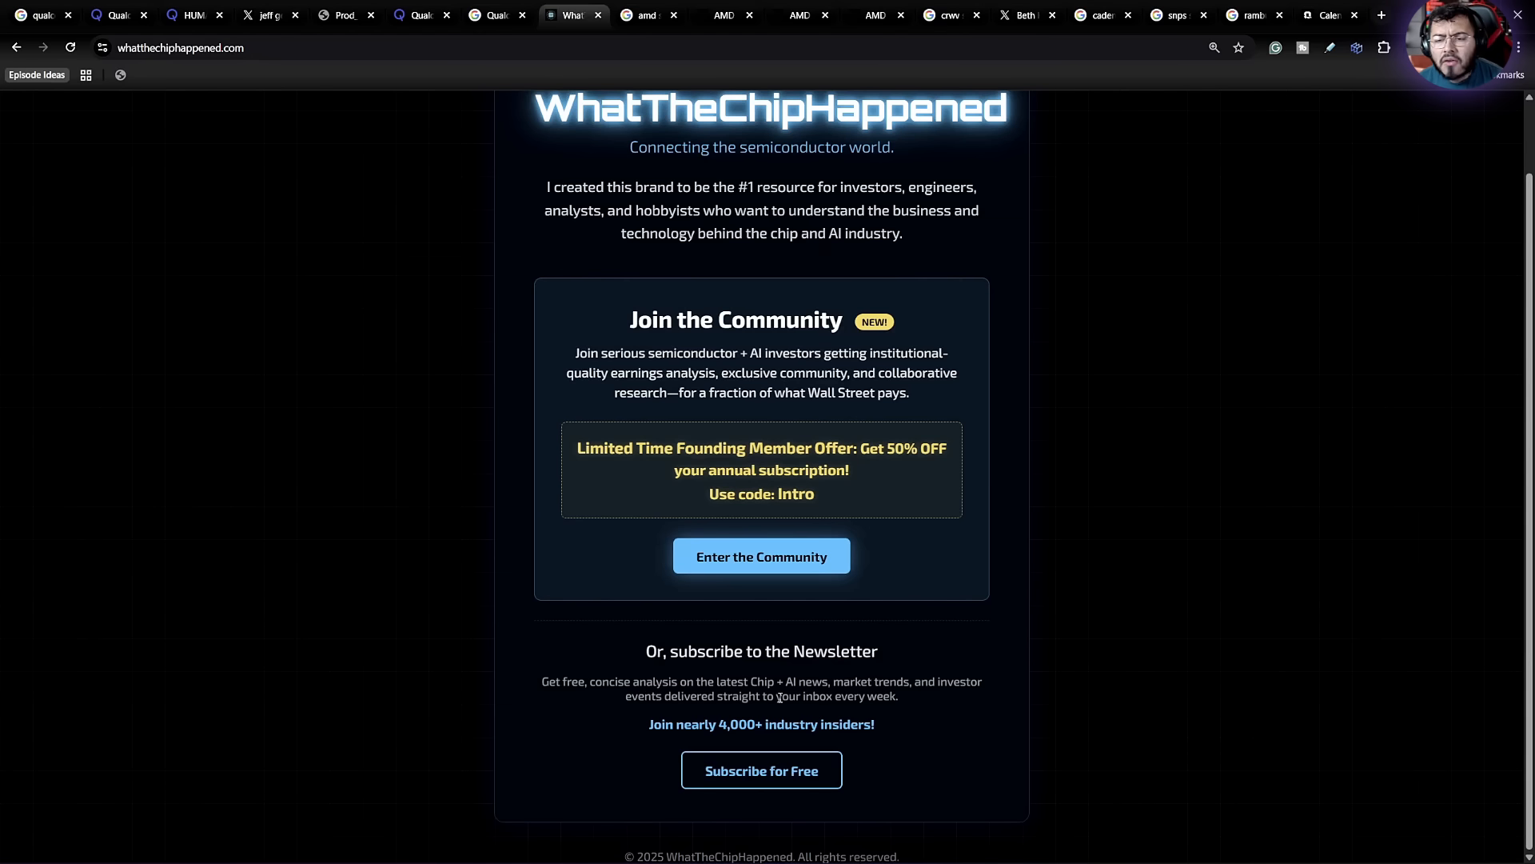
{"action": "scroll", "scroll_direction": "up", "scroll_amount": 3}
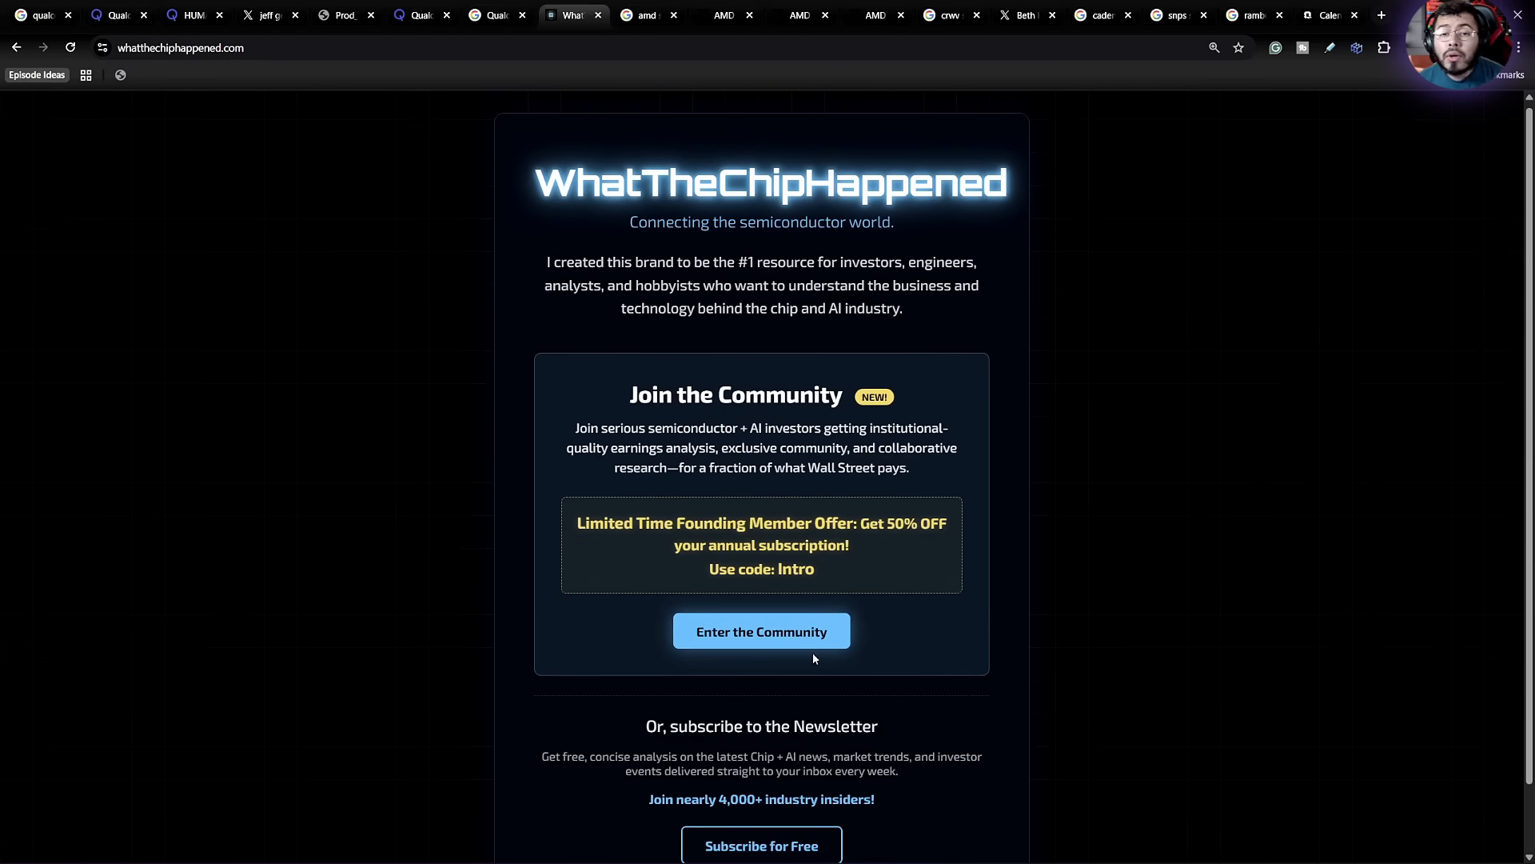
{"action": "mouse_move", "coordinate": [796, 686]}
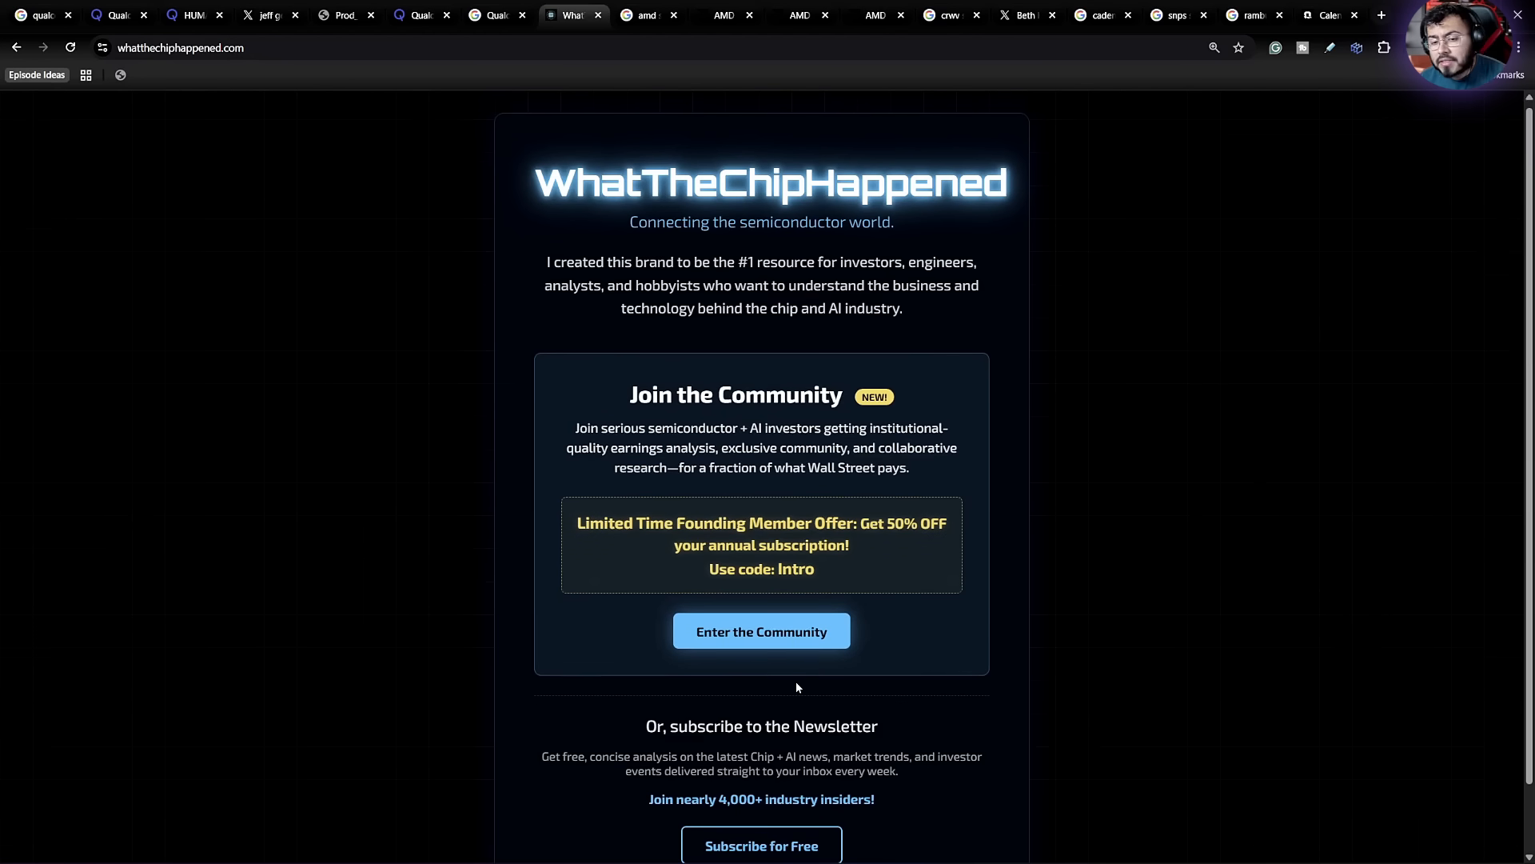
{"action": "mouse_move", "coordinate": [763, 667]}
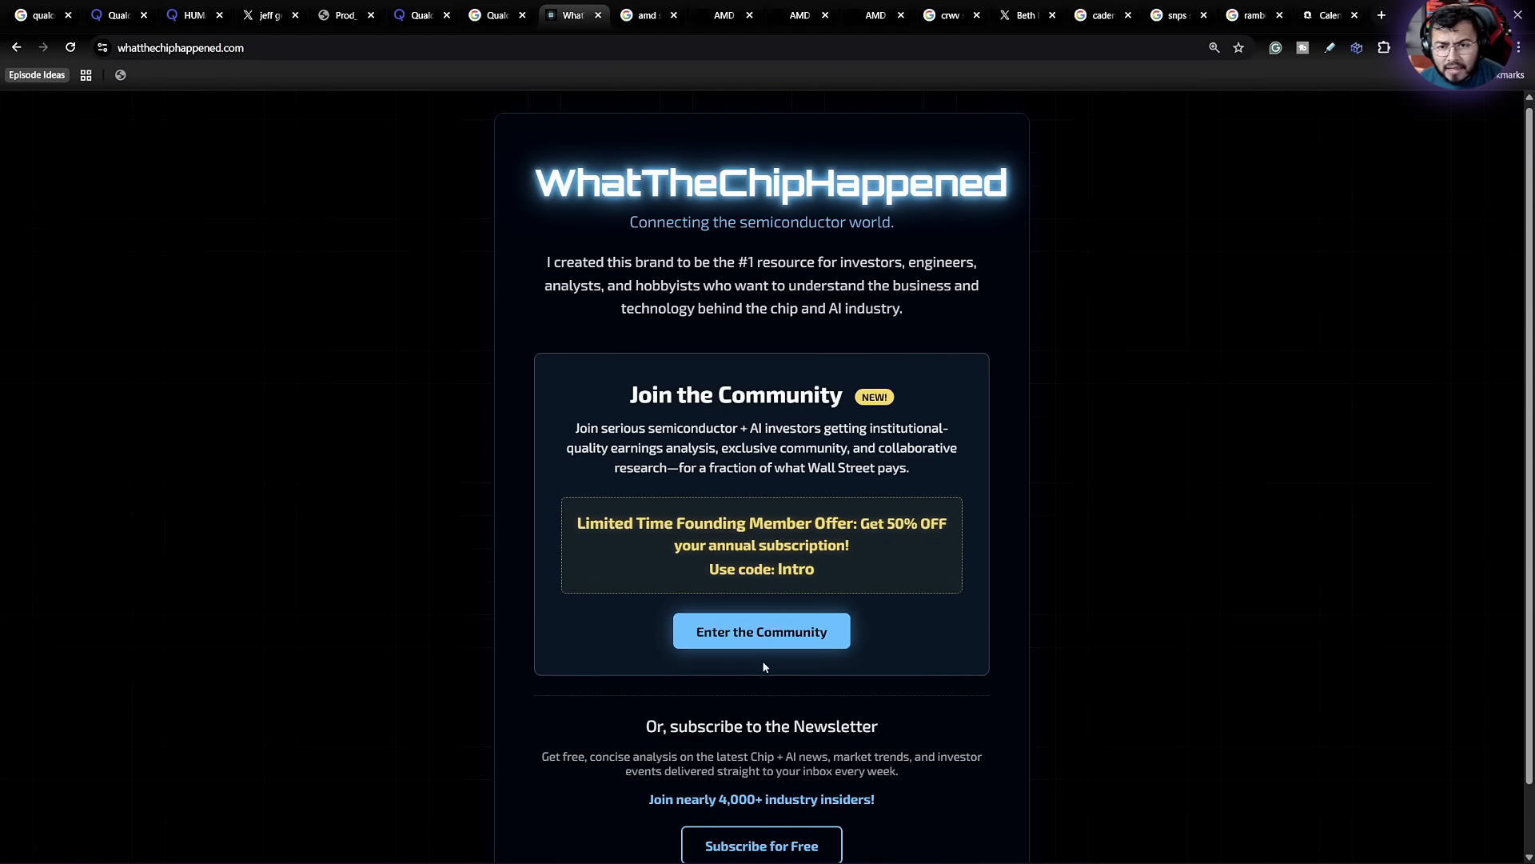
{"action": "mouse_move", "coordinate": [609, 615]}
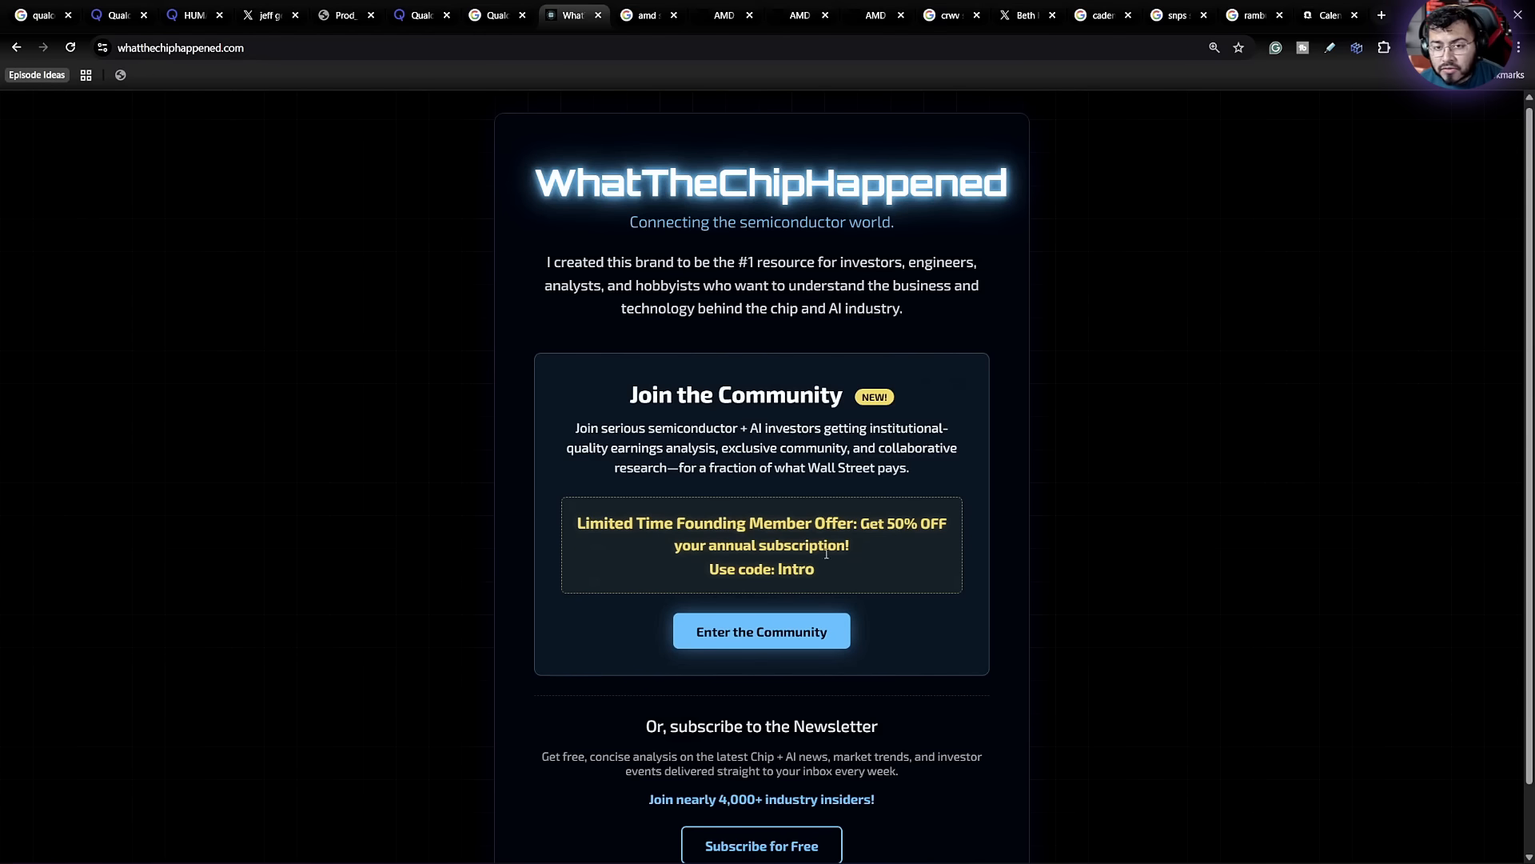
{"action": "mouse_move", "coordinate": [801, 587]}
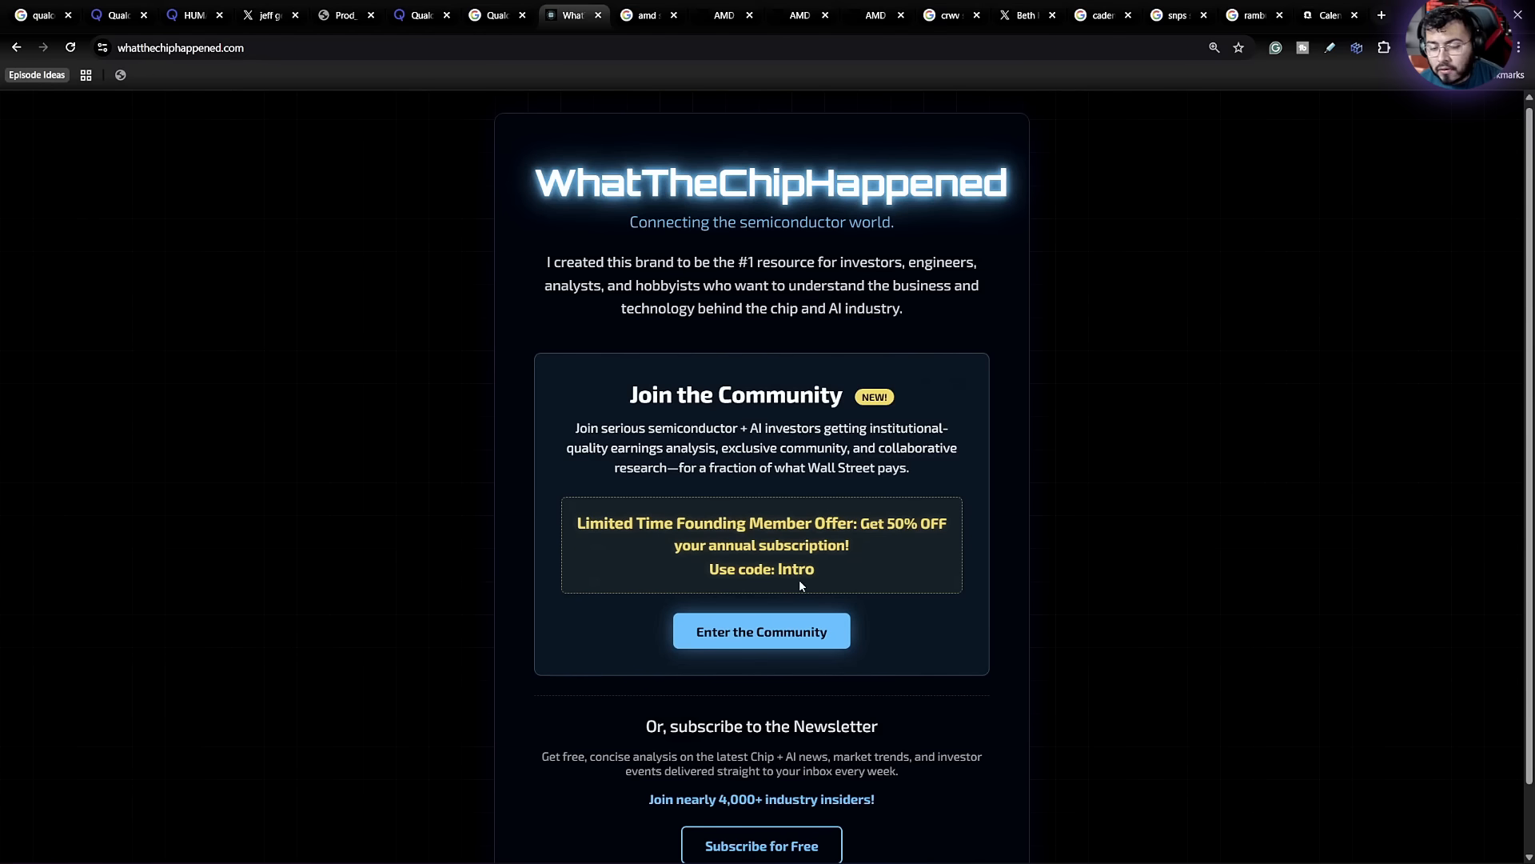
{"action": "mouse_move", "coordinate": [774, 586]}
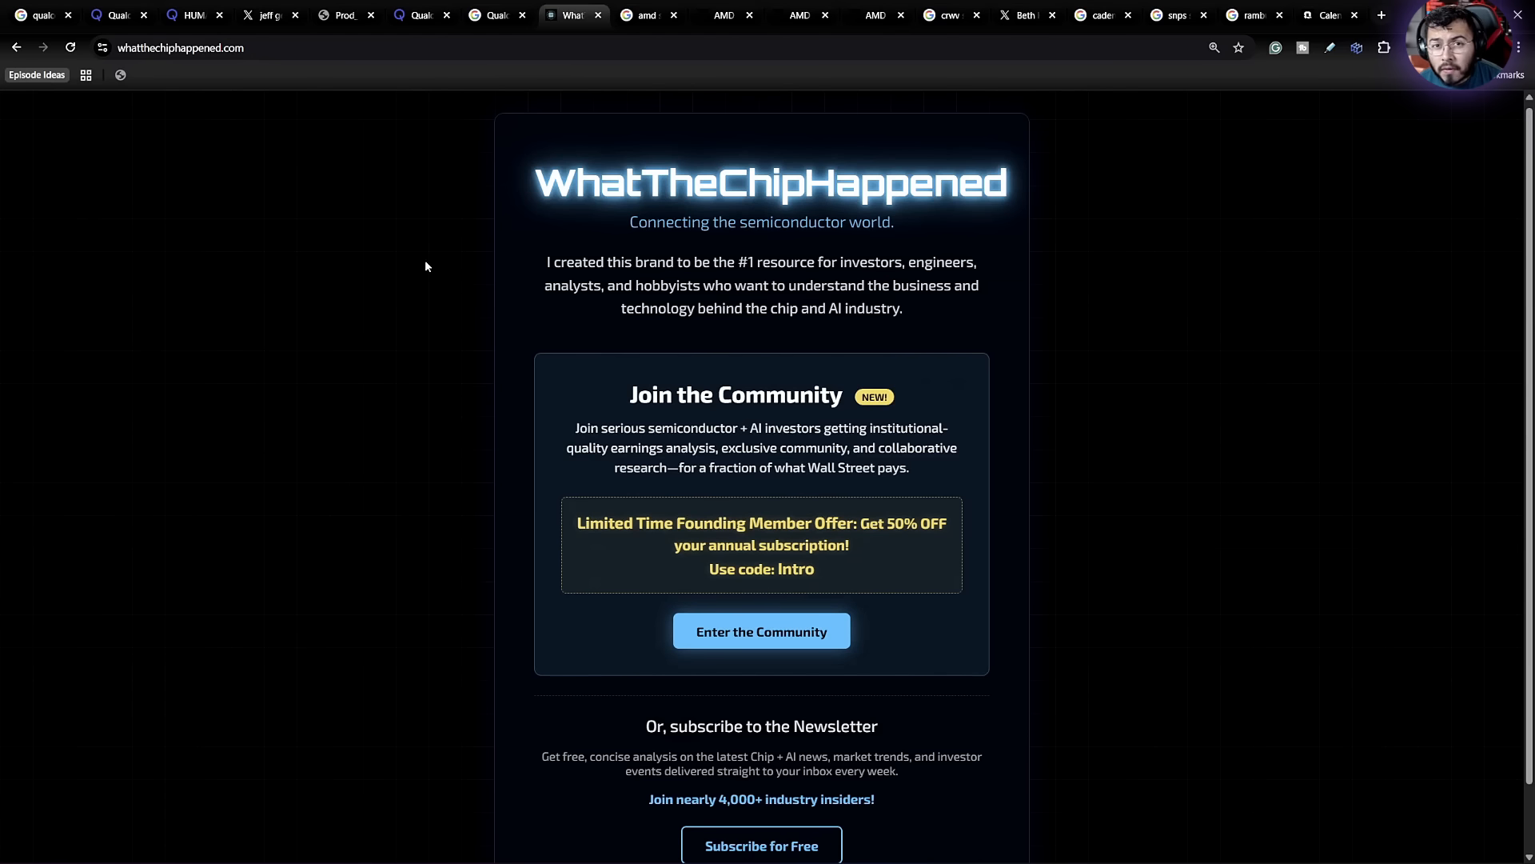
Step: Return to AMD's Google quote at 259.74 USD, up 2.70% today
{"action": "left_click", "coordinate": [641, 15]}
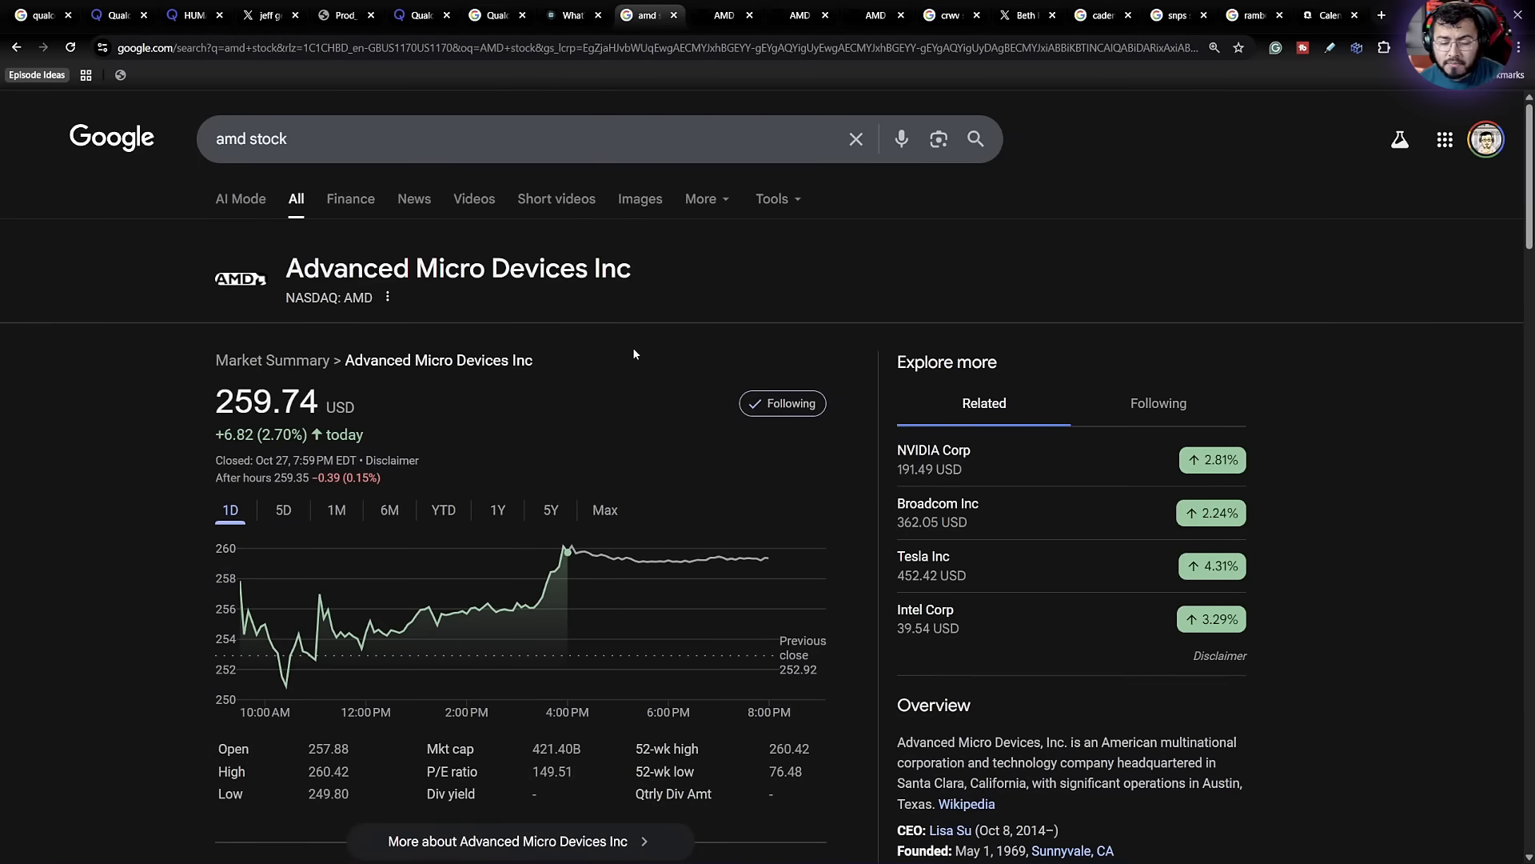
{"action": "mouse_move", "coordinate": [267, 623]}
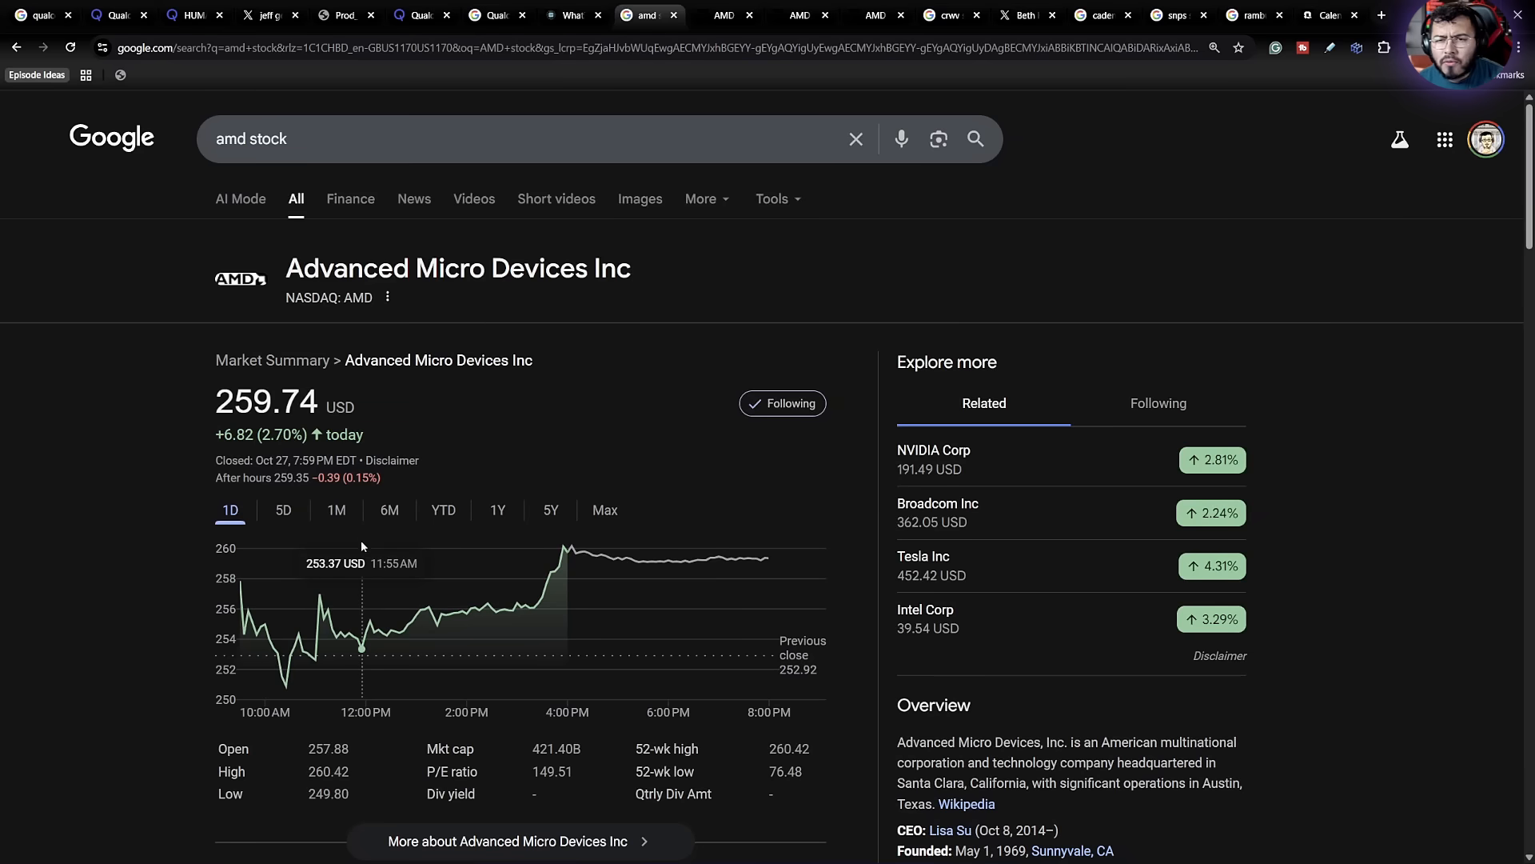
Step: View AMD's October 27, 2025 release on completing the ZT Systems divestiture to Sanmina
{"action": "left_click", "coordinate": [720, 16]}
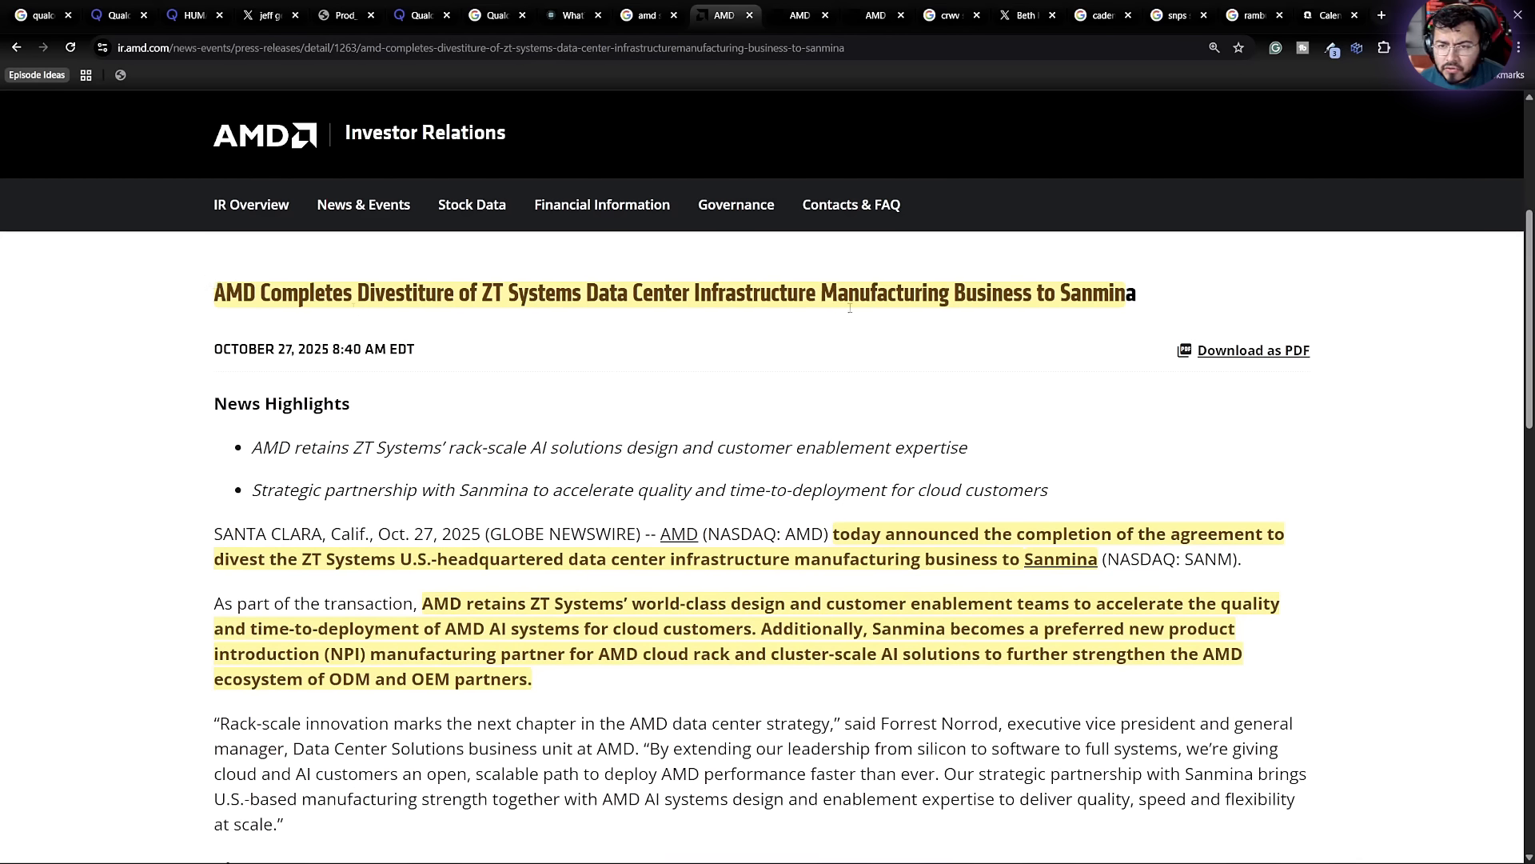
{"action": "mouse_move", "coordinate": [1071, 320]}
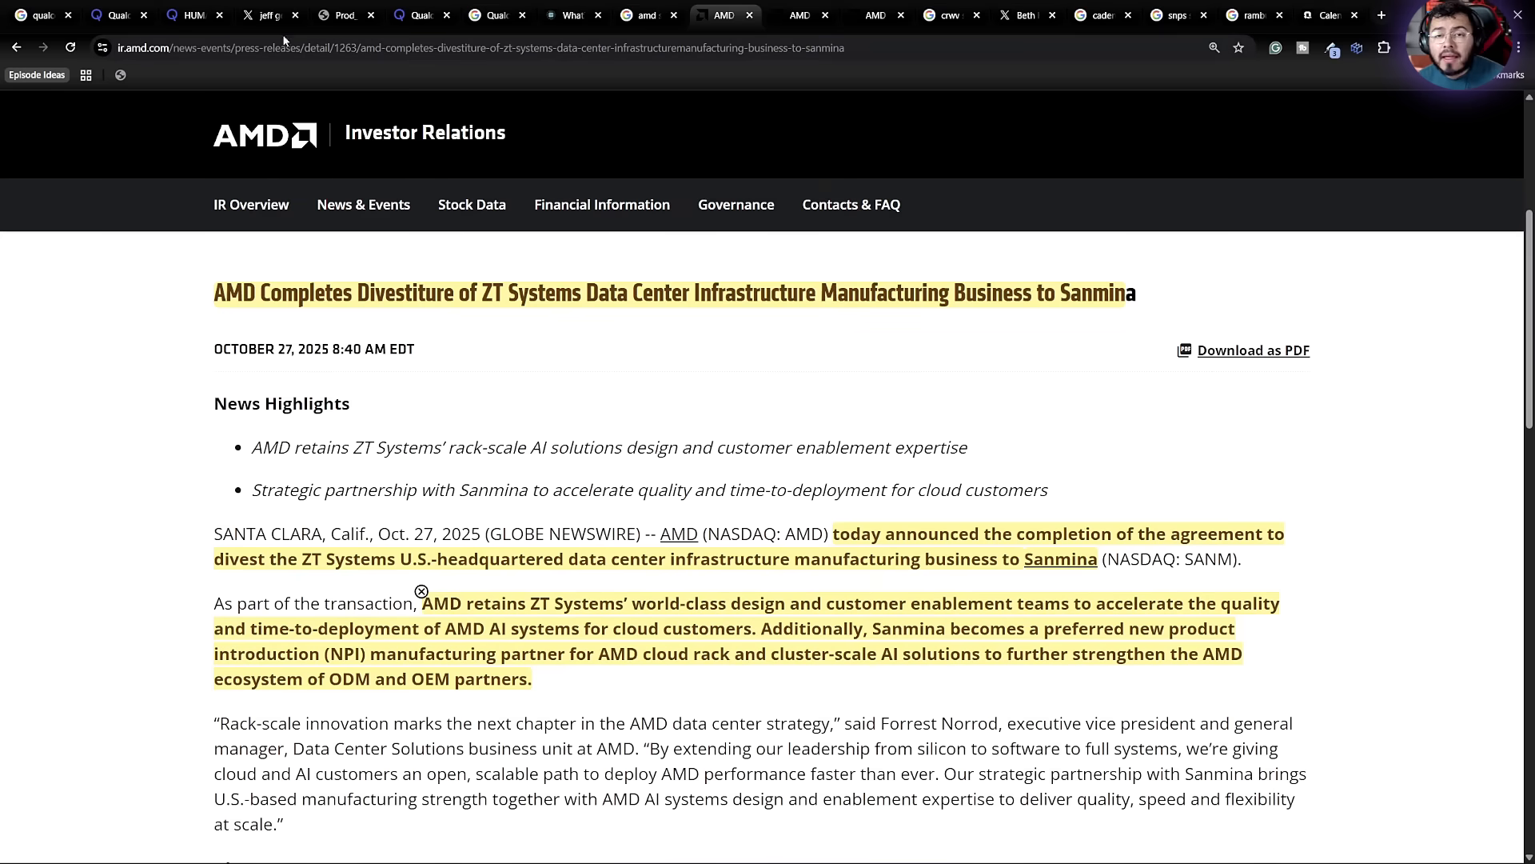
{"action": "mouse_move", "coordinate": [798, 16]}
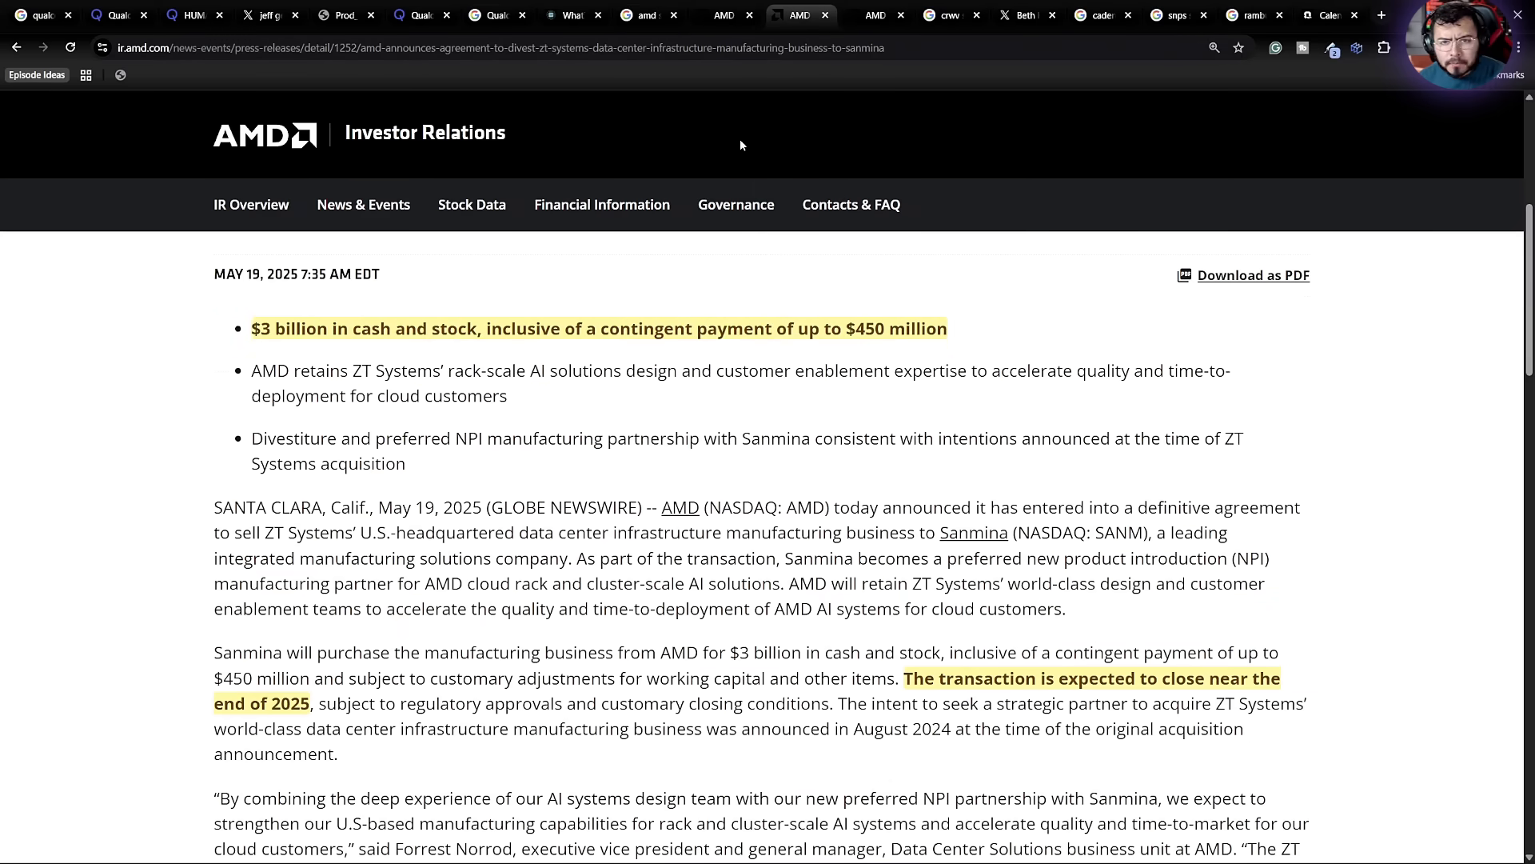
{"action": "mouse_move", "coordinate": [567, 461]}
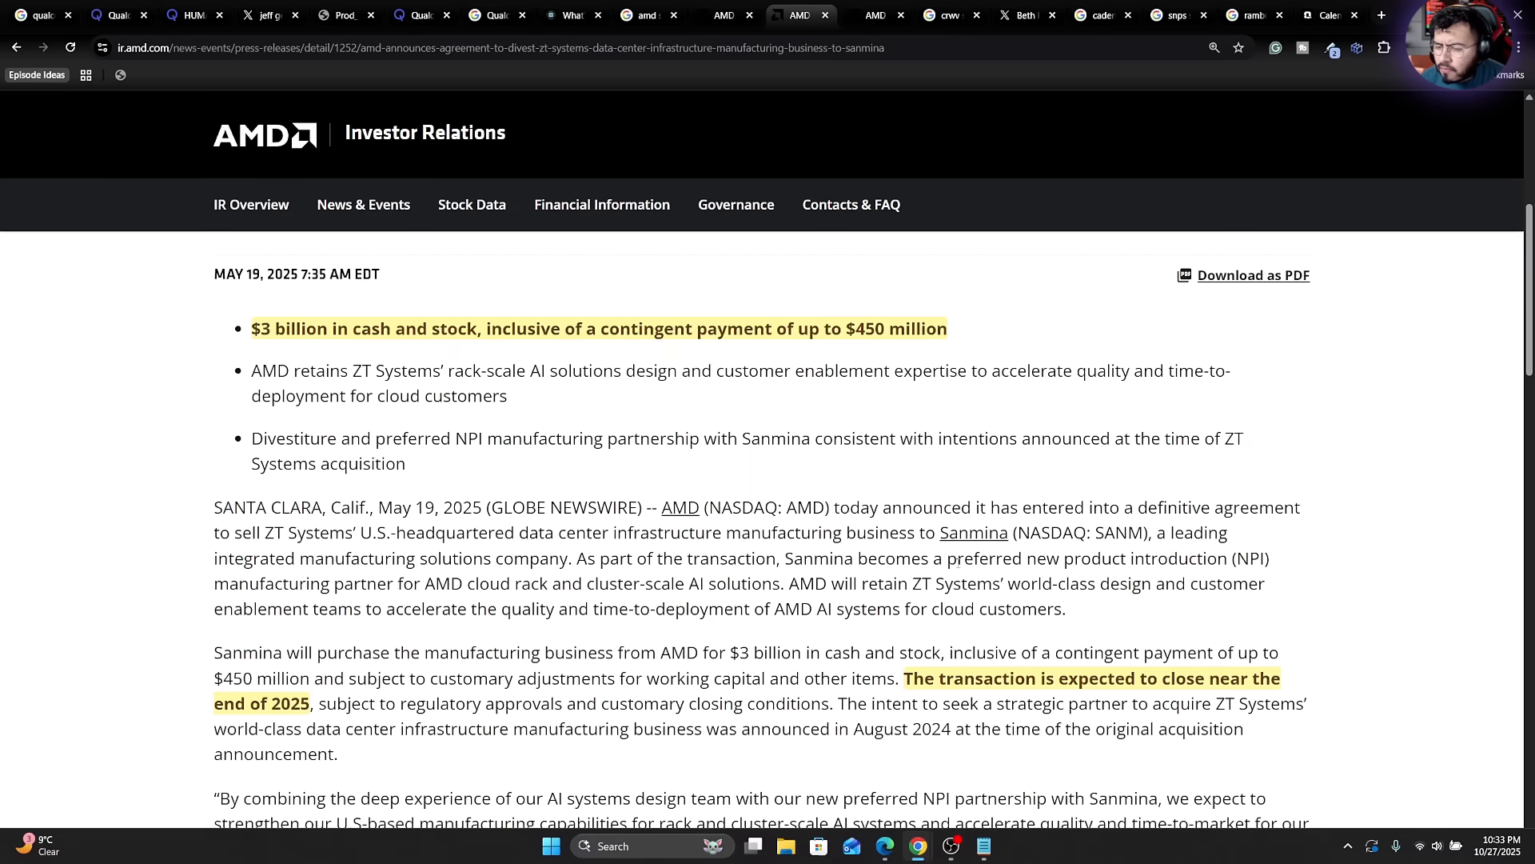
{"action": "scroll", "scroll_direction": "down", "scroll_amount": 3}
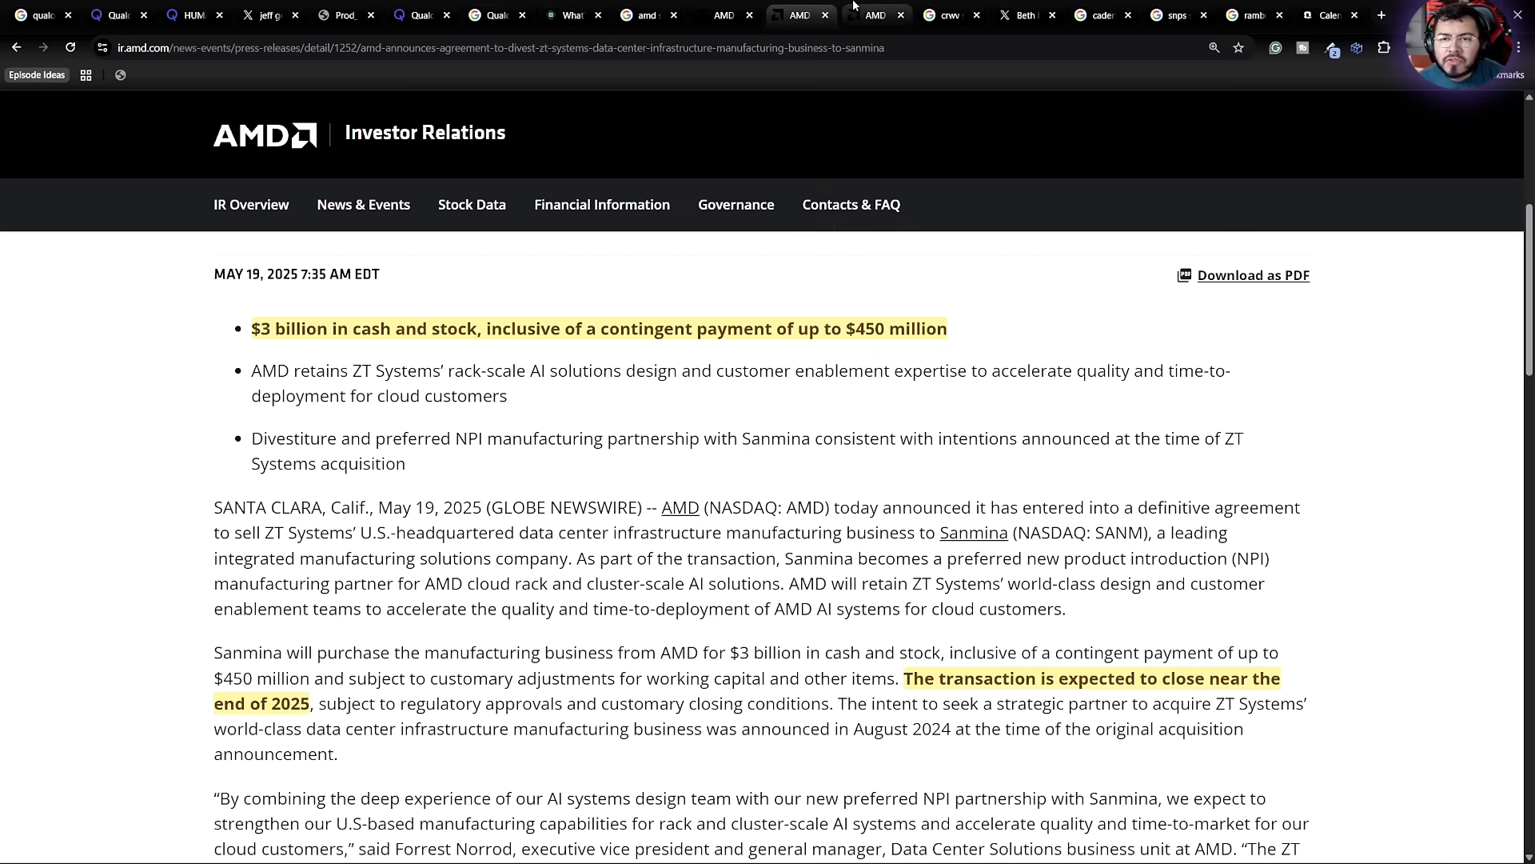
{"action": "mouse_move", "coordinate": [869, 15]}
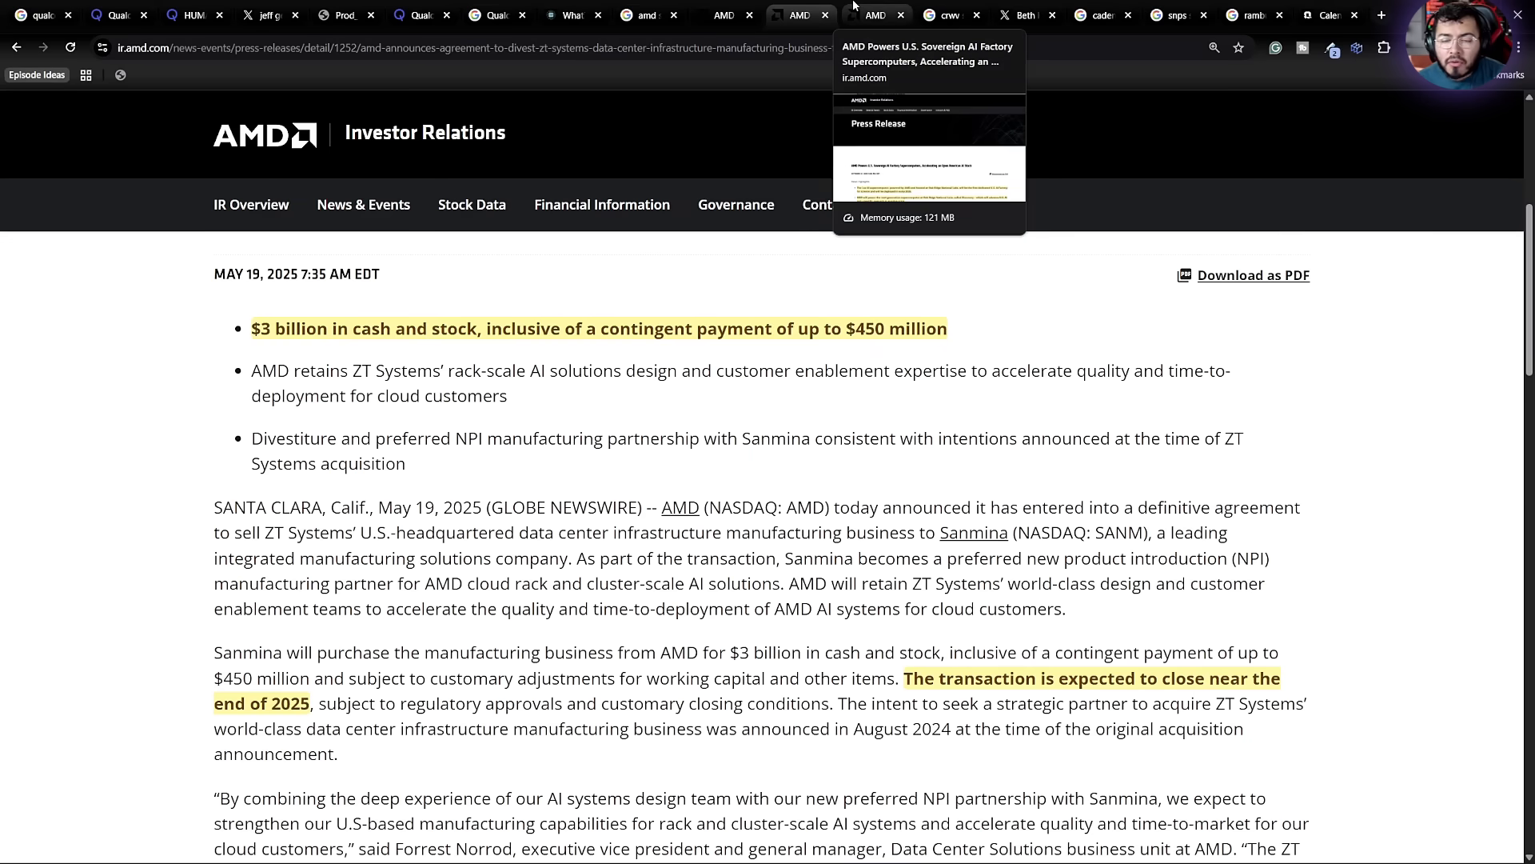
Step: Bring up the Oct 27, 2025 Lux and Discovery supercomputers release and its News Highlights
{"action": "left_click", "coordinate": [869, 14]}
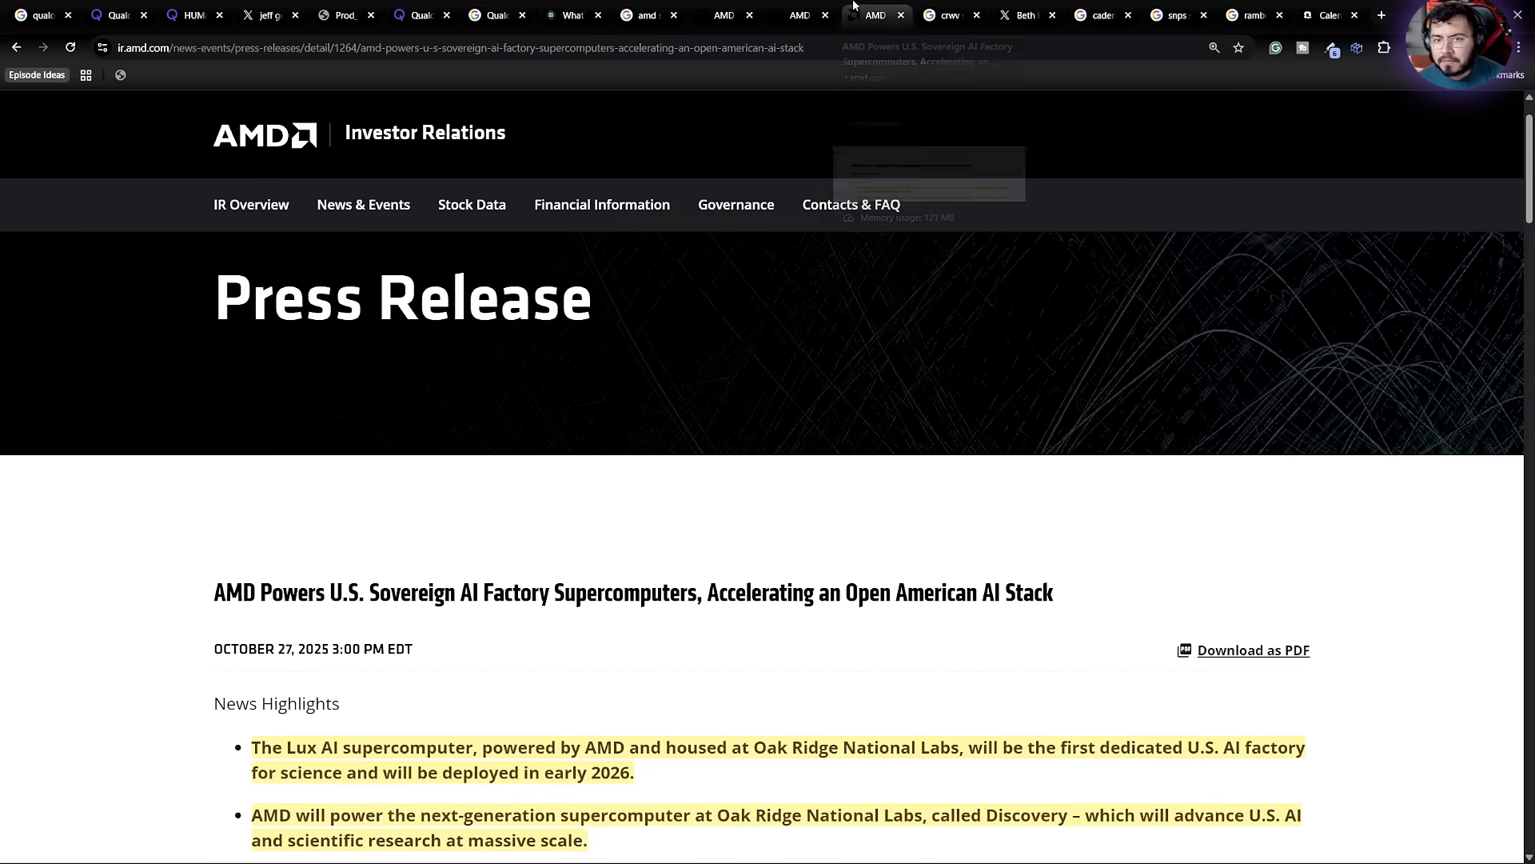
{"action": "scroll", "scroll_direction": "down", "scroll_amount": 3}
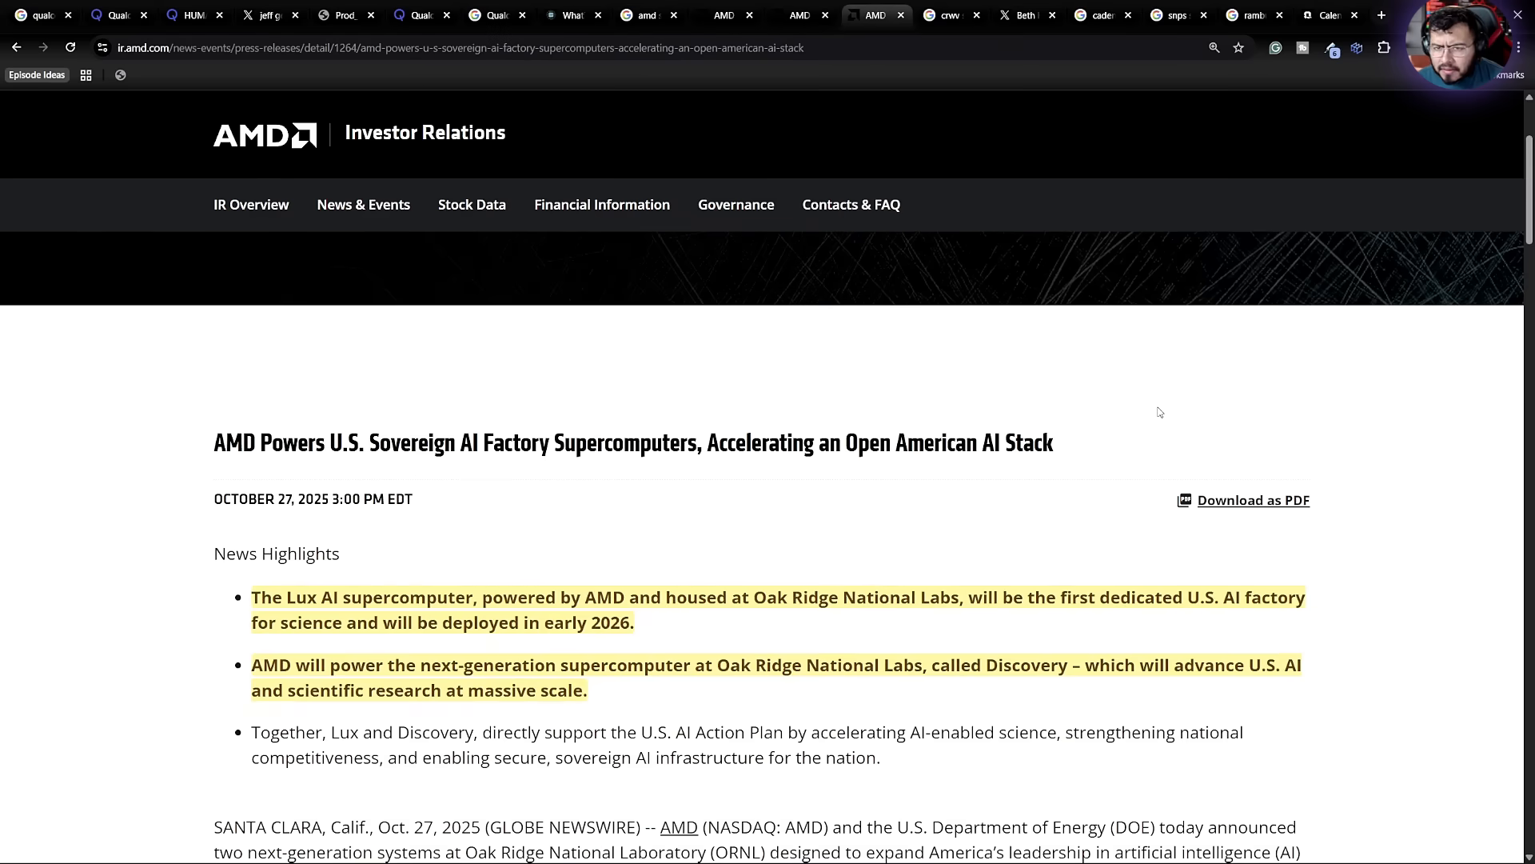
{"action": "mouse_move", "coordinate": [478, 419]}
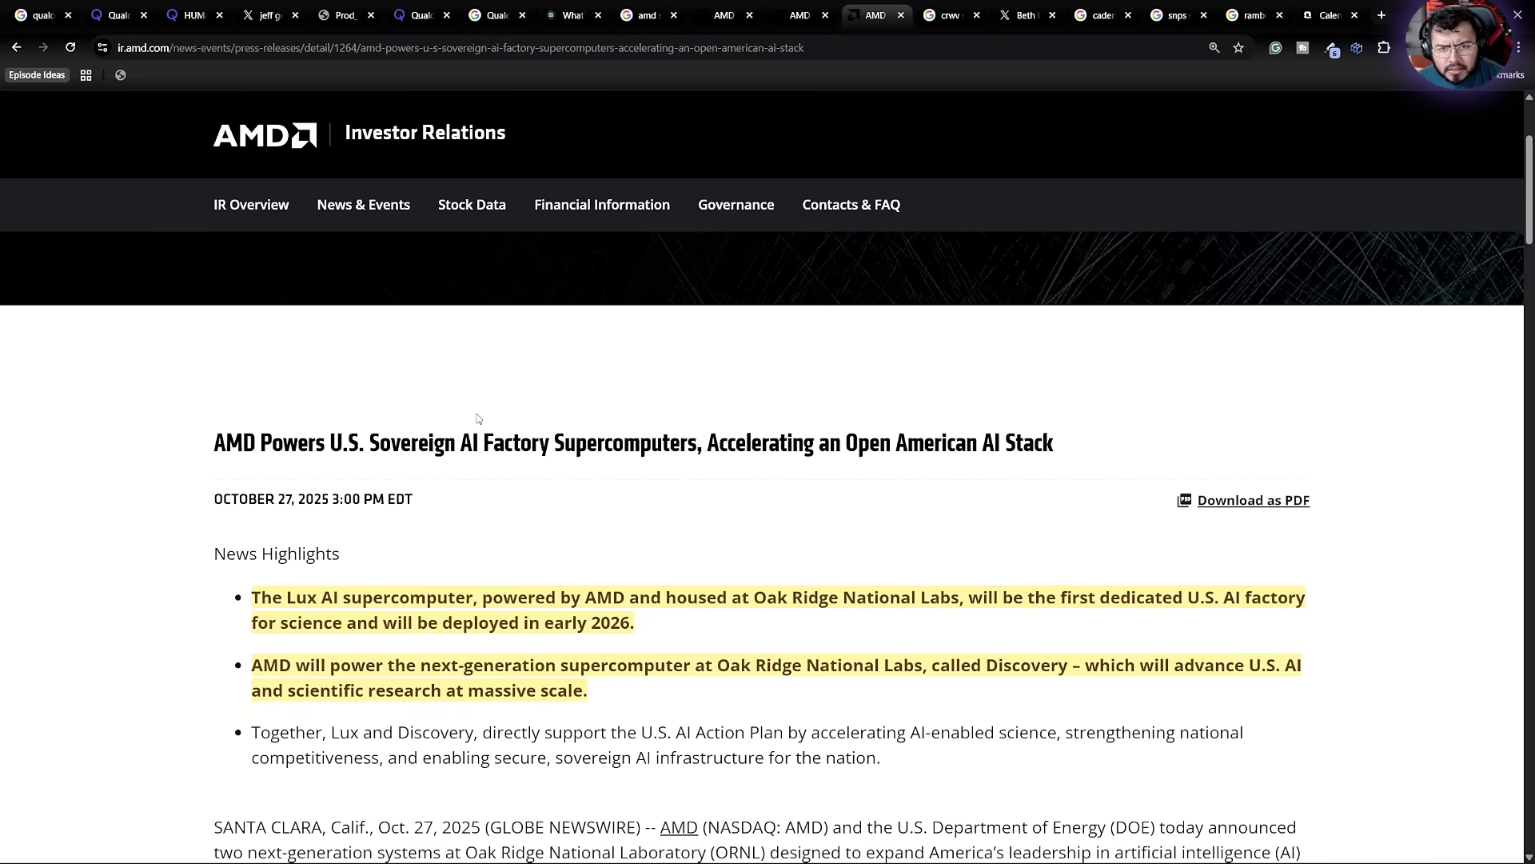
{"action": "mouse_move", "coordinate": [472, 421]}
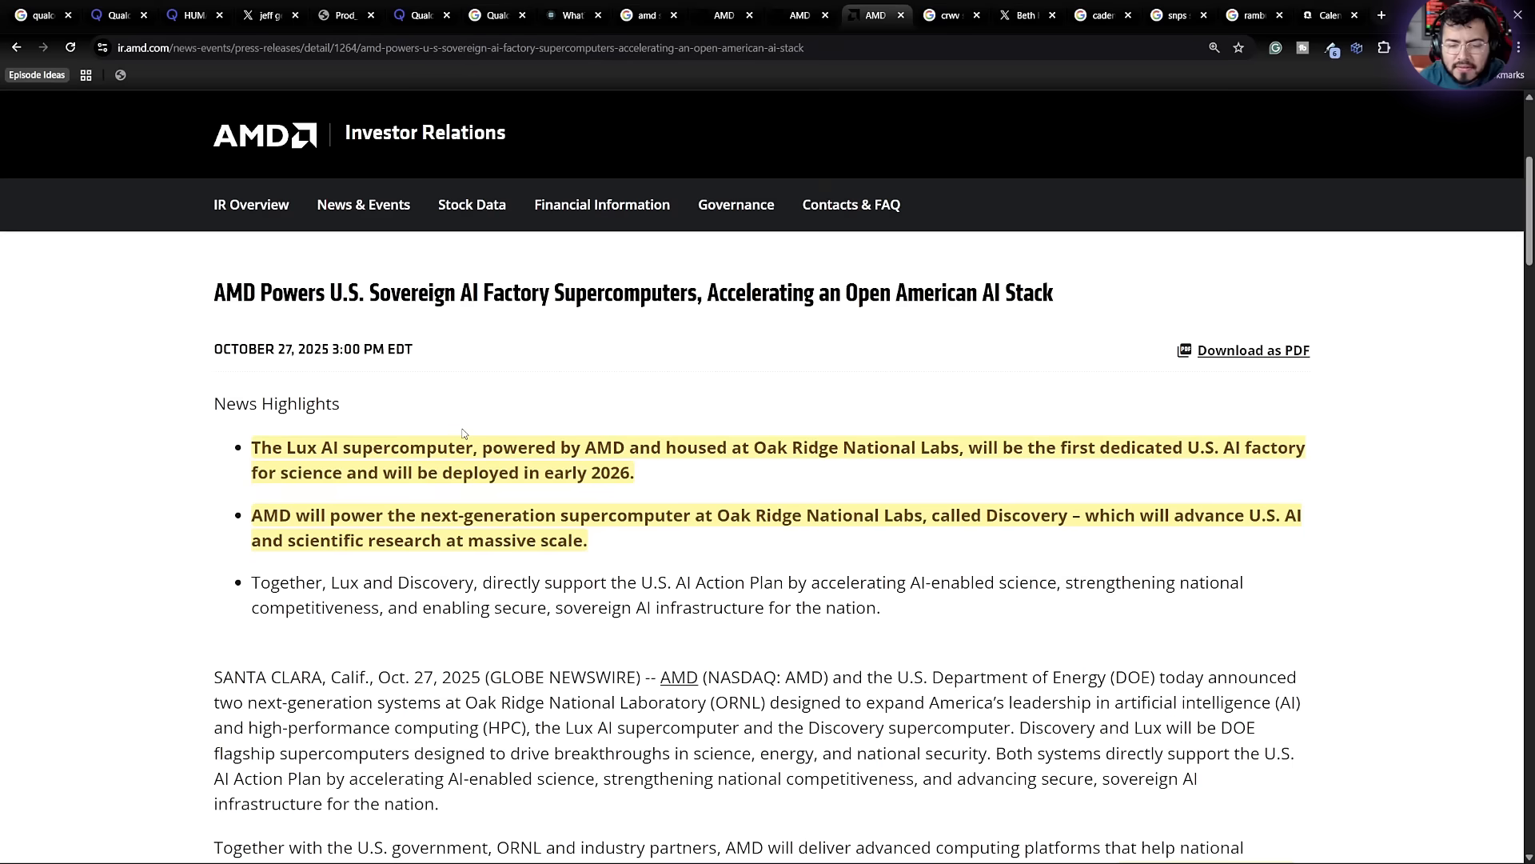
{"action": "scroll", "scroll_direction": "down", "scroll_amount": 3}
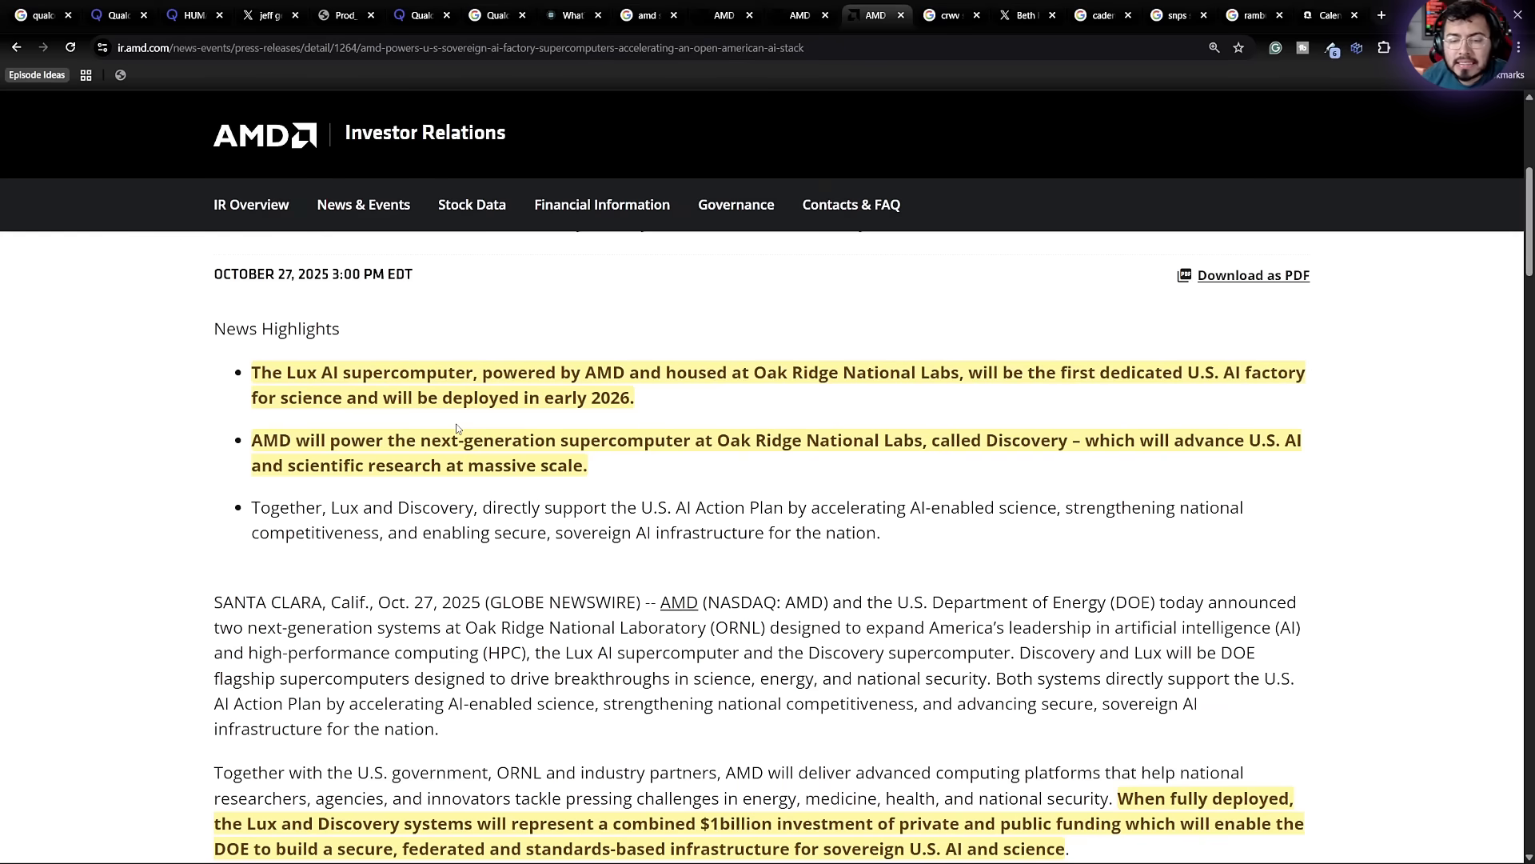
Step: Read down to the hardware details: MI355X GPUs for Lux, Venice EPYC CPUs and MI430X GPUs for Discovery
{"action": "scroll", "scroll_direction": "down", "scroll_amount": 3}
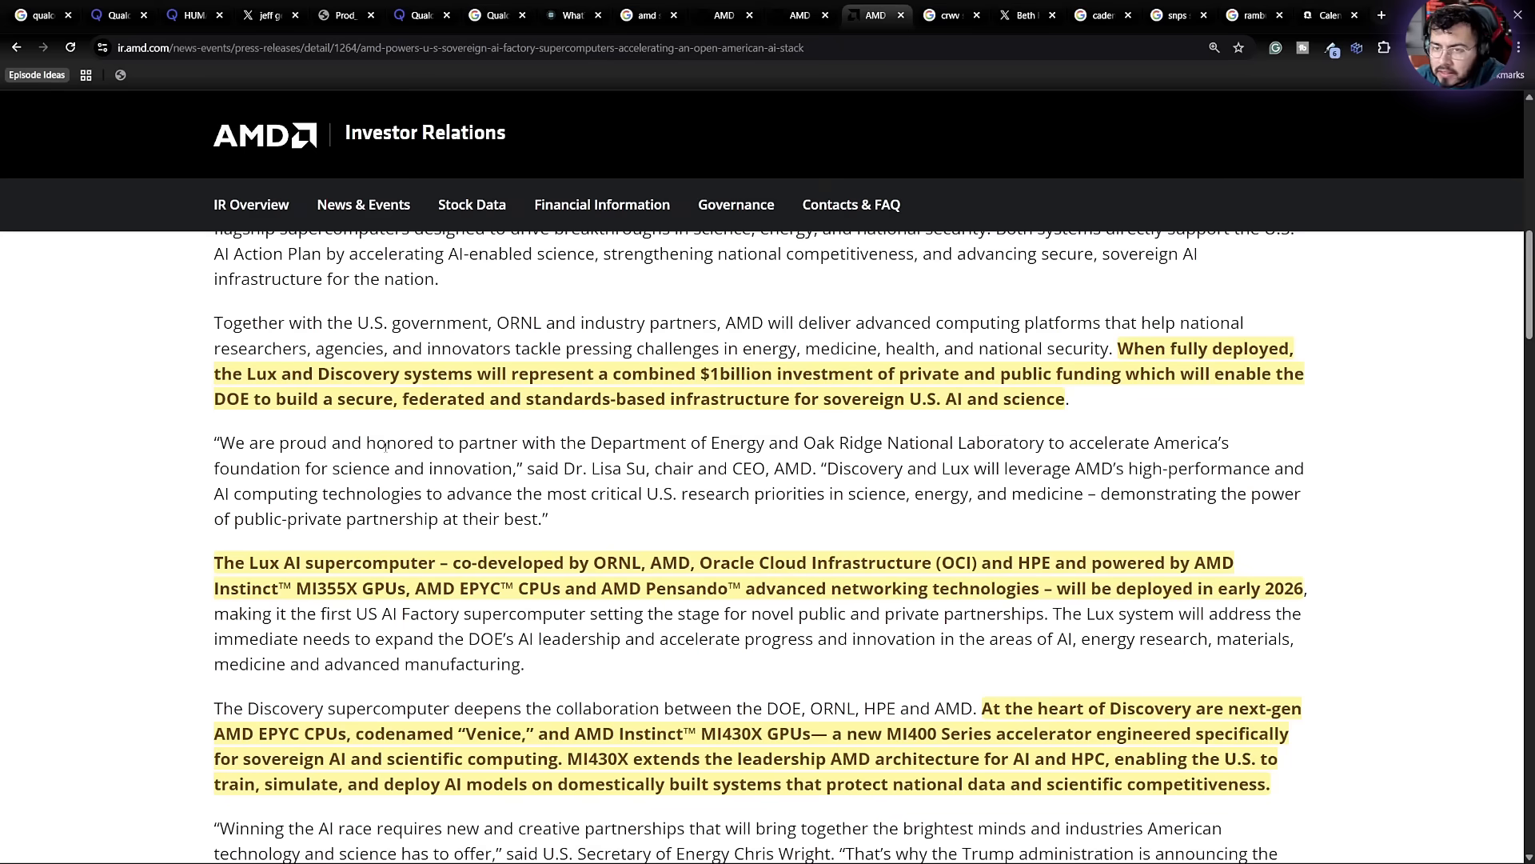
{"action": "scroll", "scroll_direction": "down", "scroll_amount": 3}
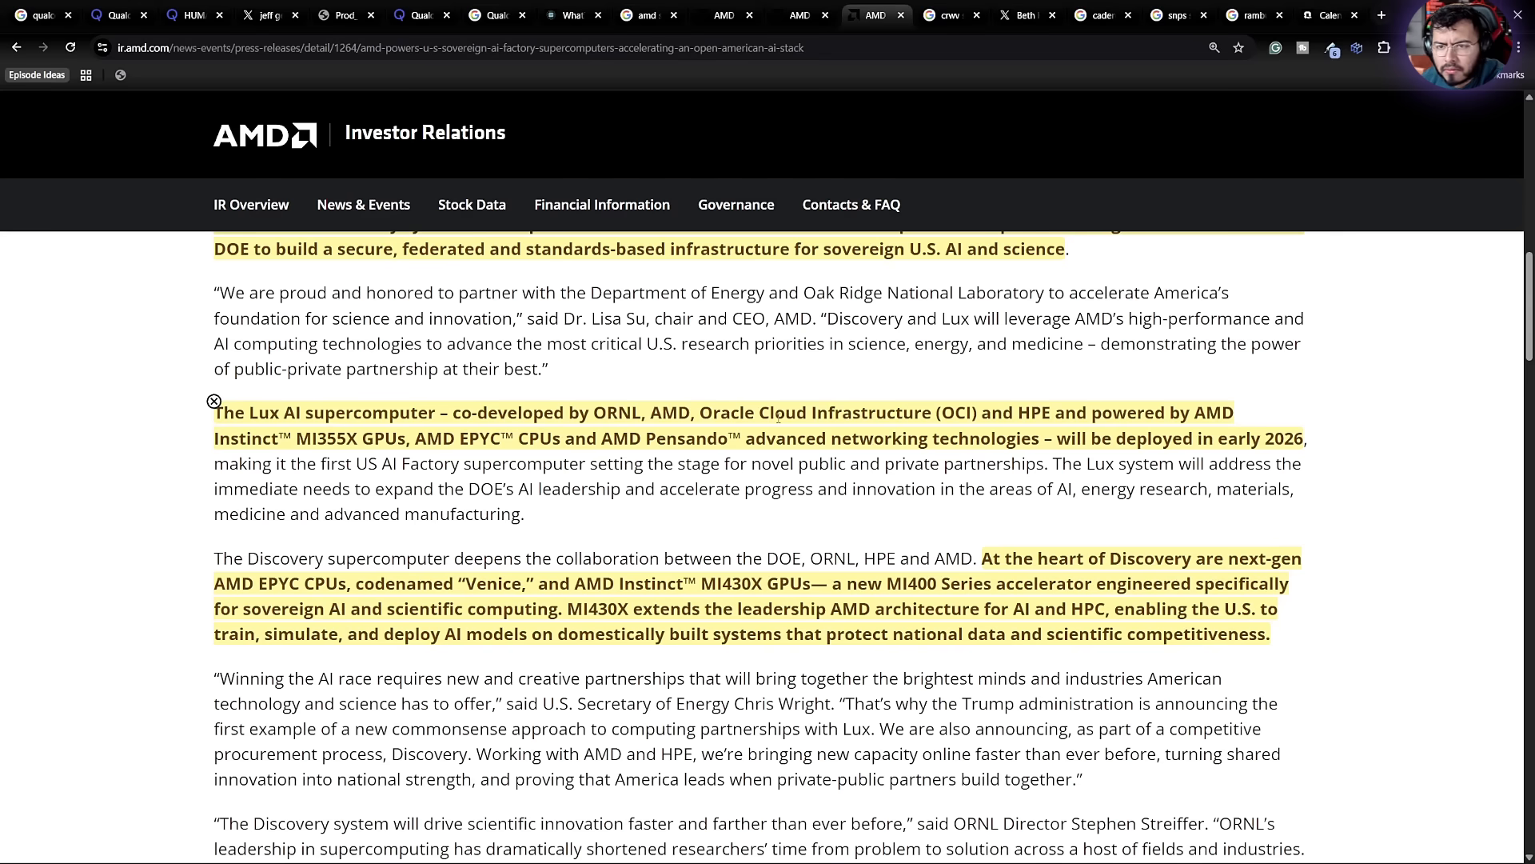
{"action": "scroll", "scroll_direction": "down", "scroll_amount": 3}
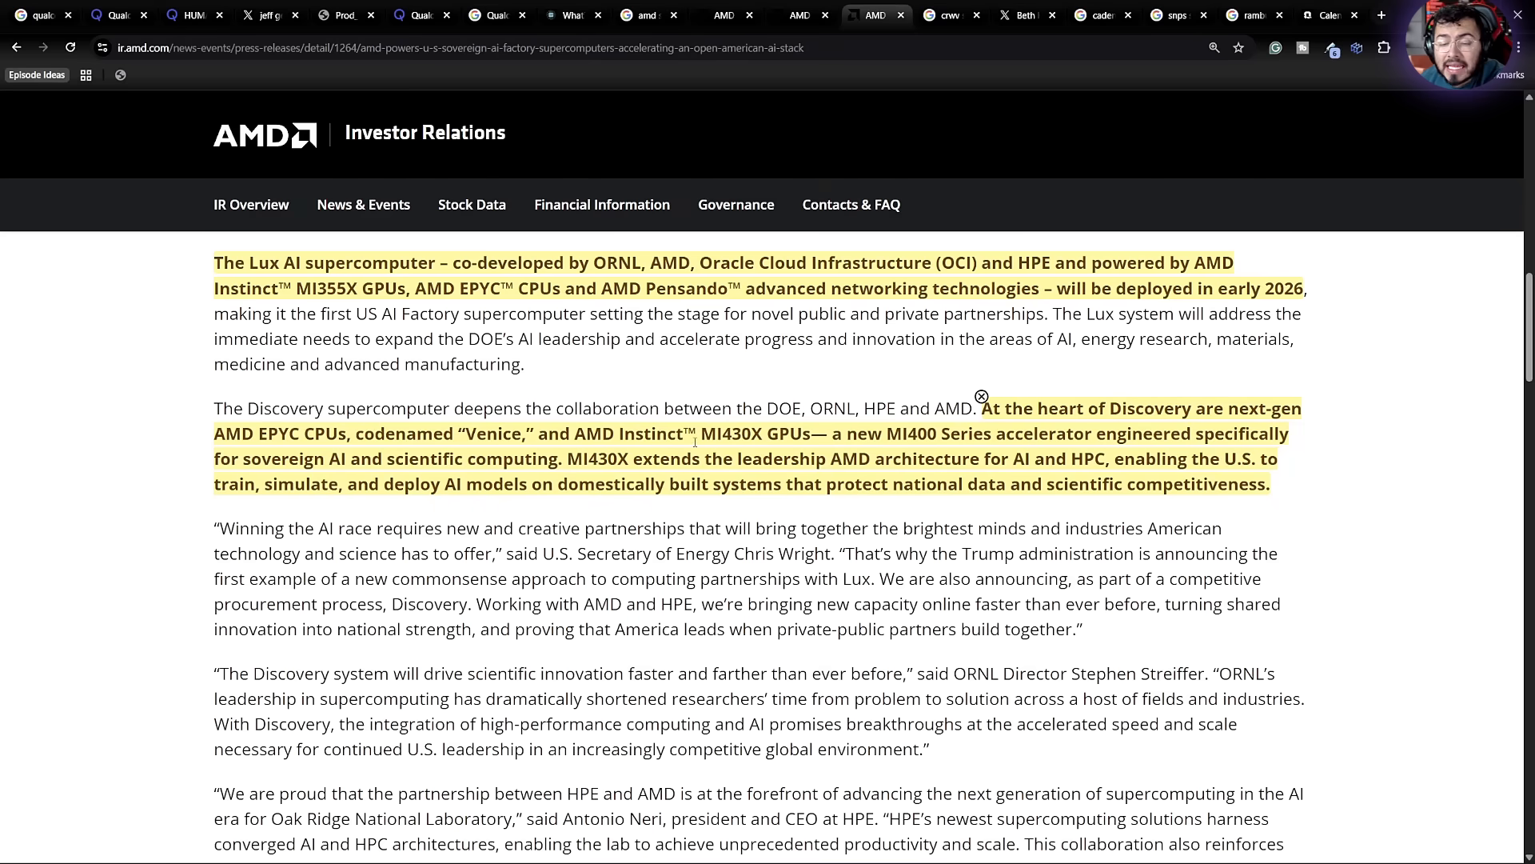
Step: Select the Discovery hardware passage text ahead of the 'America's Next Leap' section
{"action": "double_click", "coordinate": [739, 434]}
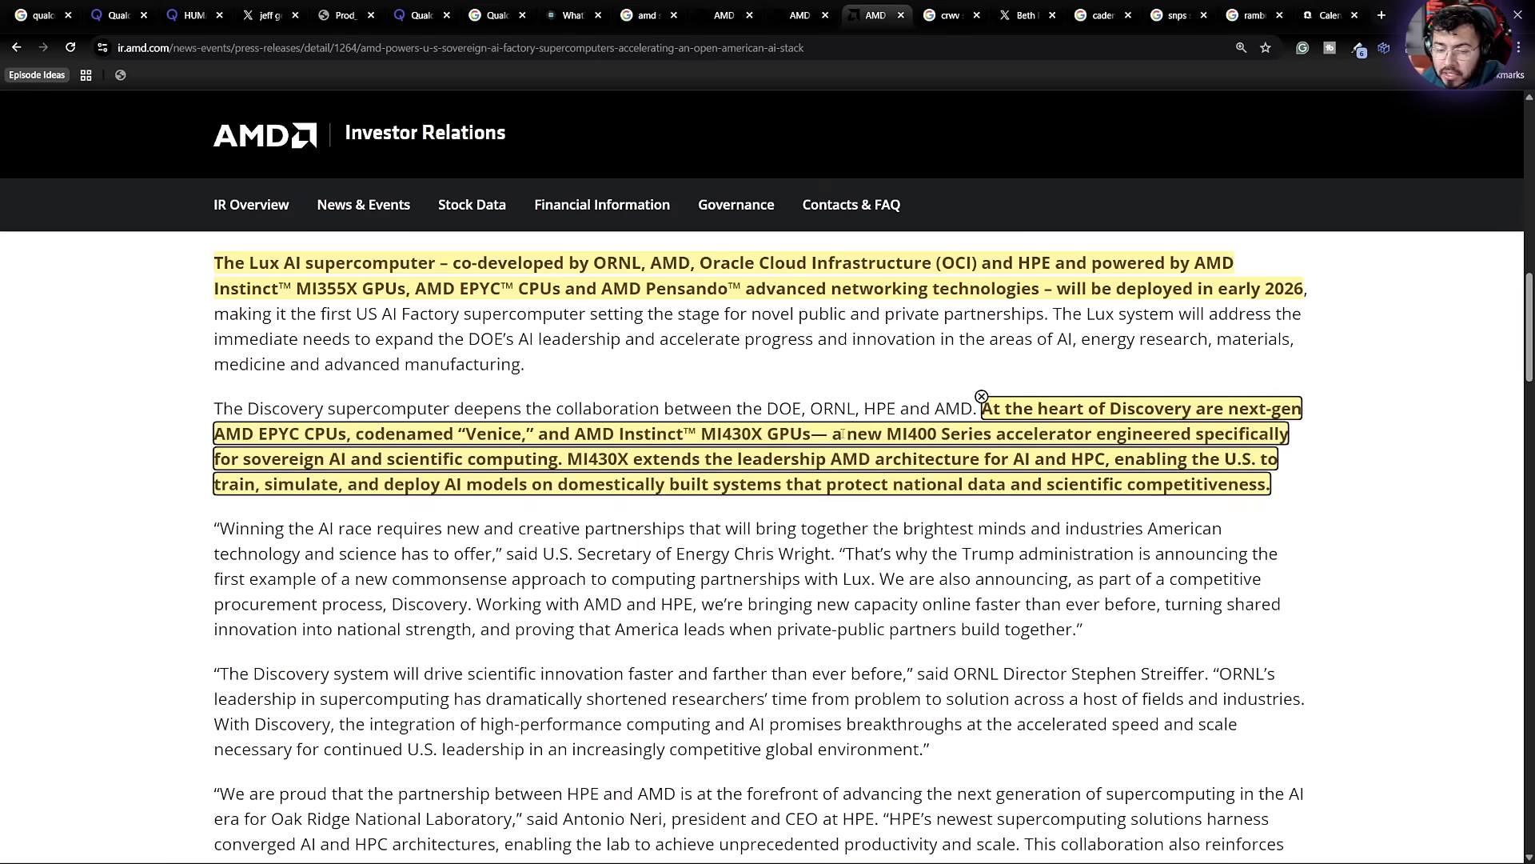
{"action": "left_click_drag", "start_coordinate": [841, 433], "coordinate": [1185, 432]}
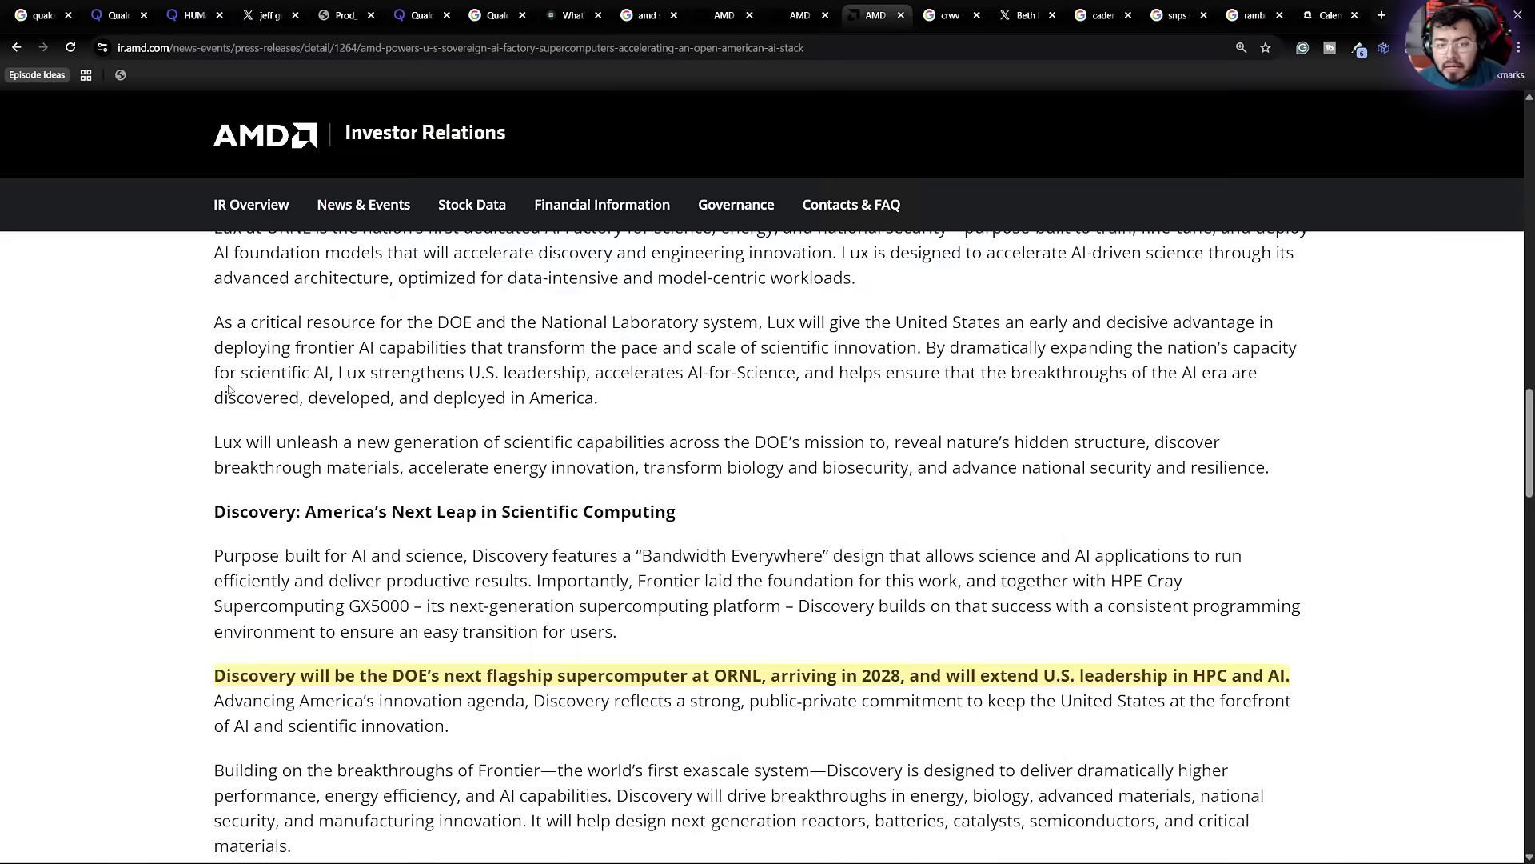
Step: Reach the ORNL paragraph and select Discovery's 'in 2028' delivery date
{"action": "scroll", "scroll_direction": "down", "scroll_amount": 3}
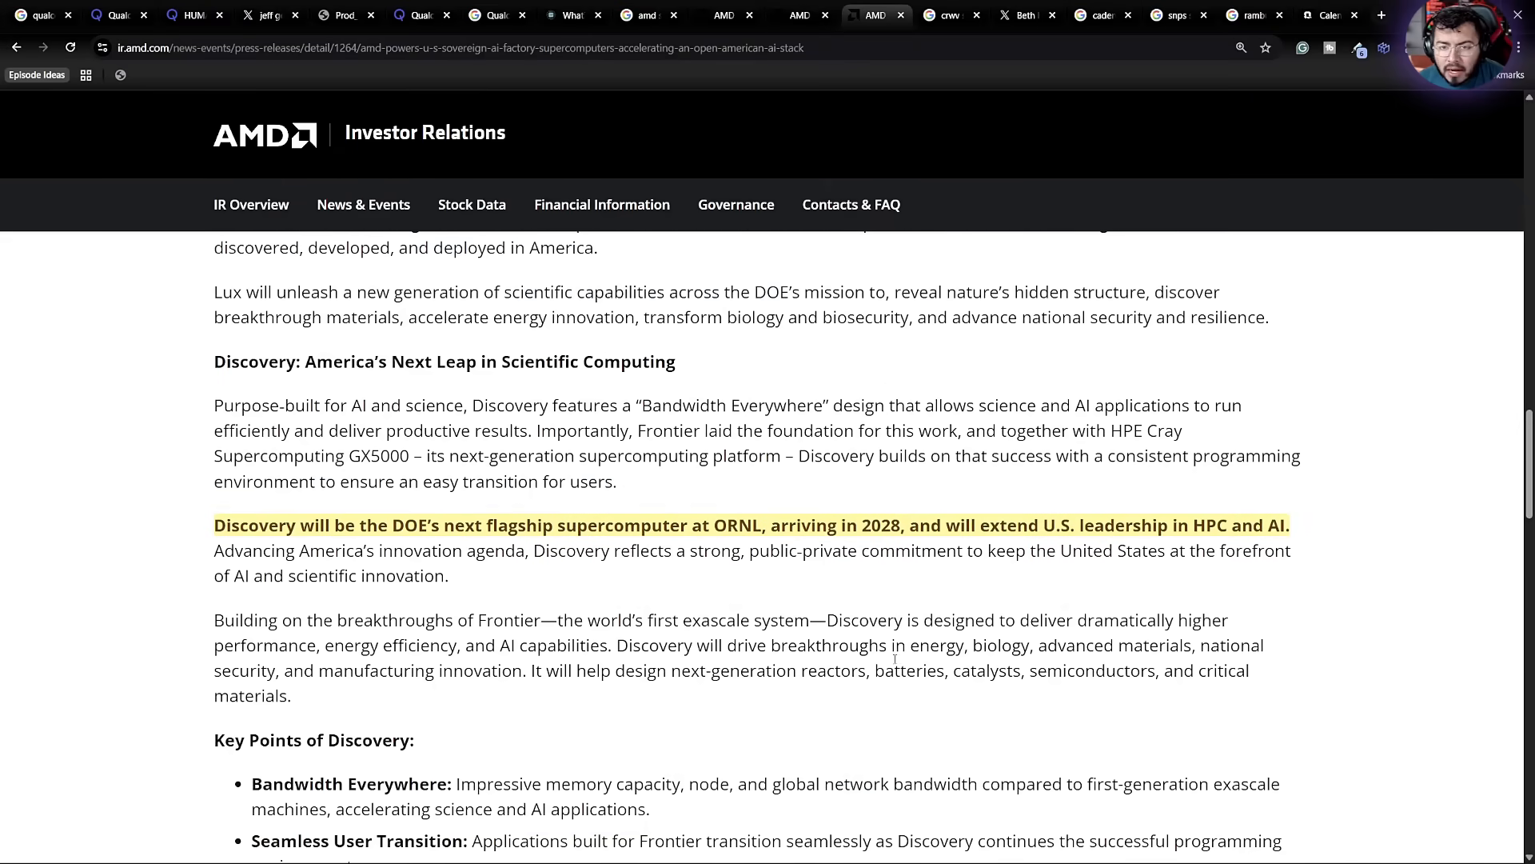
{"action": "scroll", "scroll_direction": "down", "scroll_amount": 3}
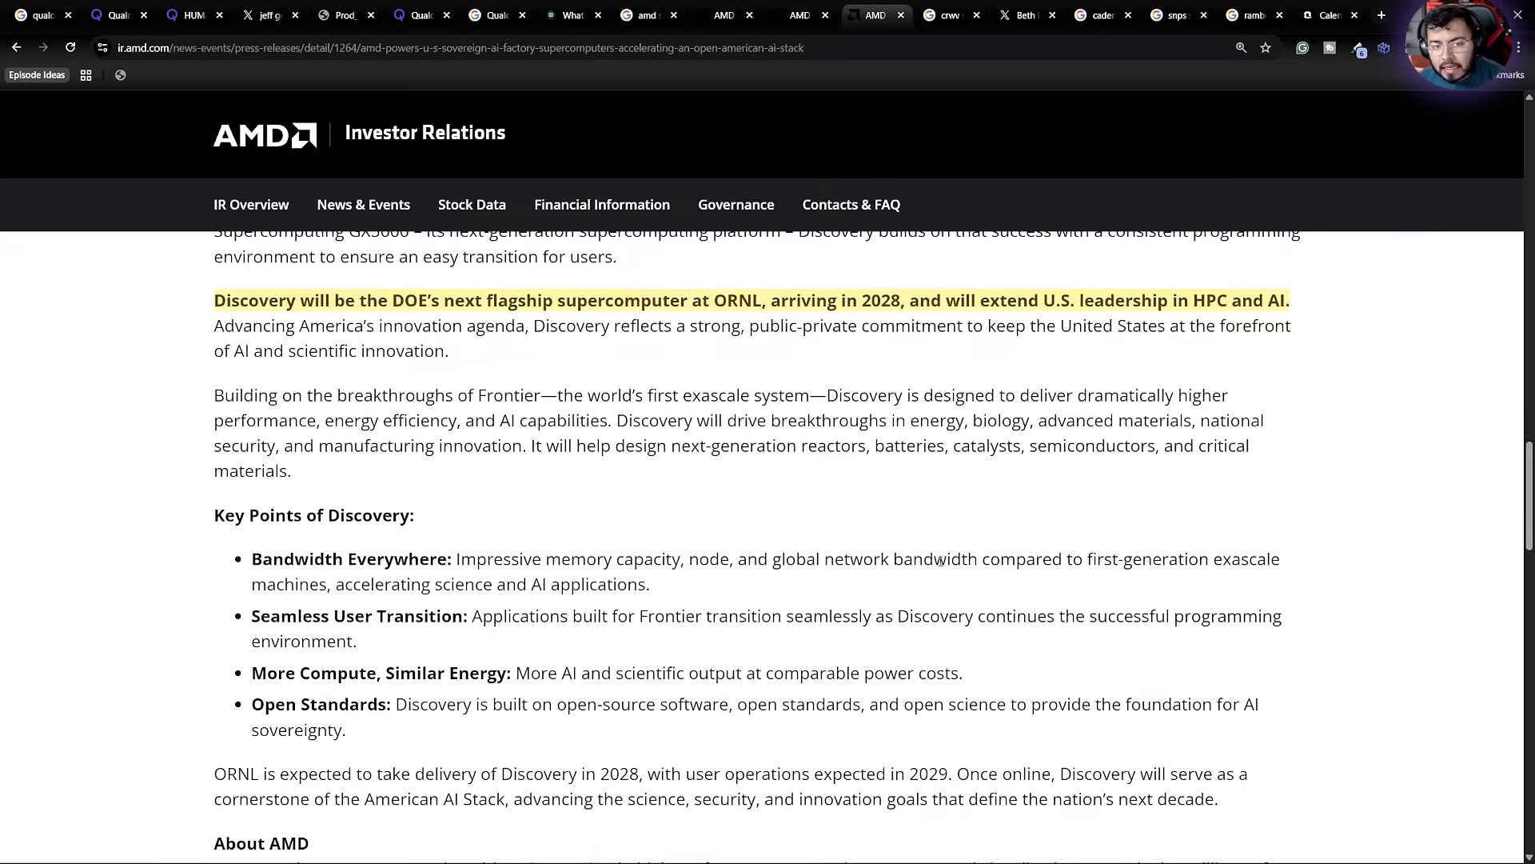
{"action": "scroll", "scroll_direction": "down", "scroll_amount": 3}
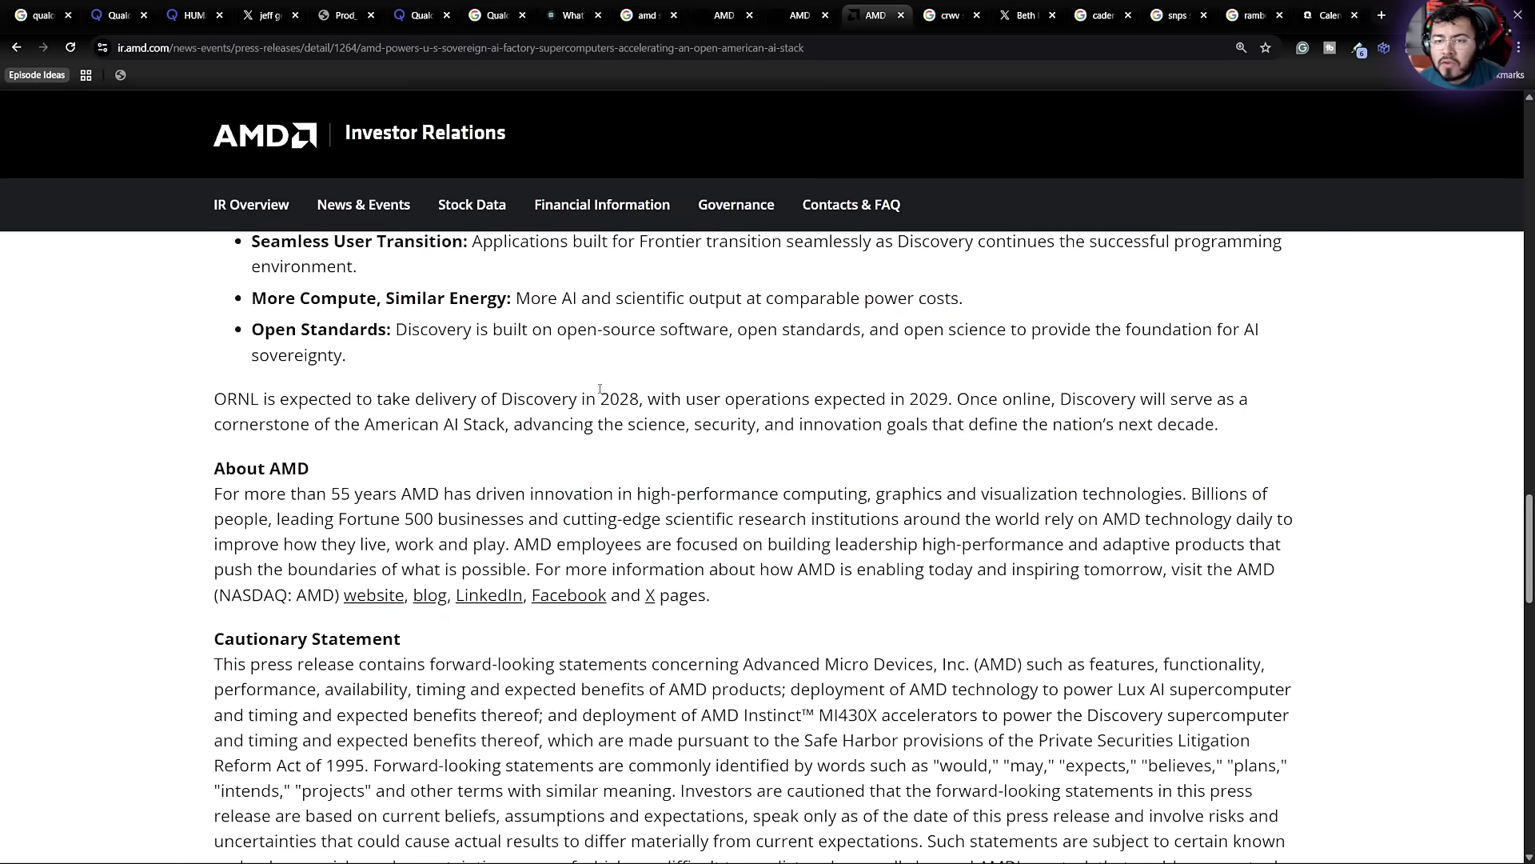
{"action": "left_click_drag", "start_coordinate": [577, 399], "coordinate": [666, 398]}
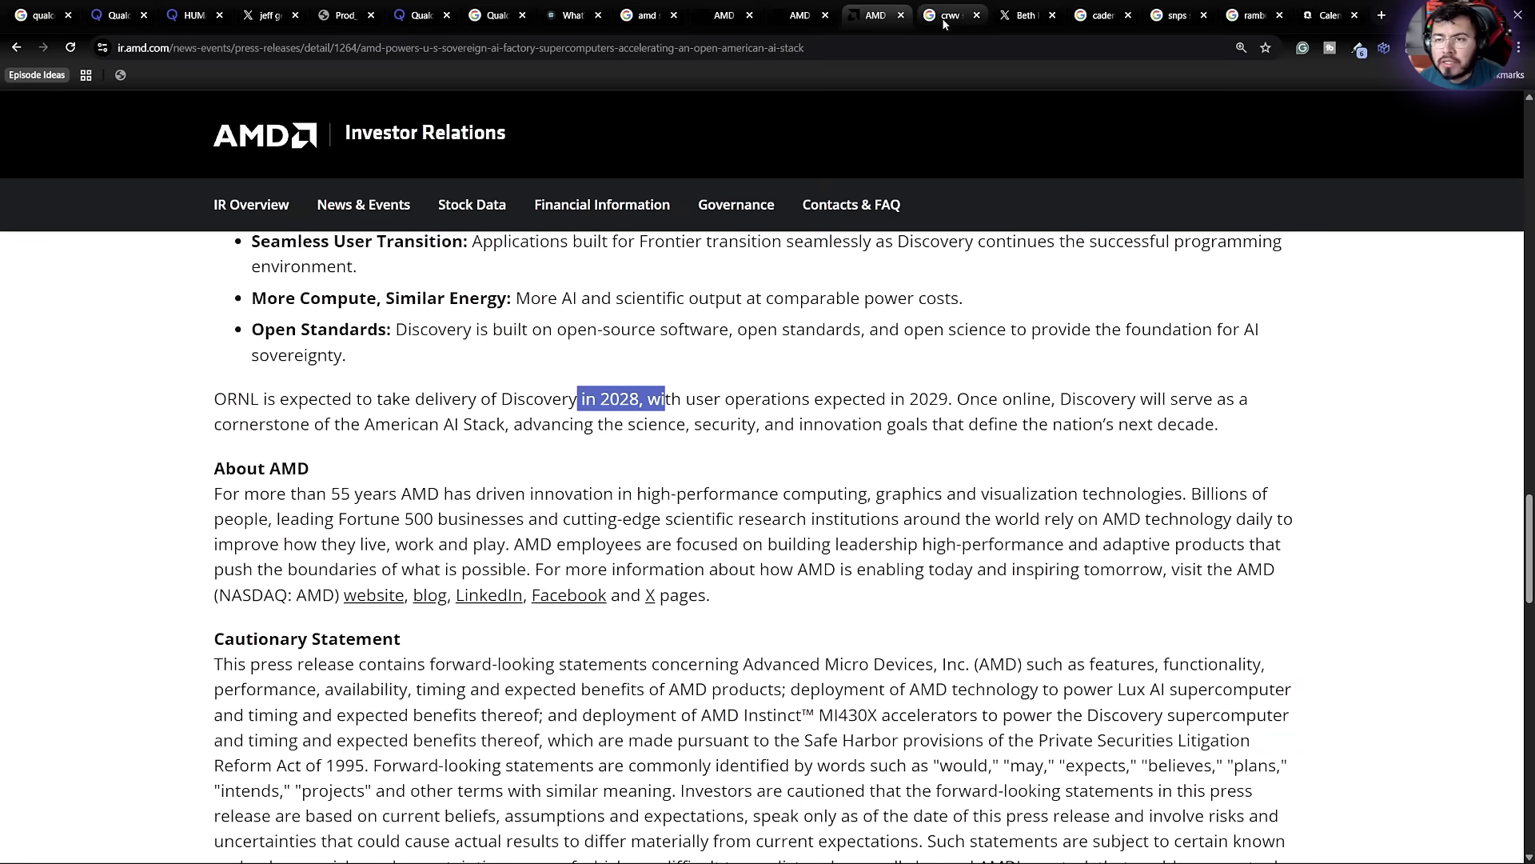
{"action": "mouse_move", "coordinate": [948, 14]}
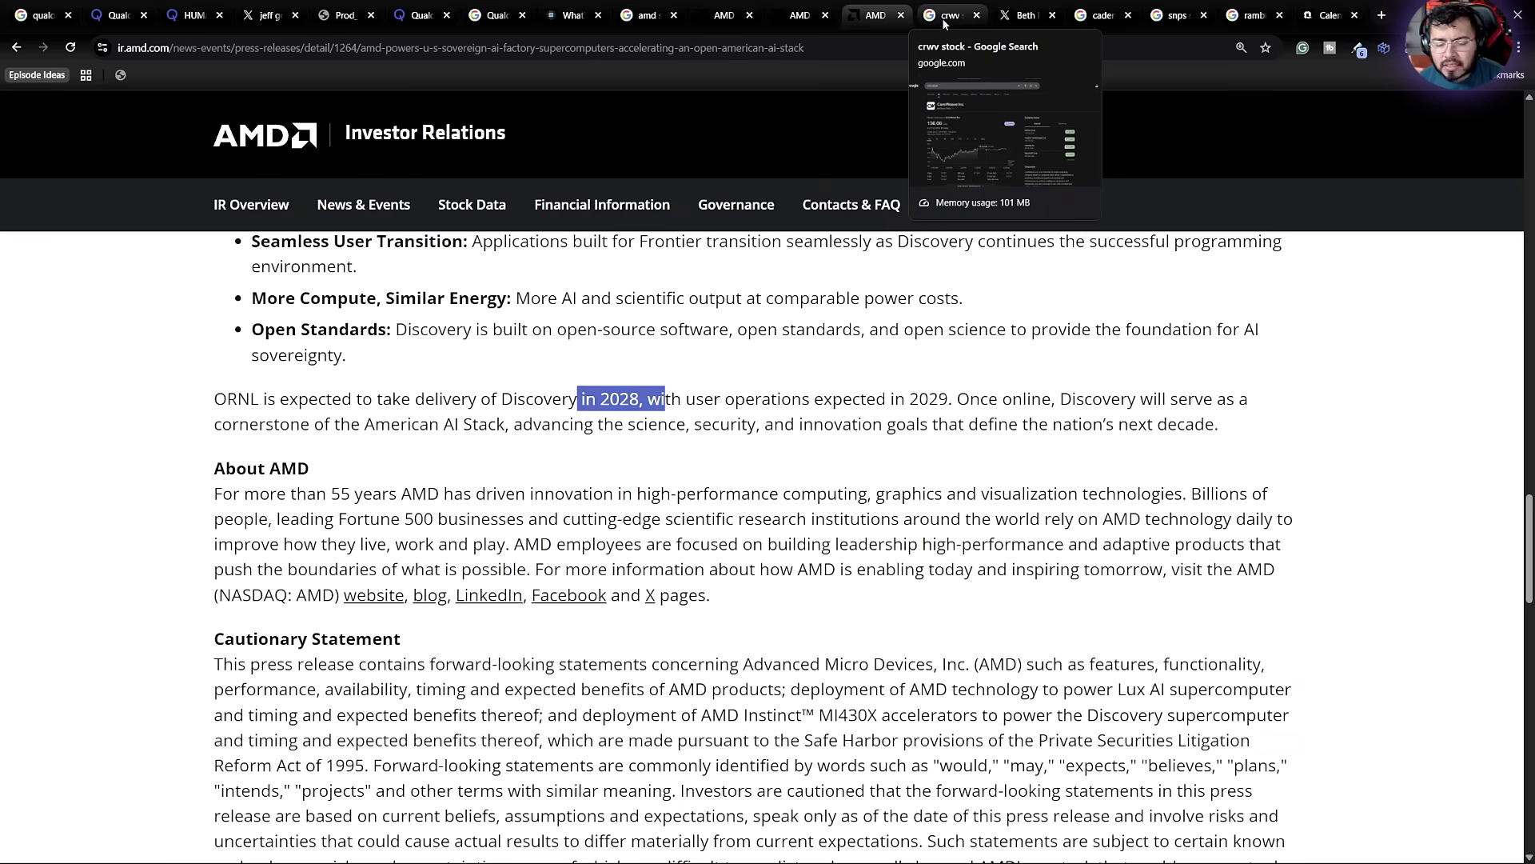
Step: Move through the CoreWeave quote to Quartr's 27 Oct–2 Nov earnings calendar with 78 events
{"action": "left_click", "coordinate": [950, 15]}
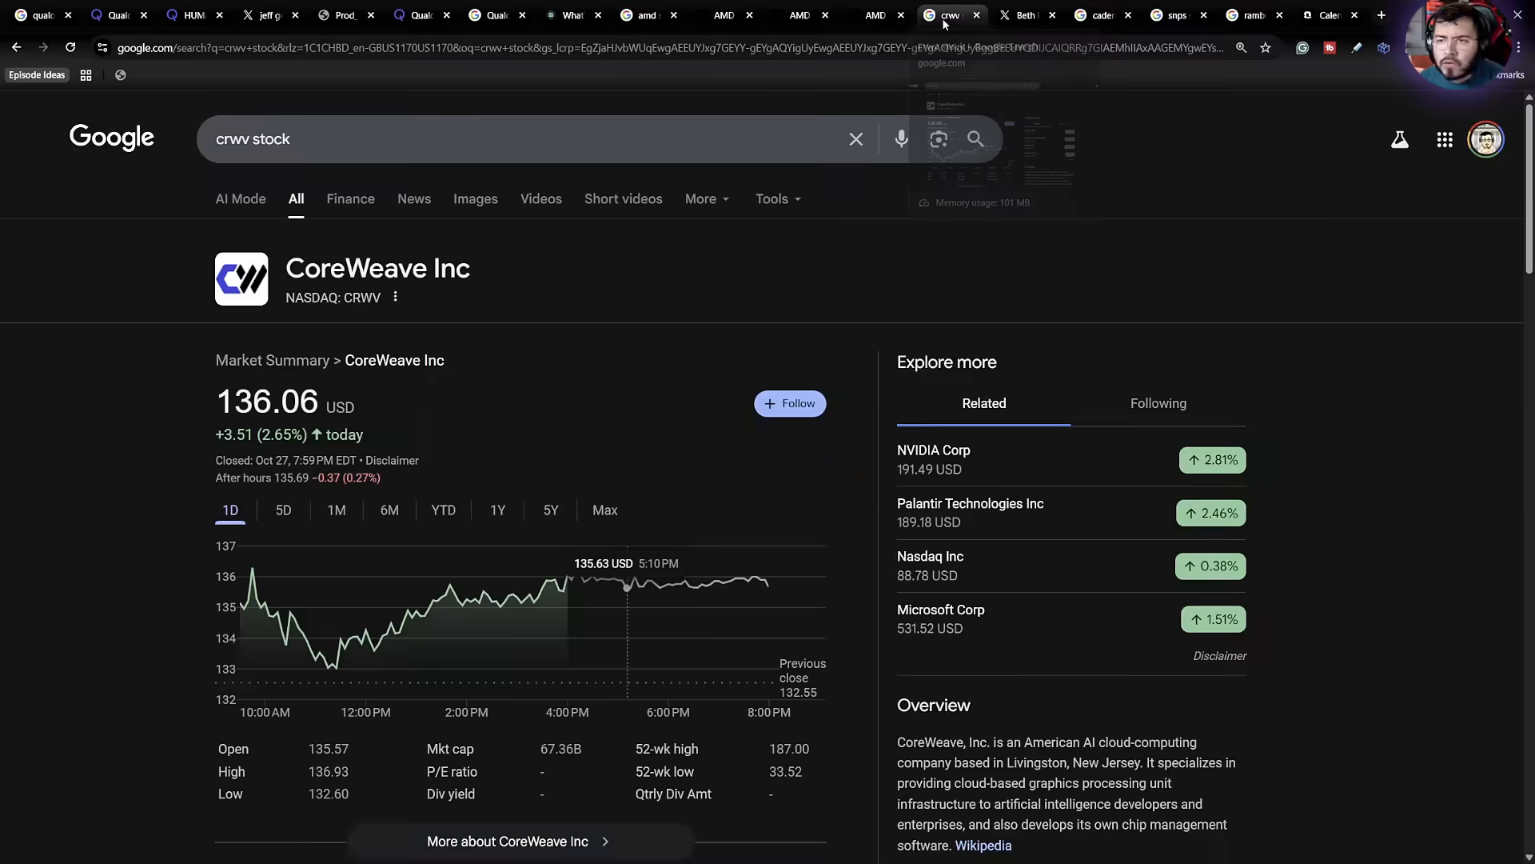
{"action": "left_click", "coordinate": [1325, 14]}
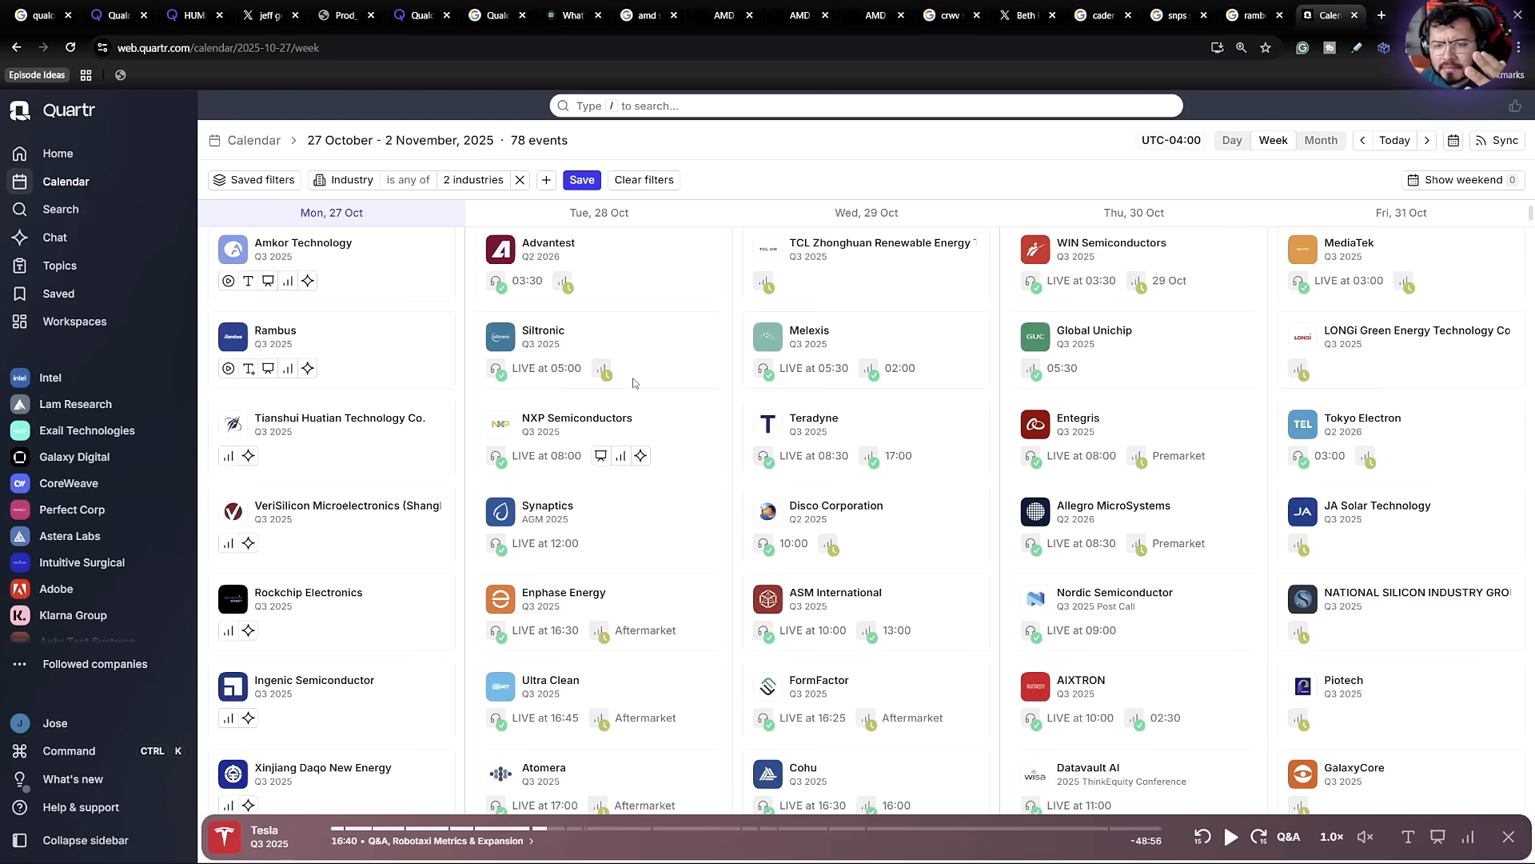
Step: Browse further calendar events like SK hynix, then return to the Qualcomm quote at 187.68 USD, up 11.09%
{"action": "scroll", "scroll_direction": "down", "scroll_amount": 3}
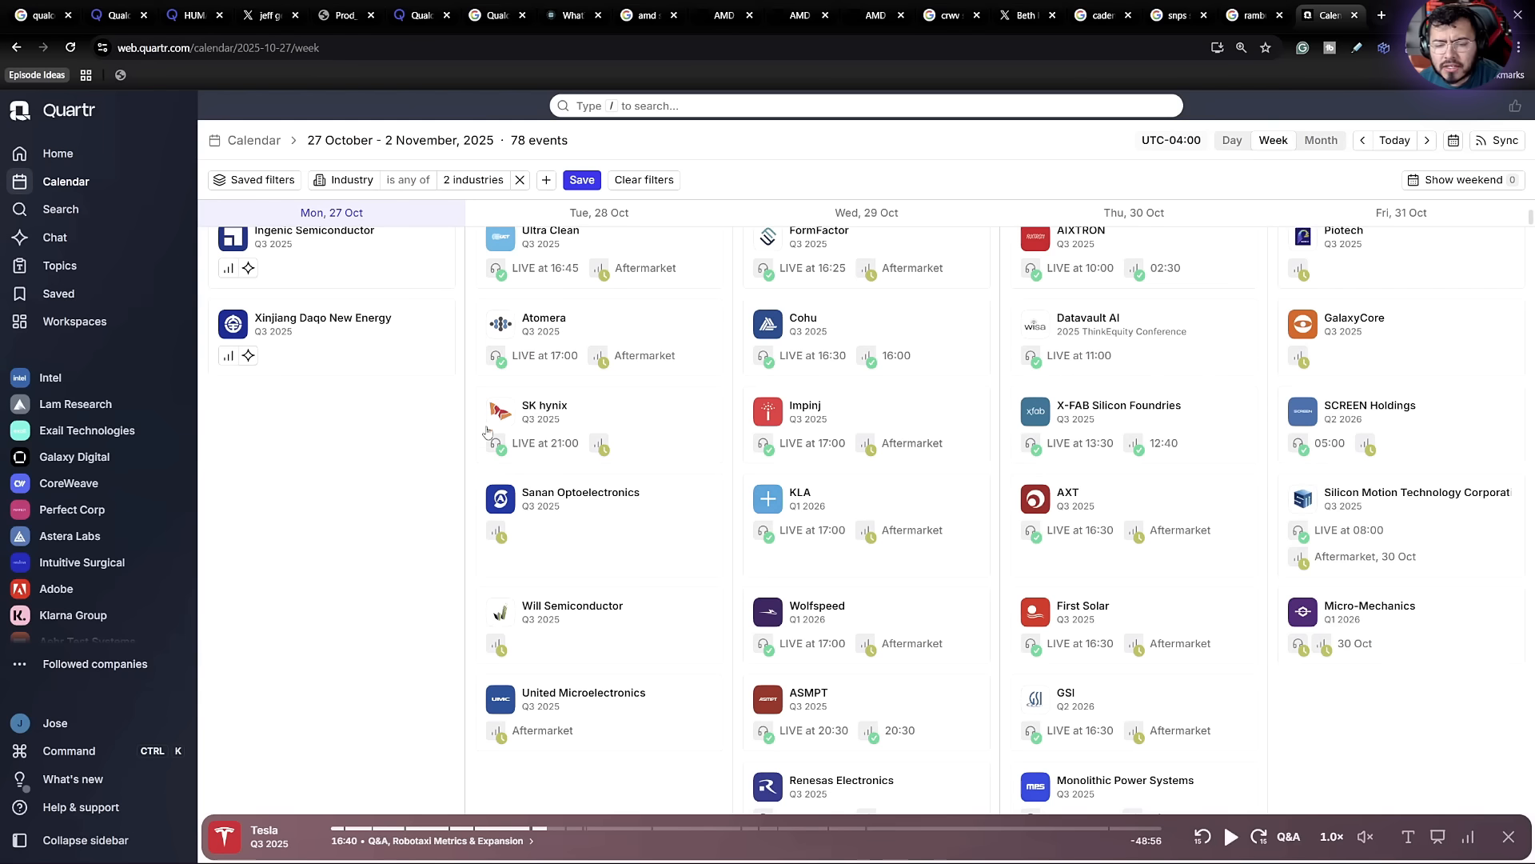
{"action": "mouse_move", "coordinate": [596, 463]}
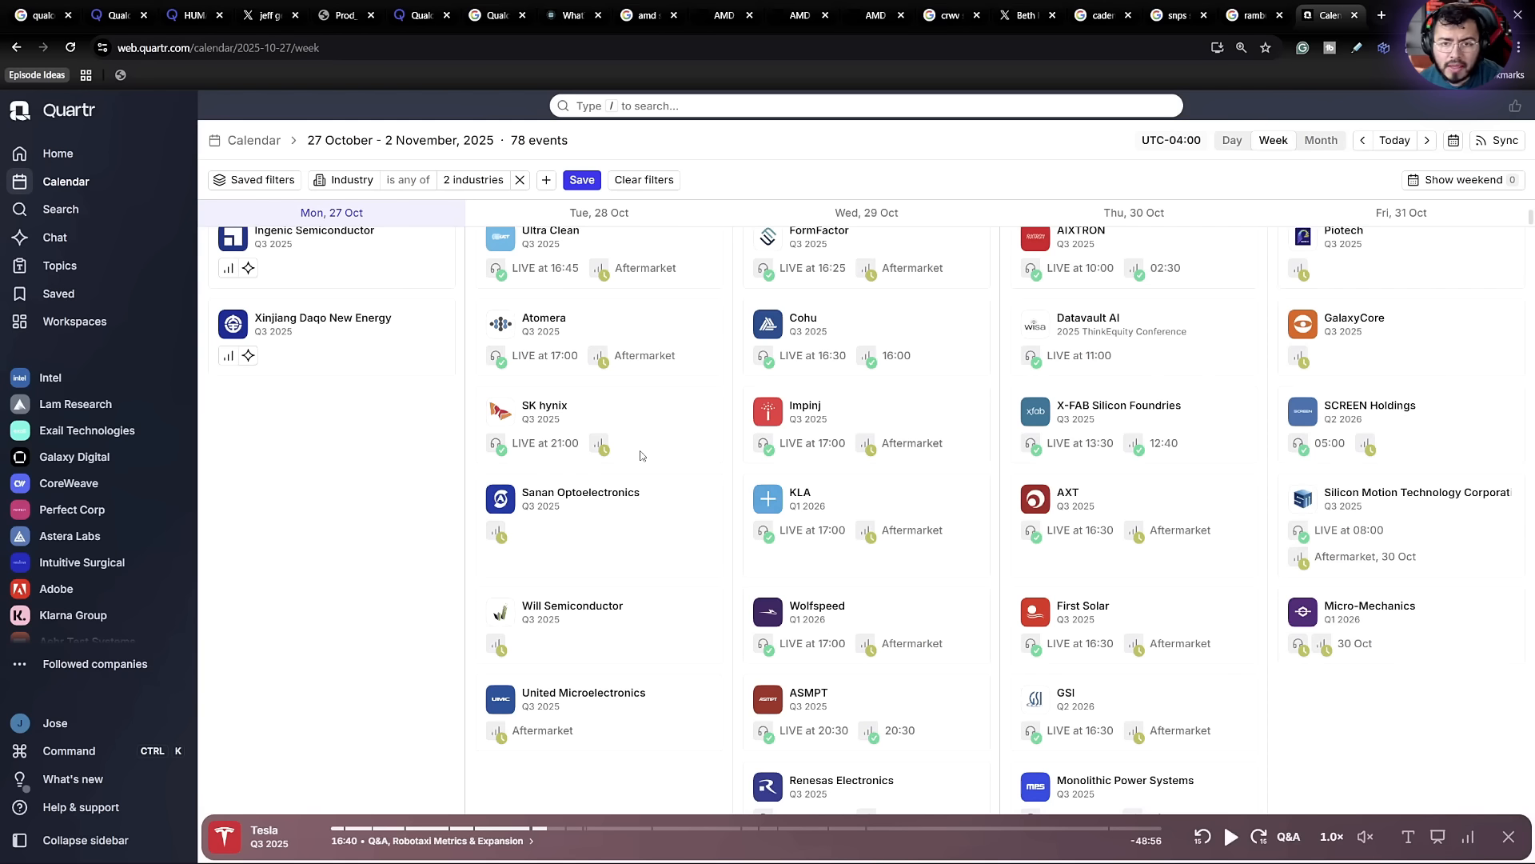
{"action": "mouse_move", "coordinate": [637, 454]}
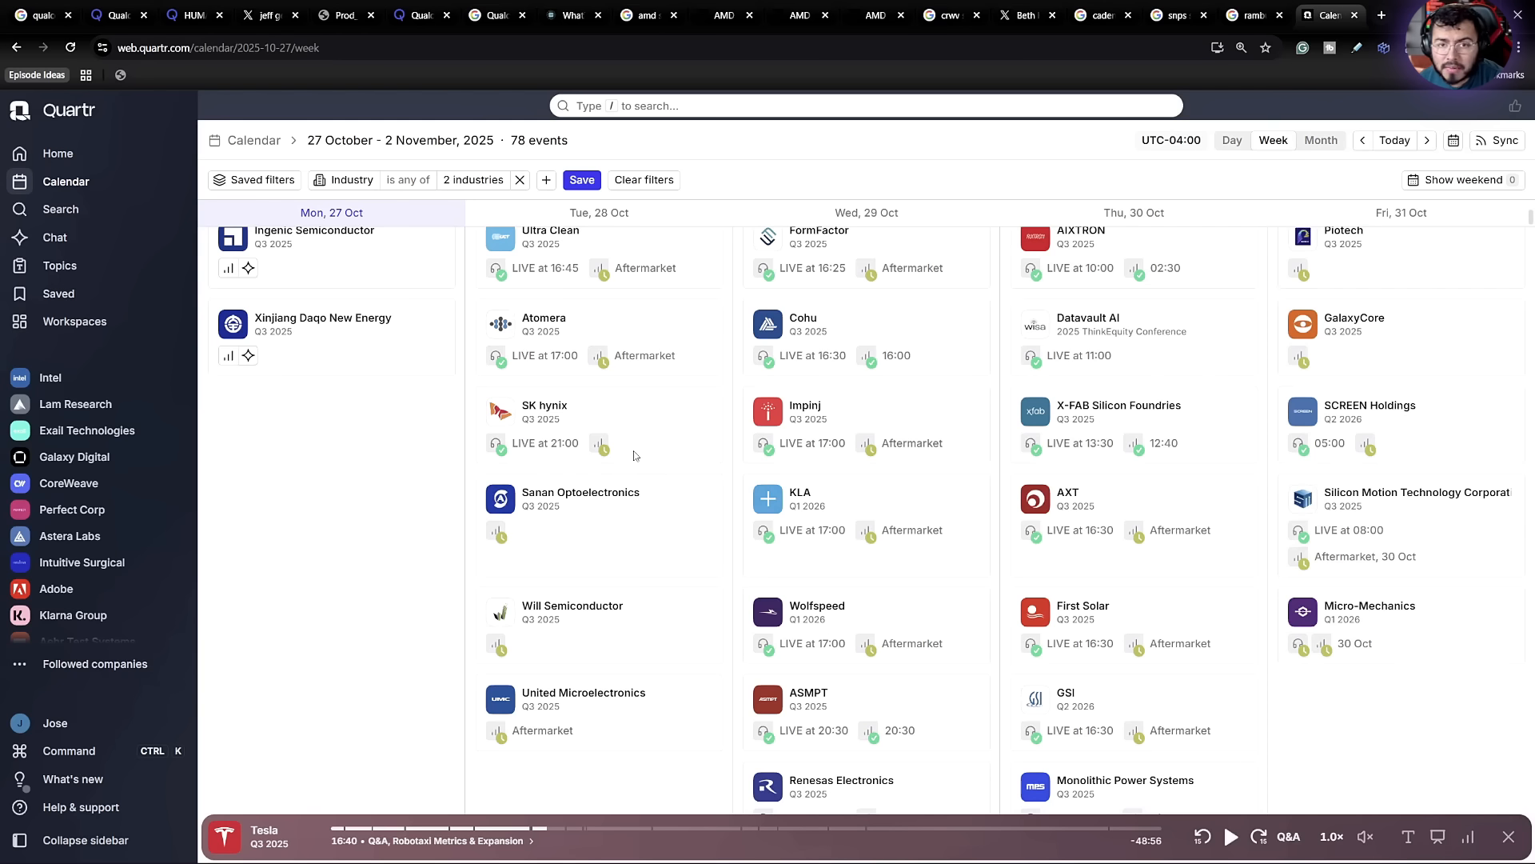
{"action": "mouse_move", "coordinate": [620, 444]}
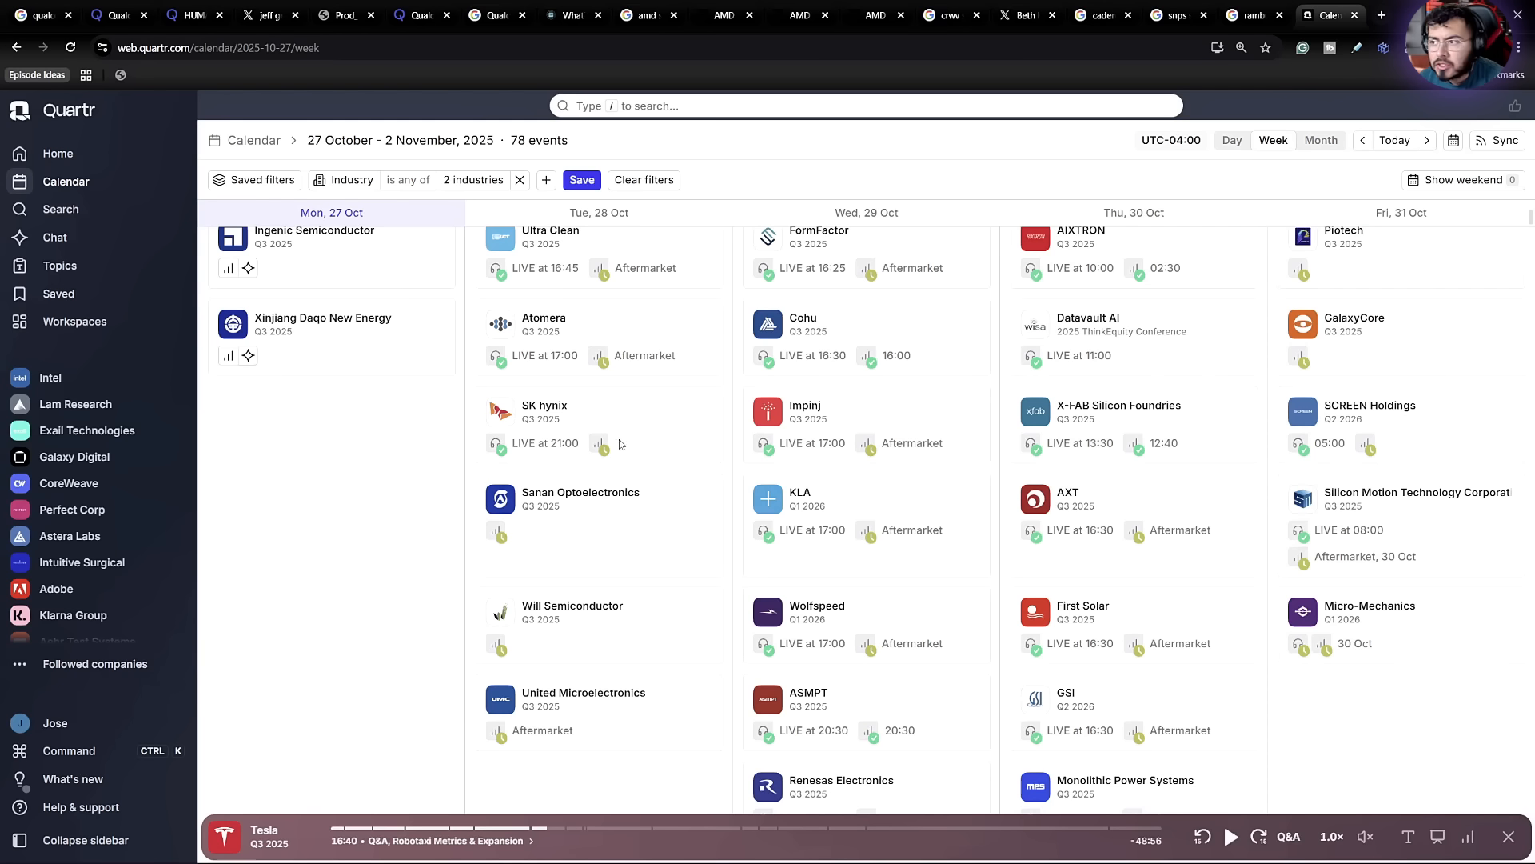
{"action": "left_click", "coordinate": [572, 14]}
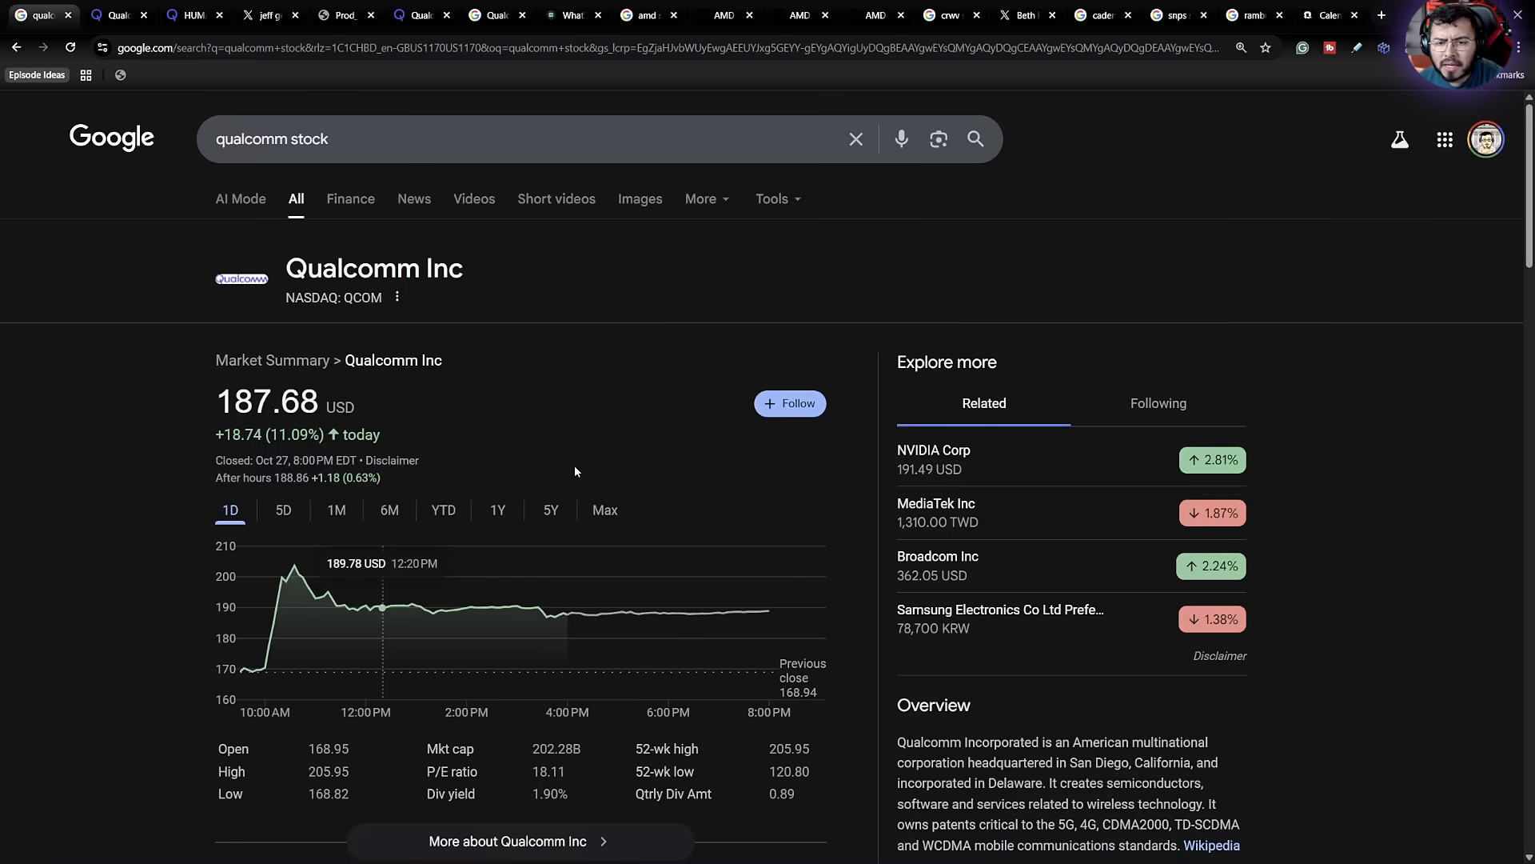
{"action": "mouse_move", "coordinate": [768, 610]}
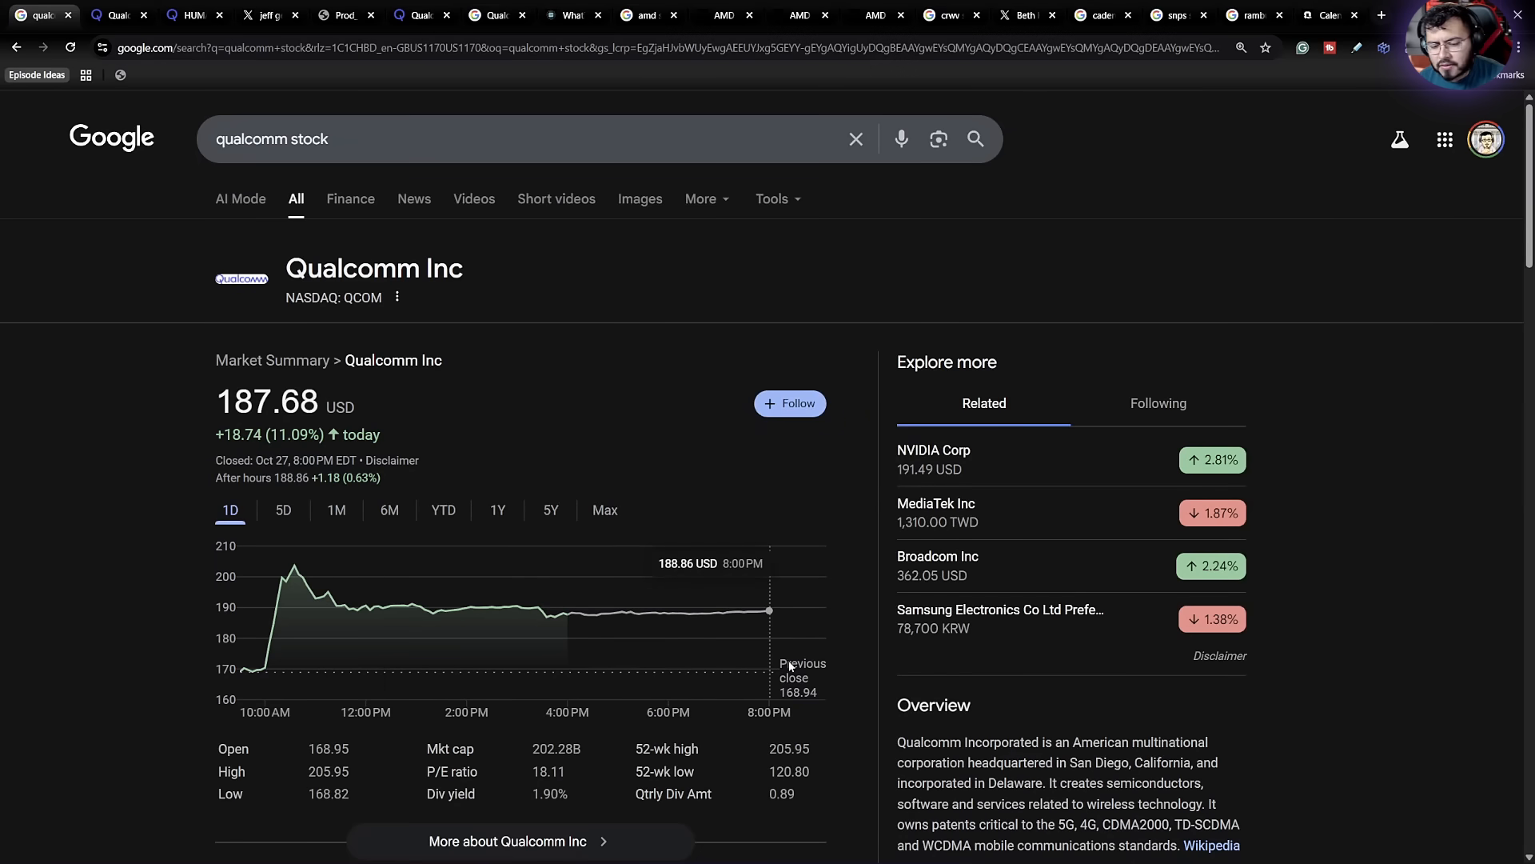